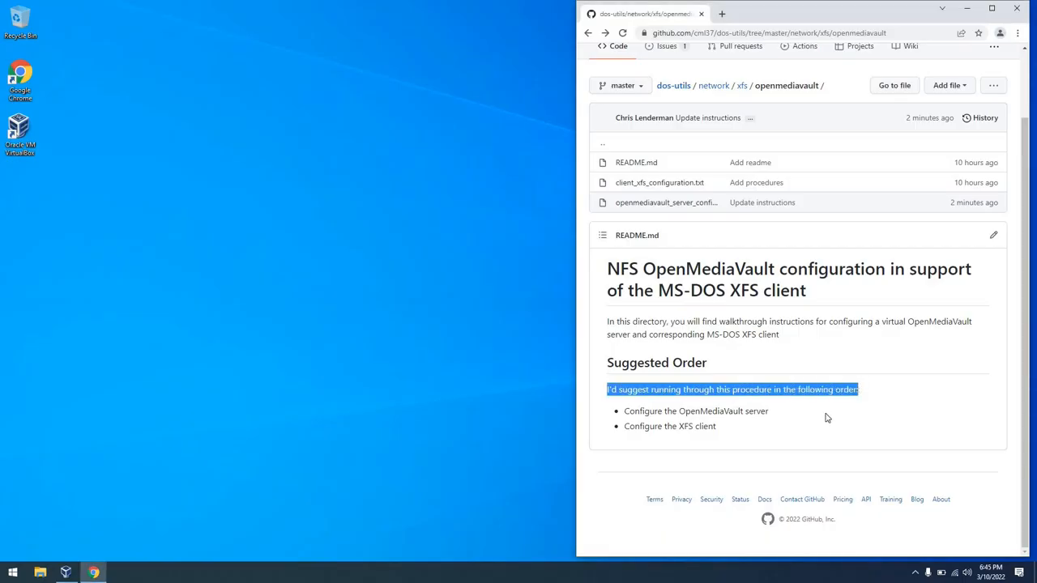
Step: Open openmediavault_server_configuration.txt as raw text and highlight the Download Stable ISO step
double_click(756, 411)
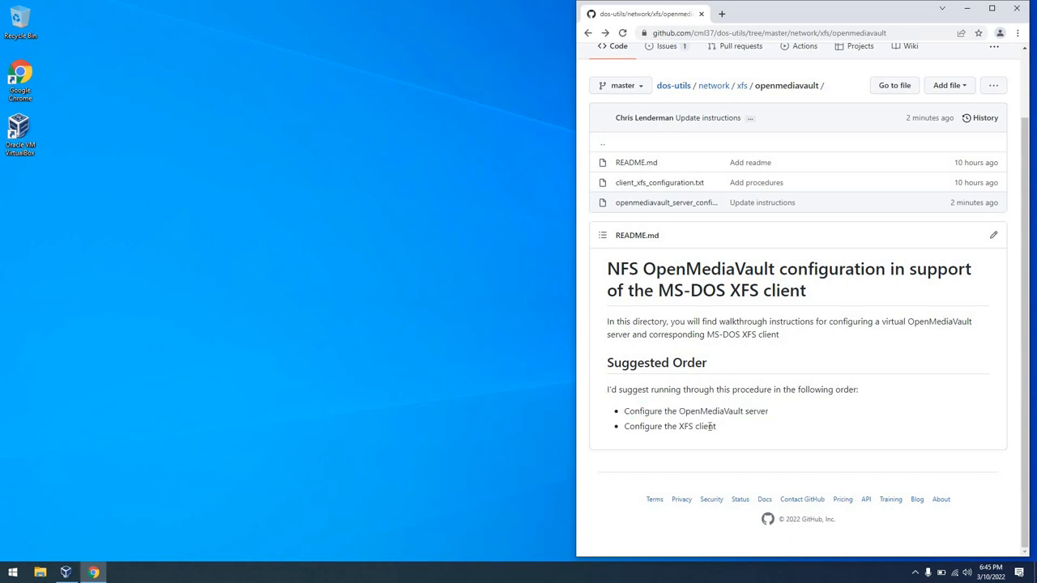
double_click(670, 426)
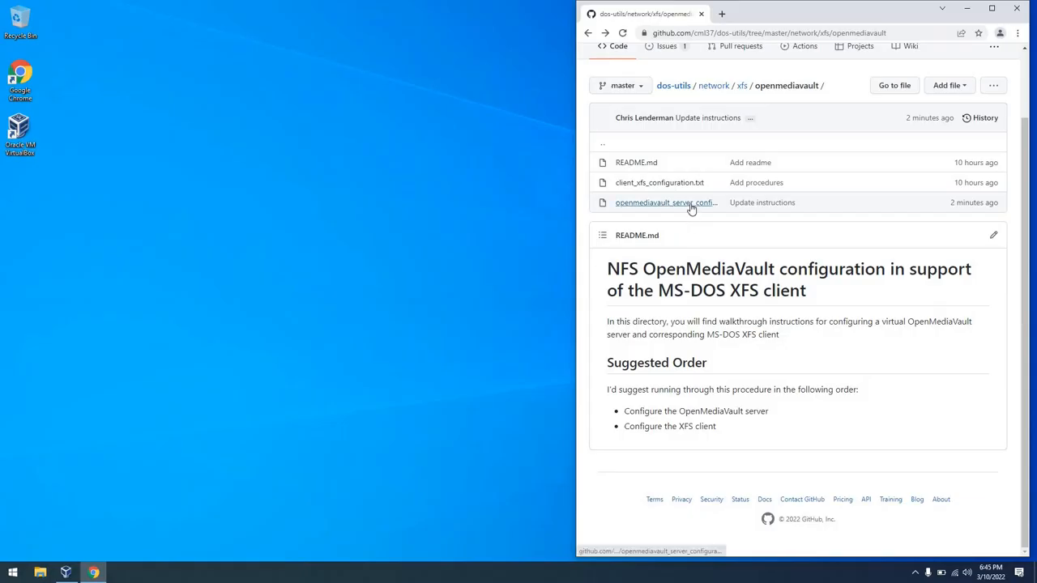
left_click(665, 203)
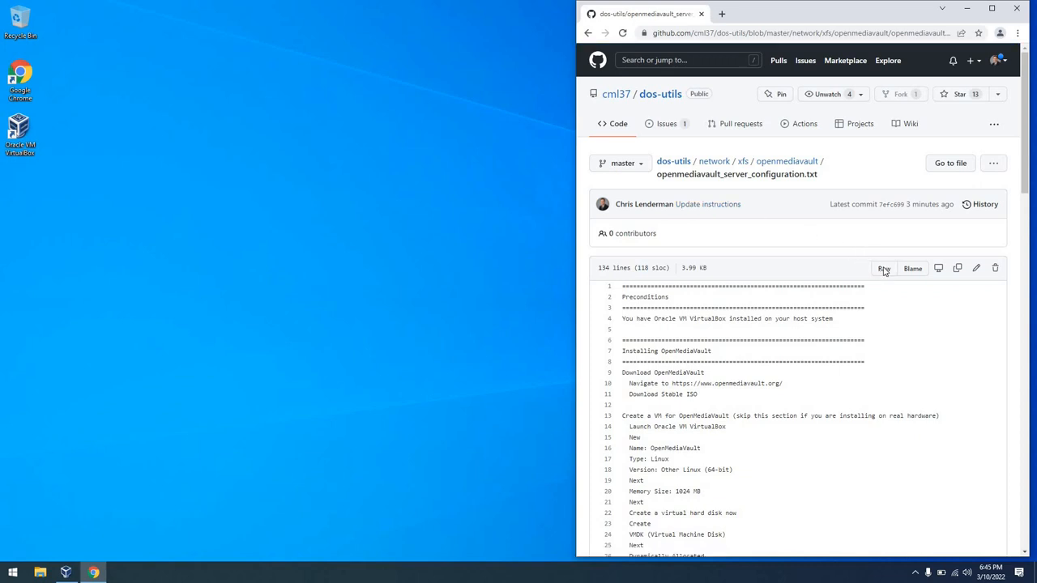
left_click(883, 268)
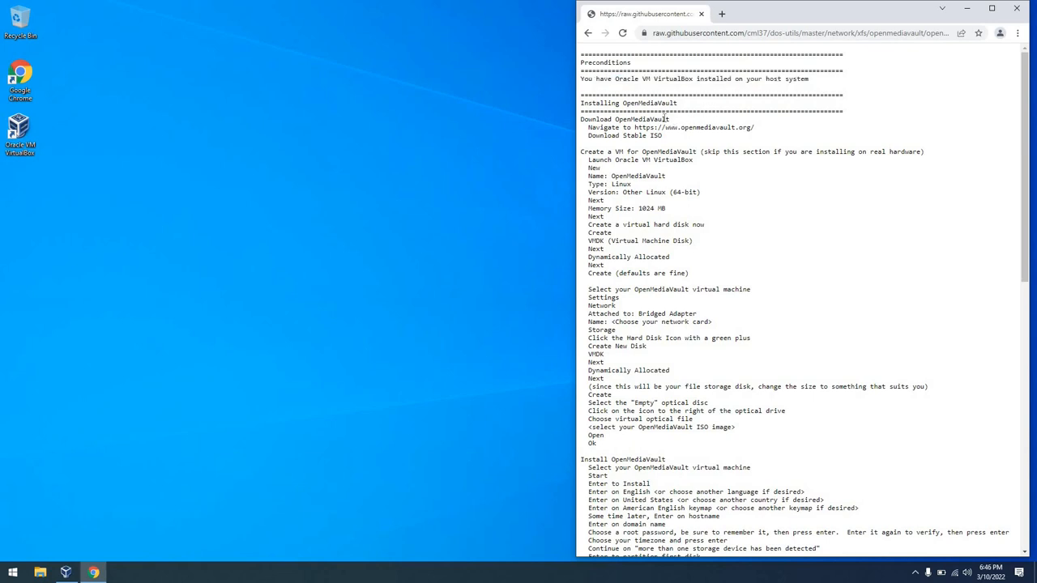
double_click(625, 119)
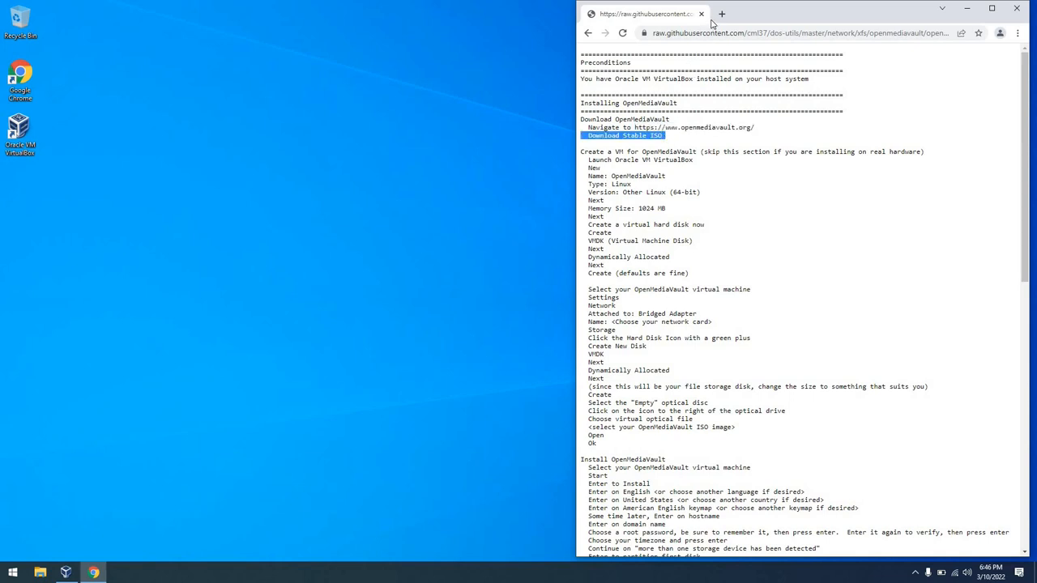
Step: Load the openmediavault.org download page in a new tab, then return to the raw instructions
left_click(721, 14)
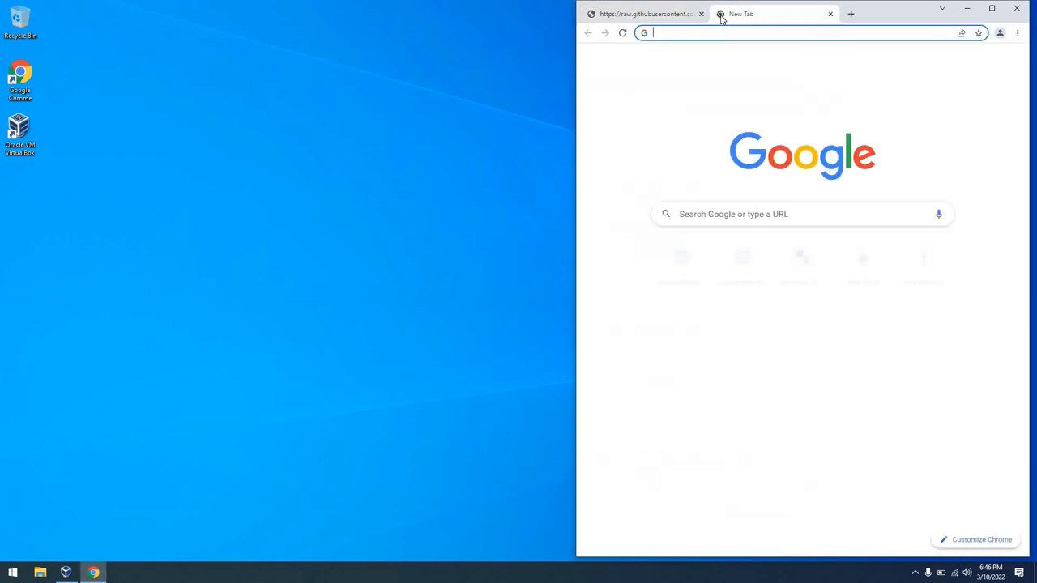
type("openmediavault.org")
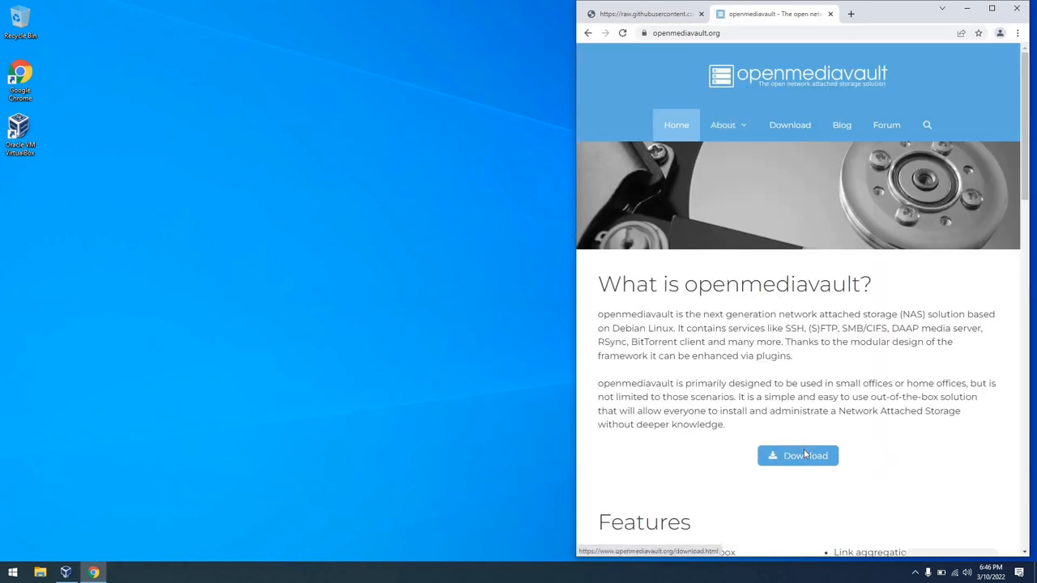
left_click(797, 455)
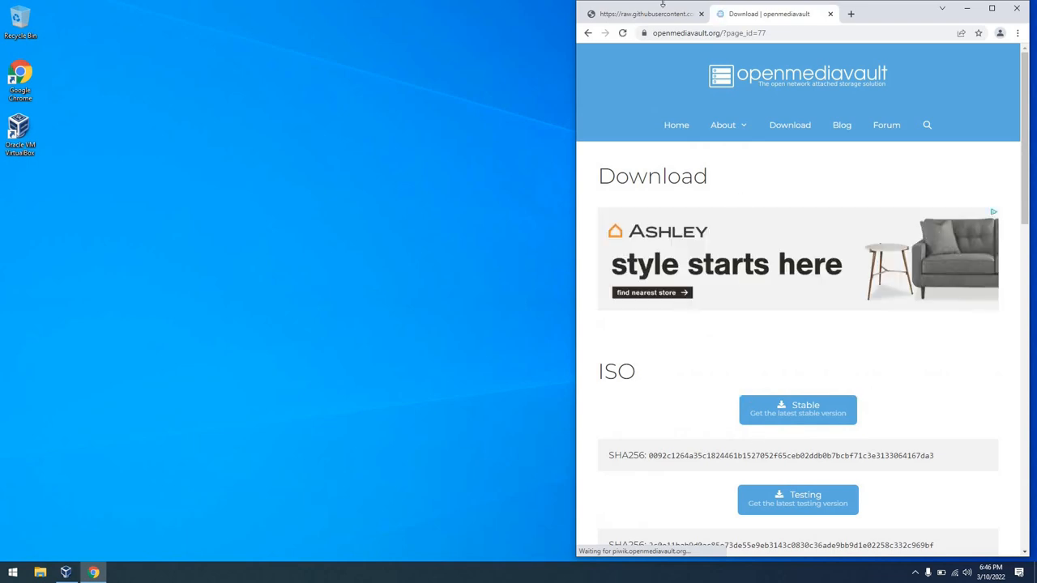
left_click(644, 14)
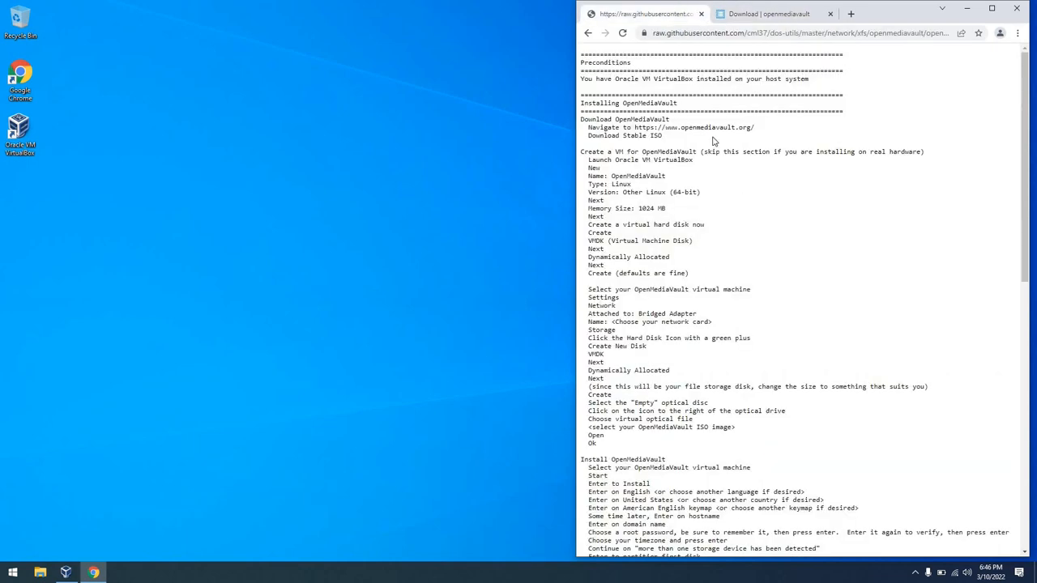
mouse_move(750, 150)
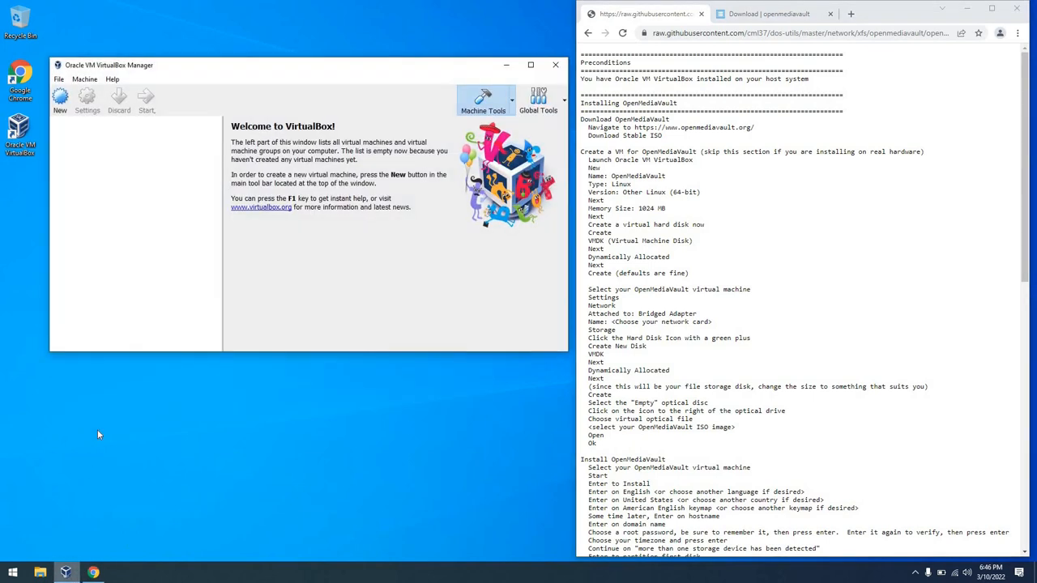
mouse_move(63, 114)
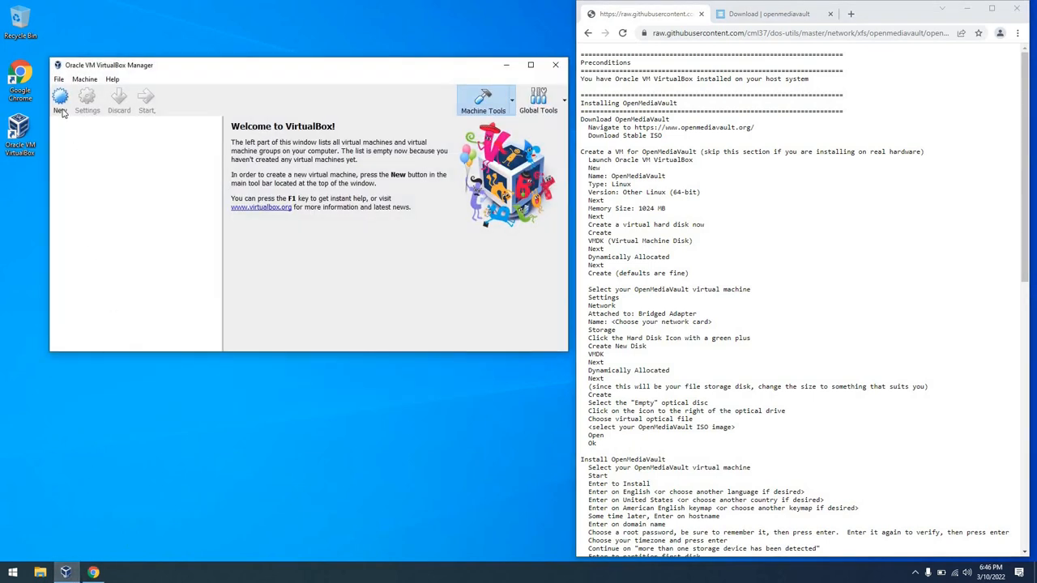
Step: Name the new VM OpenMediaVault, with type Linux and version Other Linux (64-bit)
left_click(60, 101)
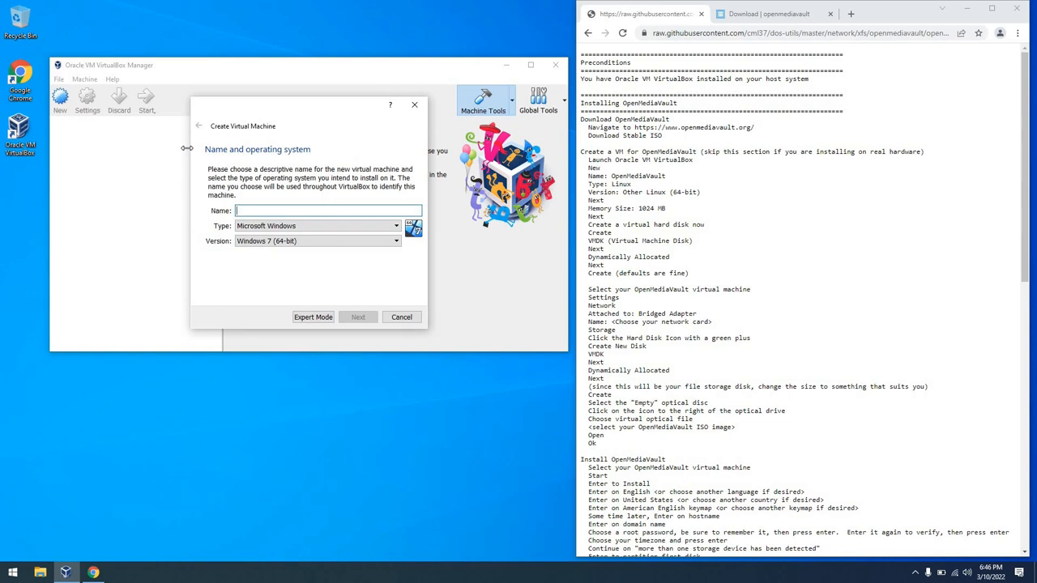
type("OpenMediaVault")
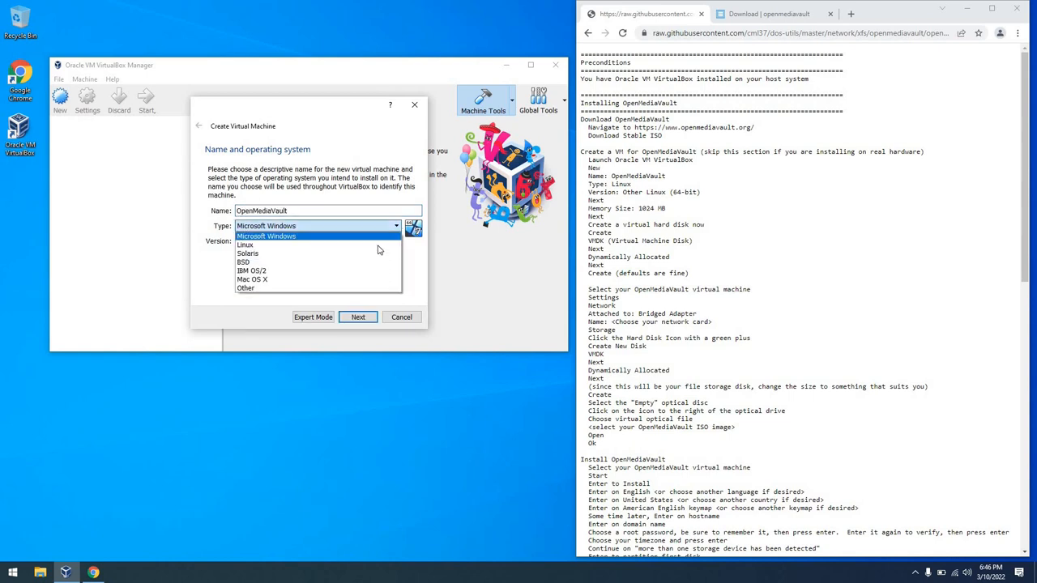
left_click(244, 245)
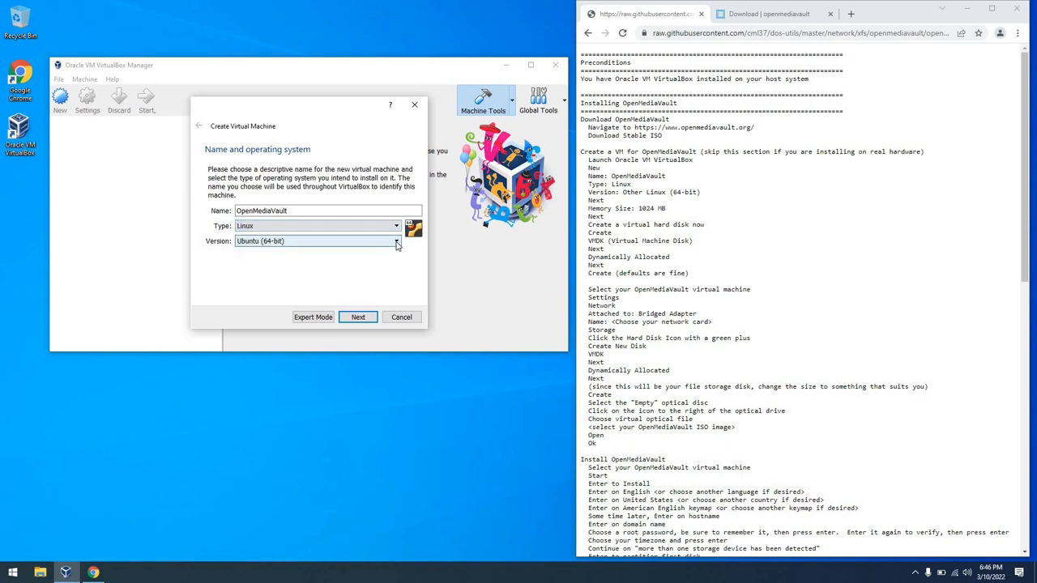
left_click(396, 241)
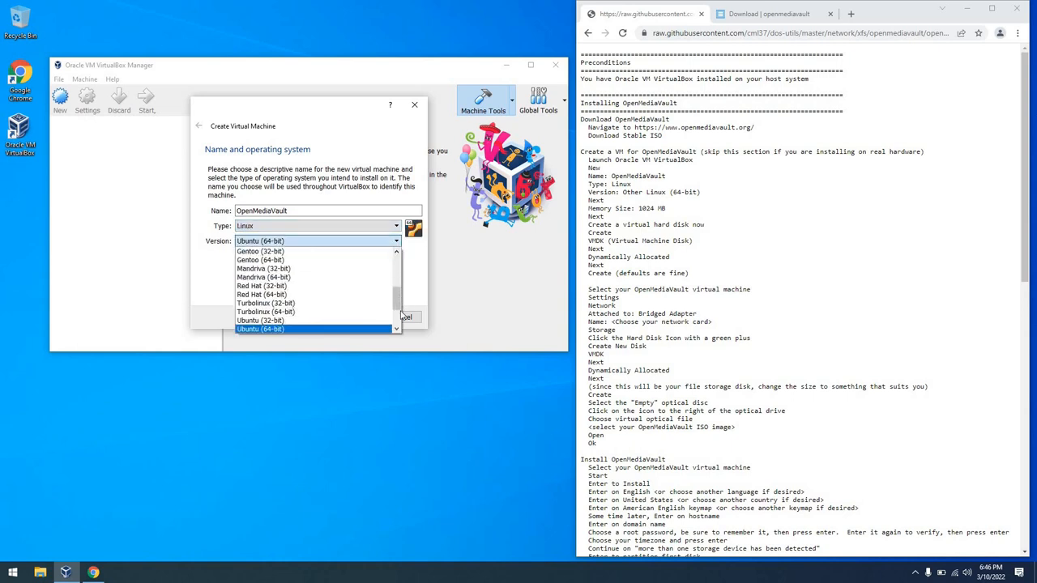
scroll("down", 3)
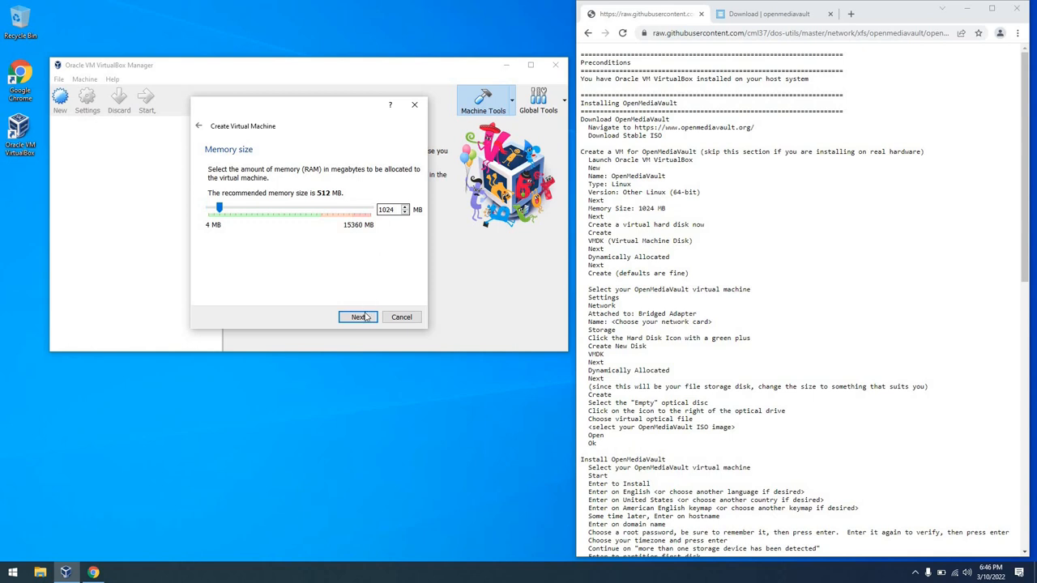
Step: Give the VM 1024 MB memory and a dynamically allocated 8 GB VMDK disk
left_click(358, 317)
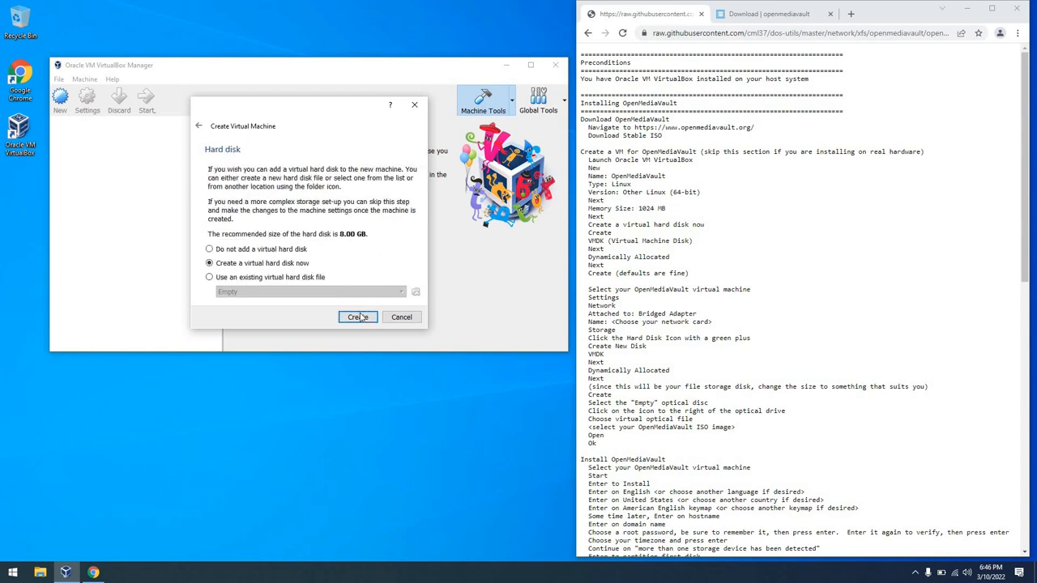
left_click(358, 317)
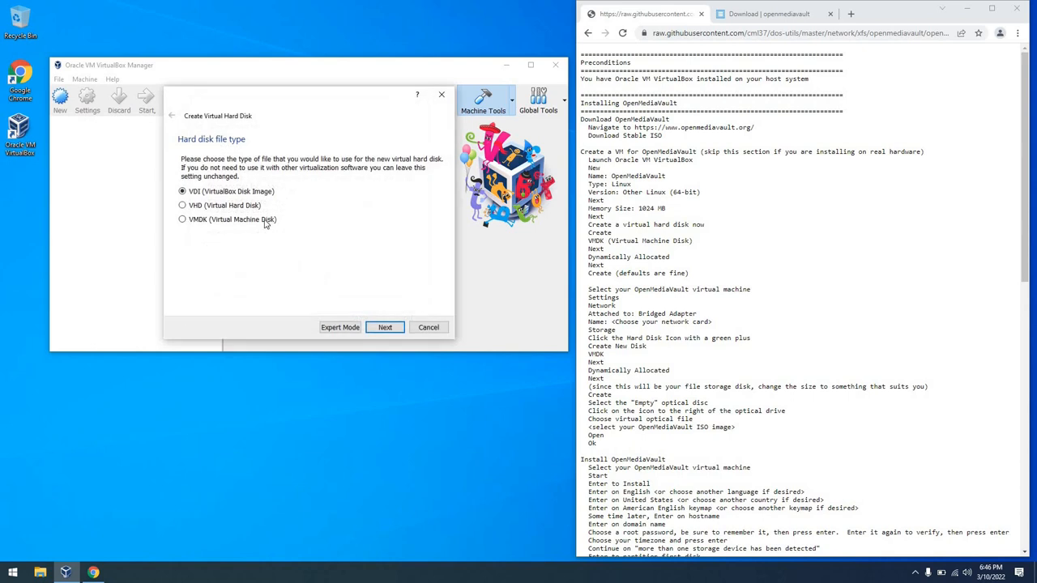
left_click(182, 220)
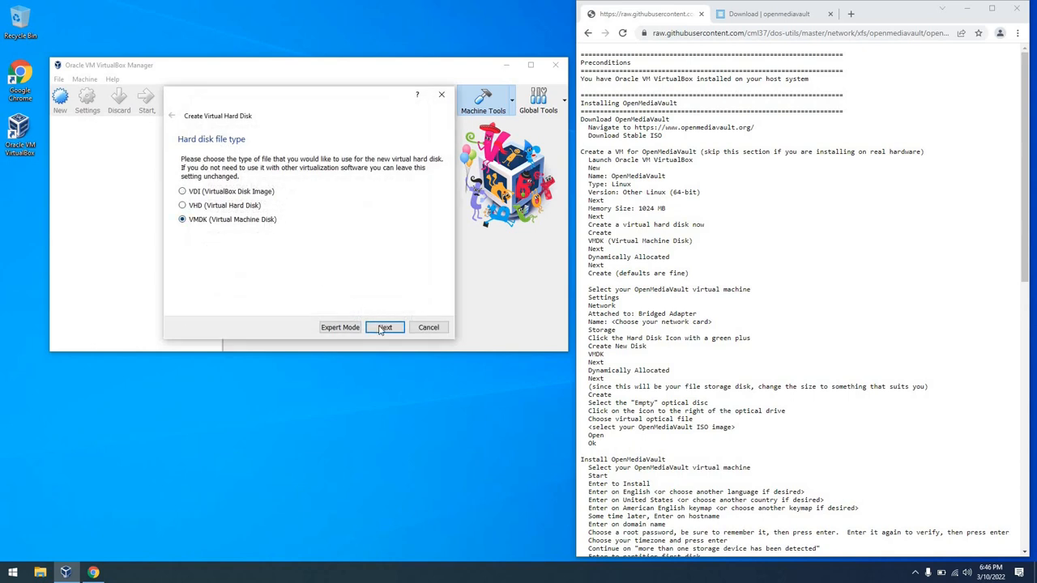
left_click(385, 328)
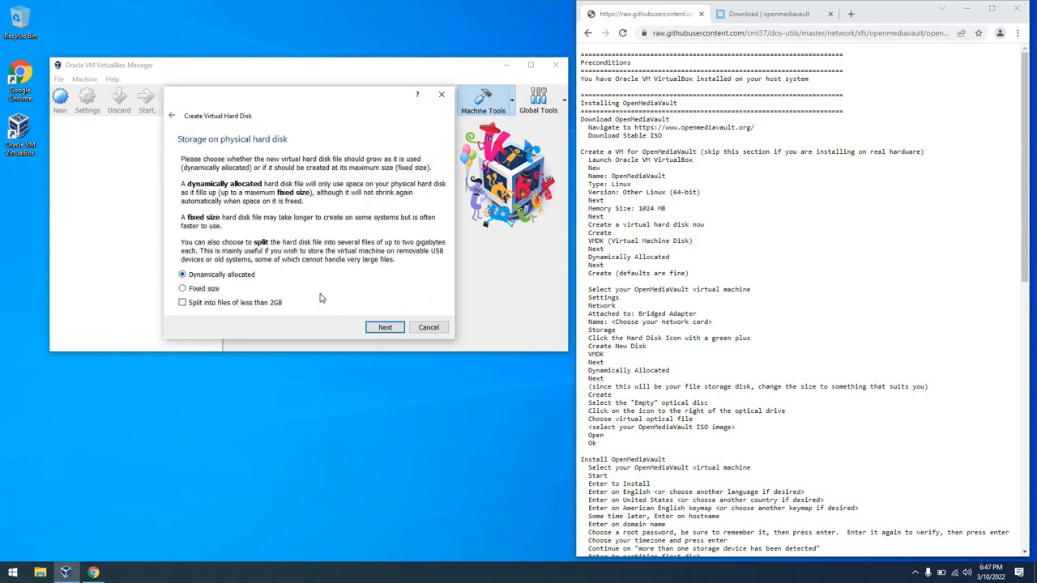
left_click(384, 327)
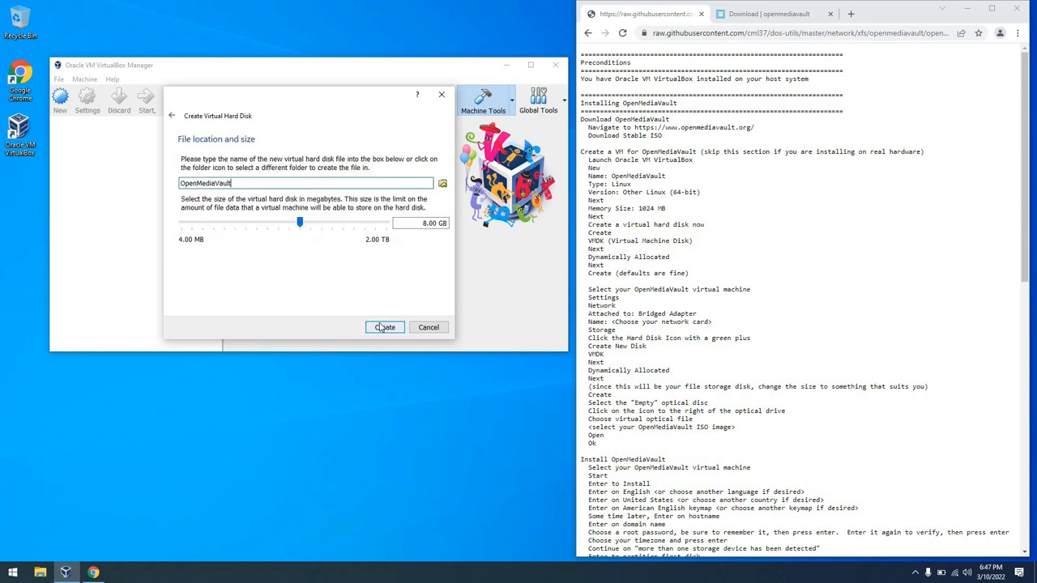
left_click(385, 327)
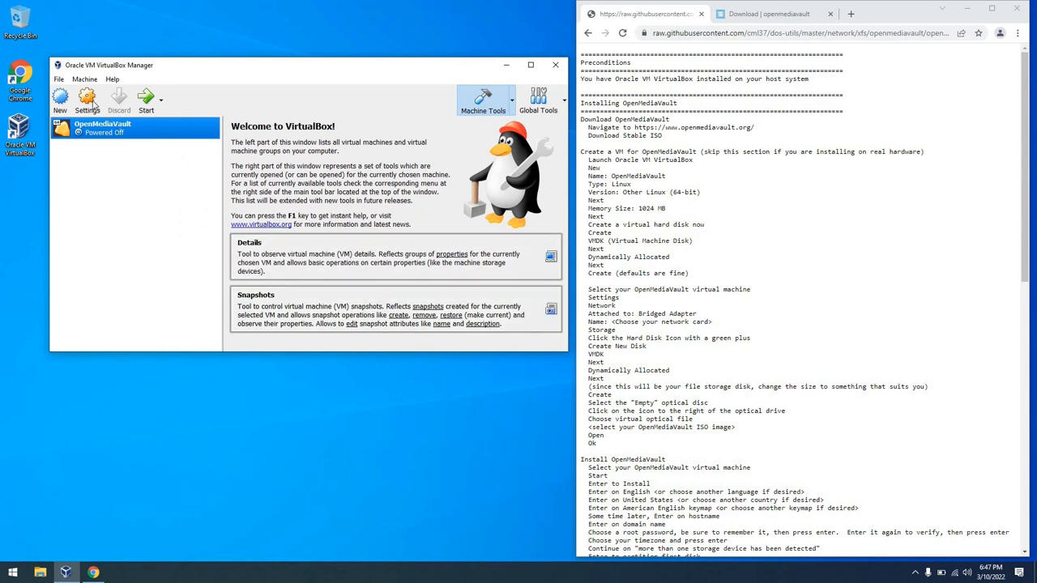
Step: Attach the OpenMediaVault VM's first network adapter as a Bridged Adapter
left_click(87, 100)
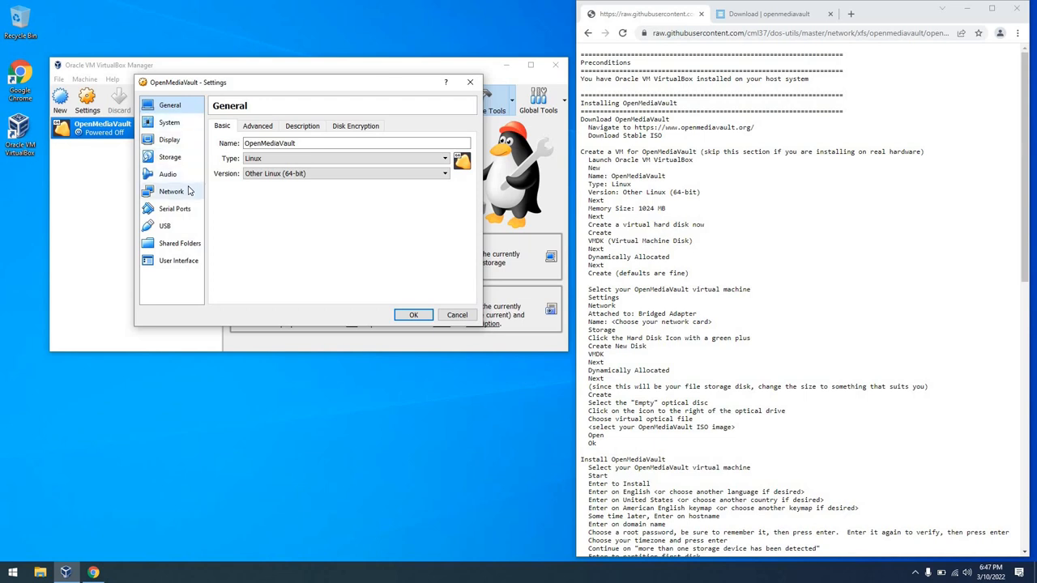
left_click(171, 191)
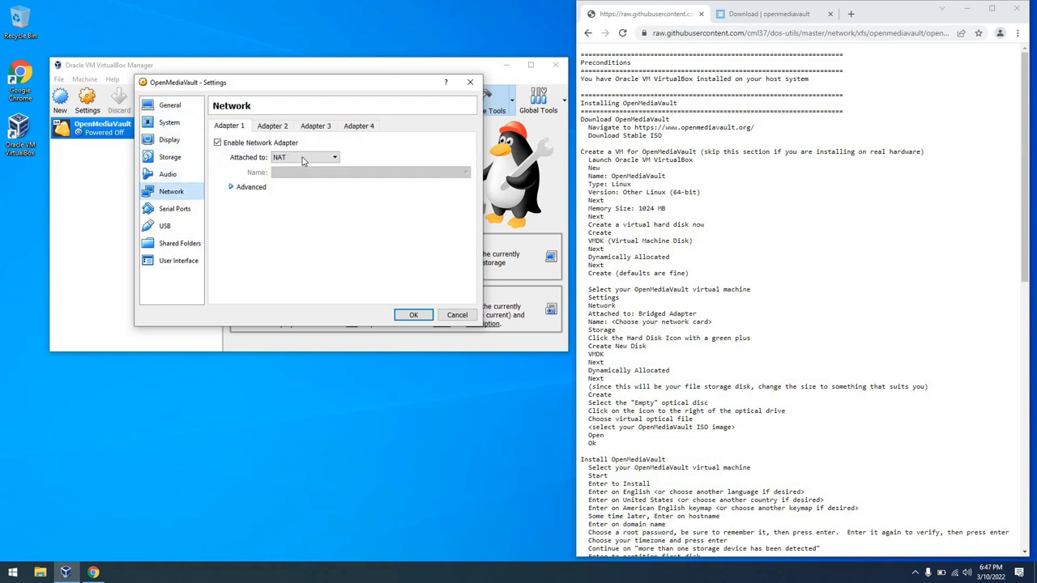
left_click(333, 157)
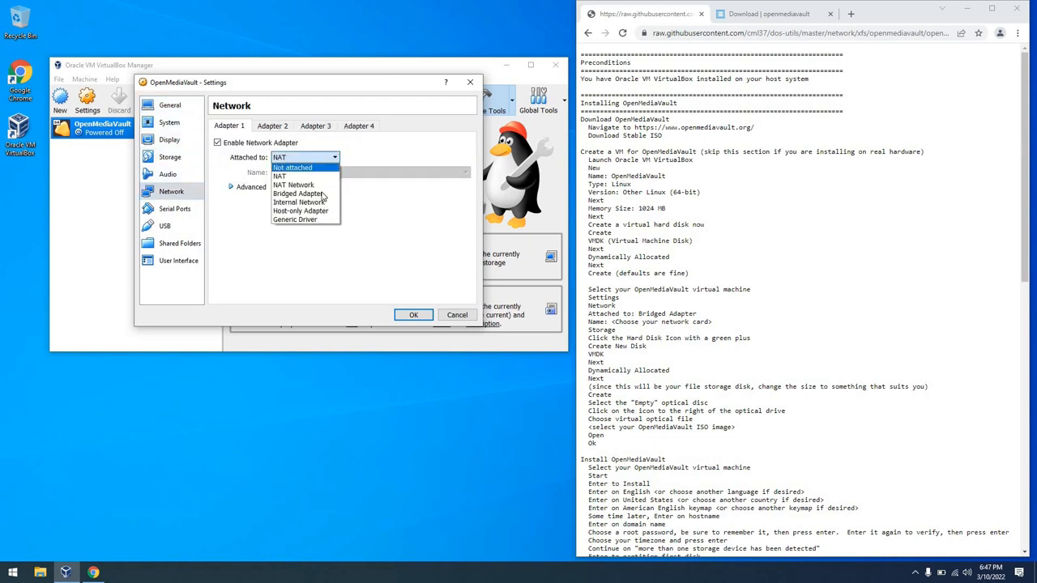
left_click(298, 193)
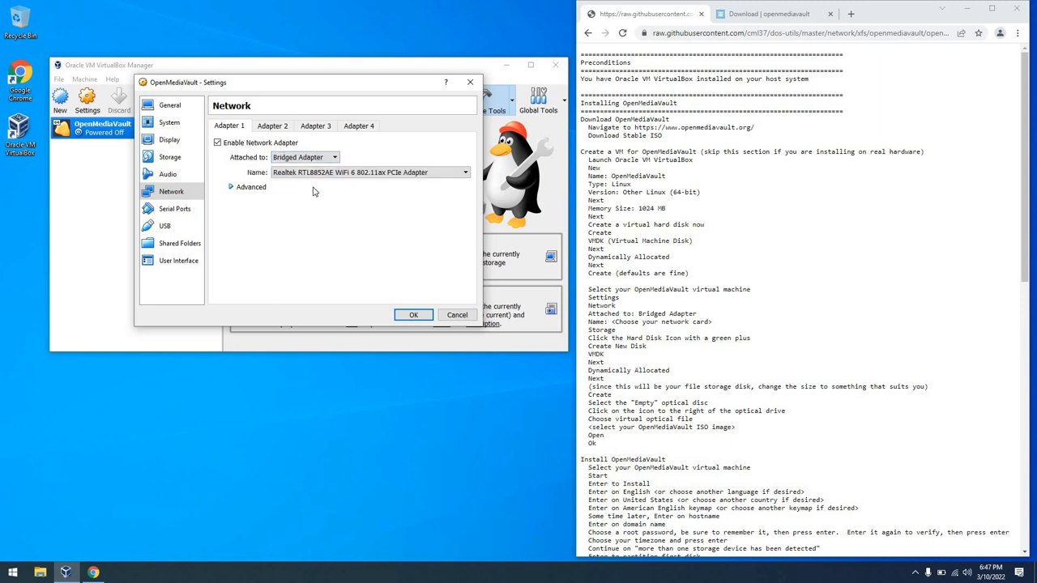
mouse_move(184, 178)
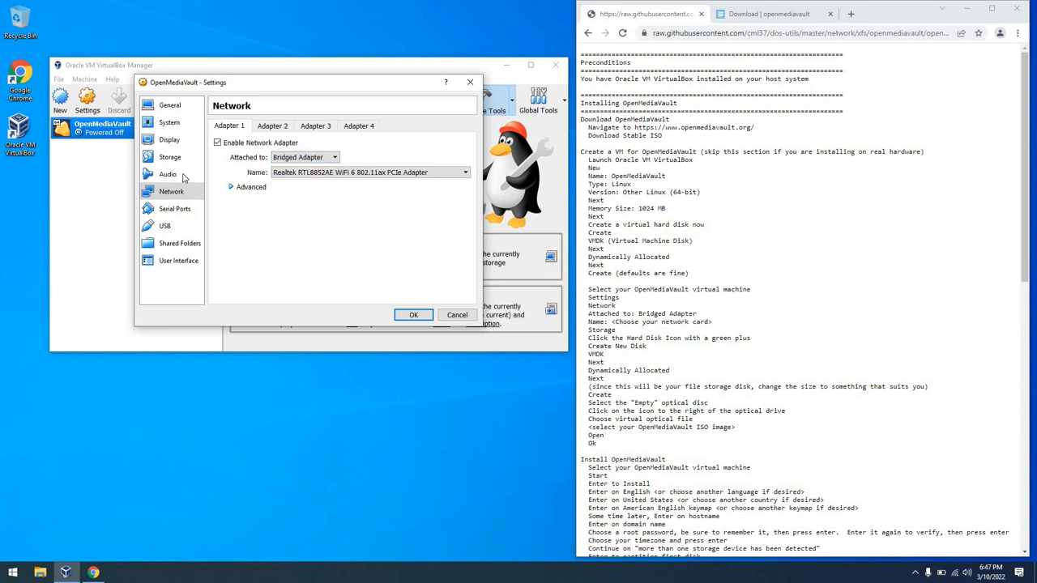
Step: In Storage settings, create NewVirtualDisk1, a dynamically allocated 8 GB VMDK disk
left_click(170, 157)
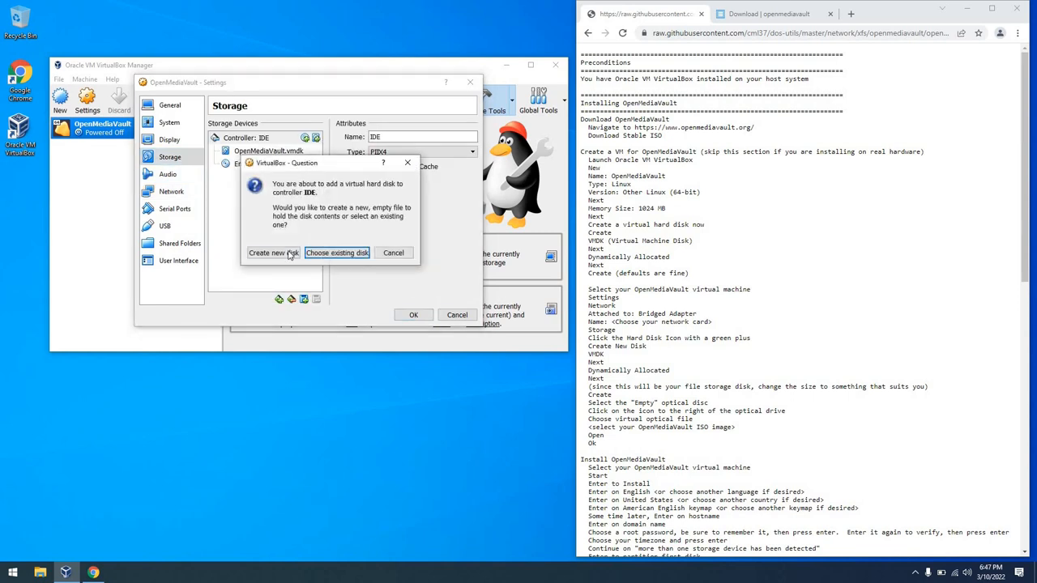
left_click(272, 253)
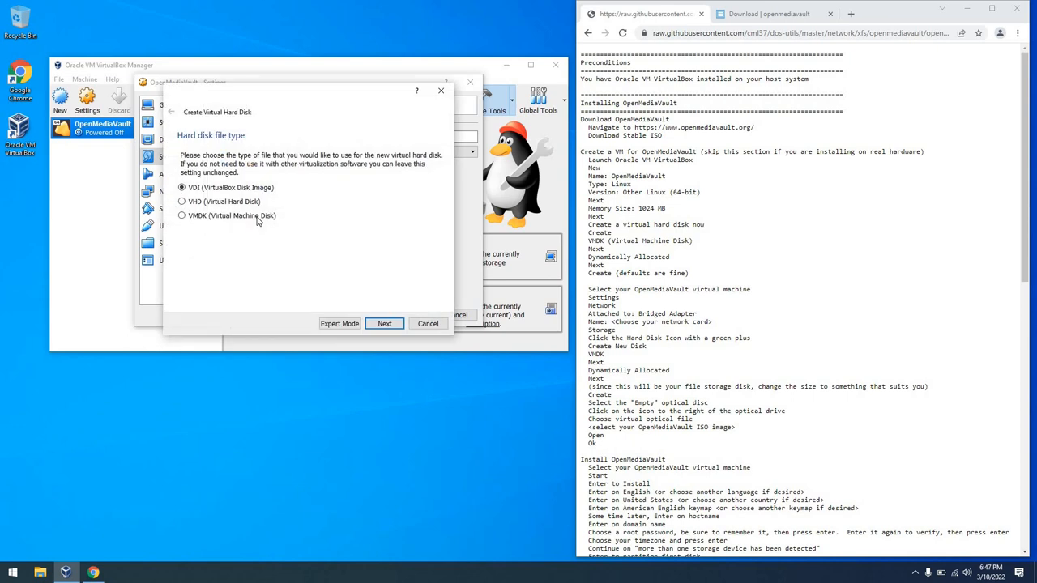
left_click(181, 215)
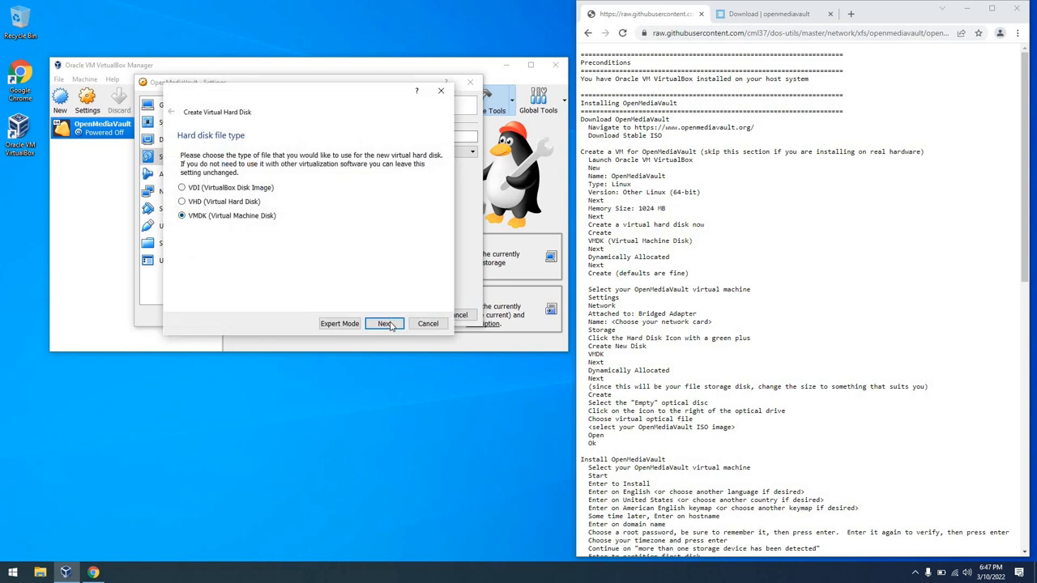
left_click(384, 323)
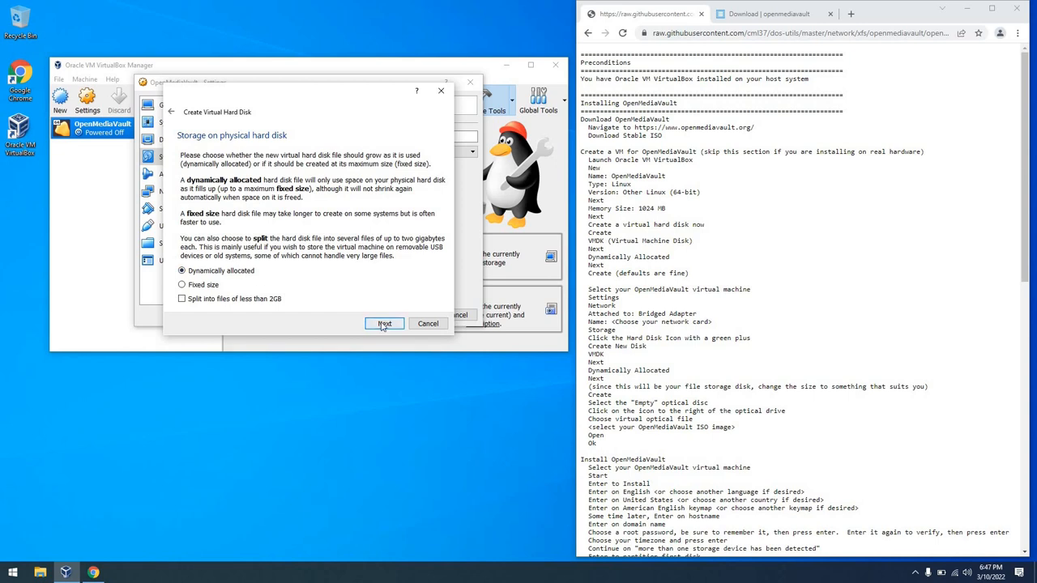
left_click(384, 323)
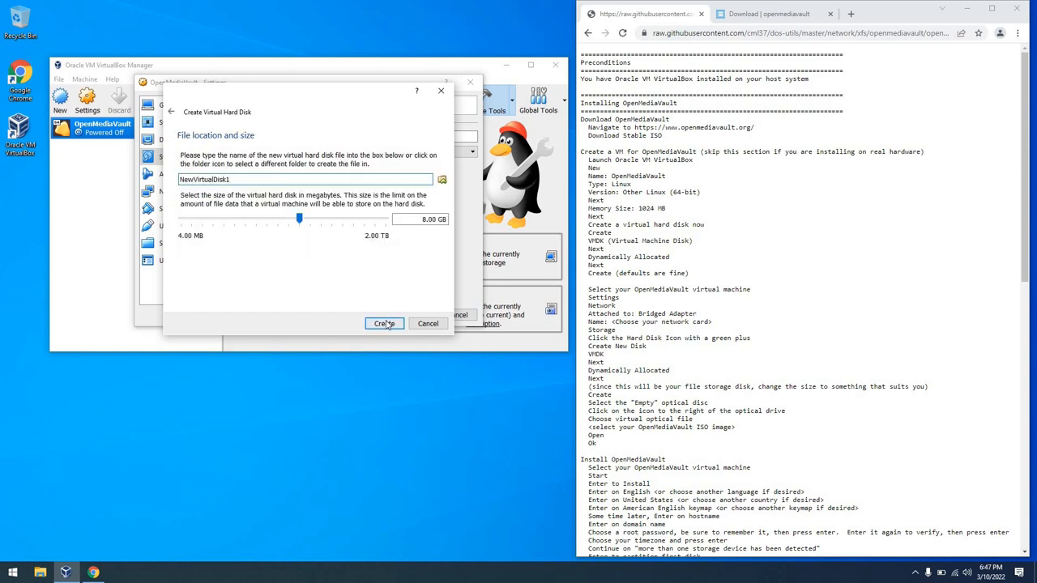
left_click(384, 323)
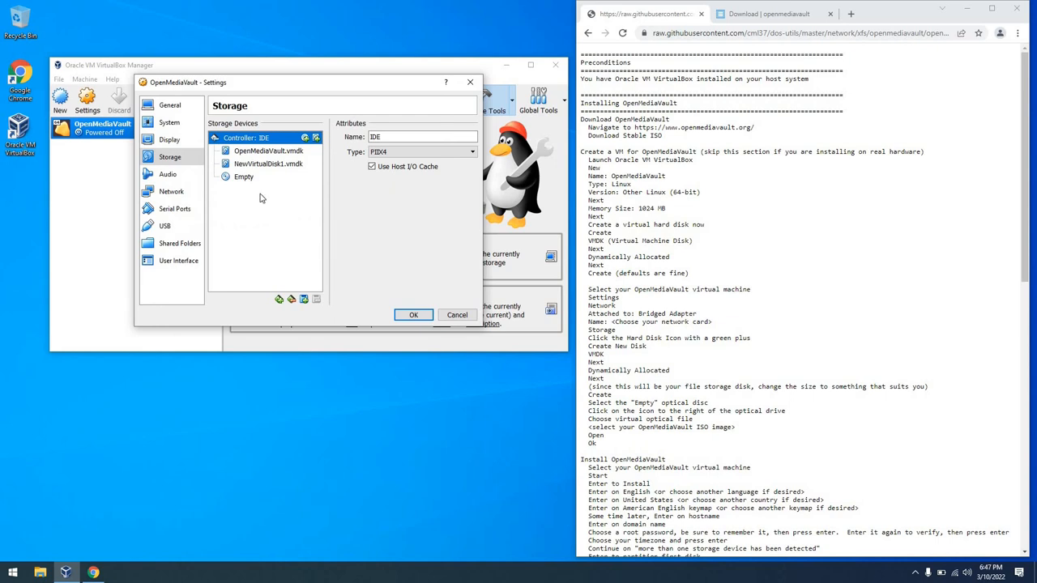
Step: Load openmediavault_5.6.13-amd64 ISO into the empty optical drive and save the settings
left_click(243, 176)
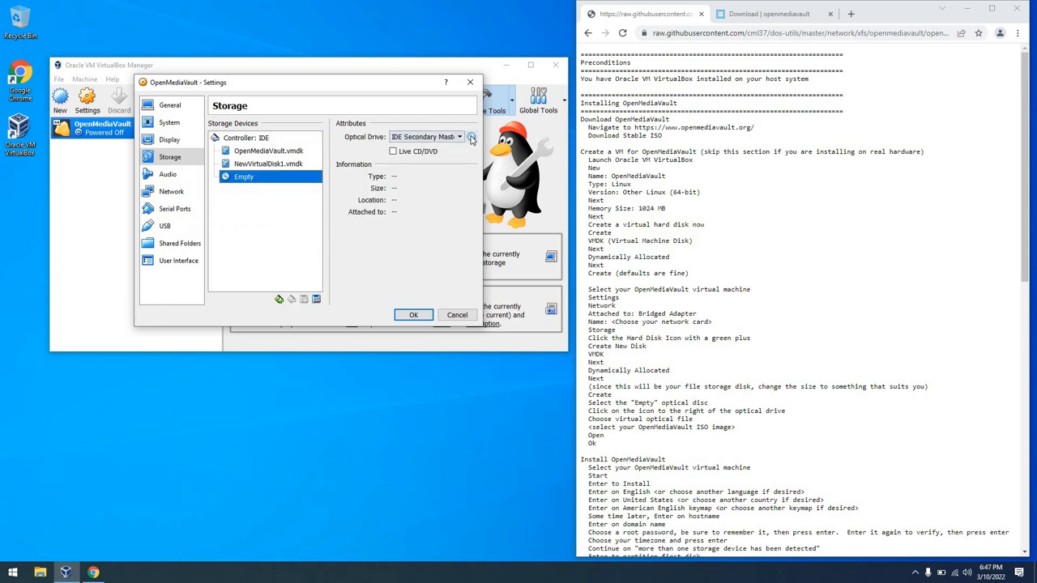
left_click(471, 136)
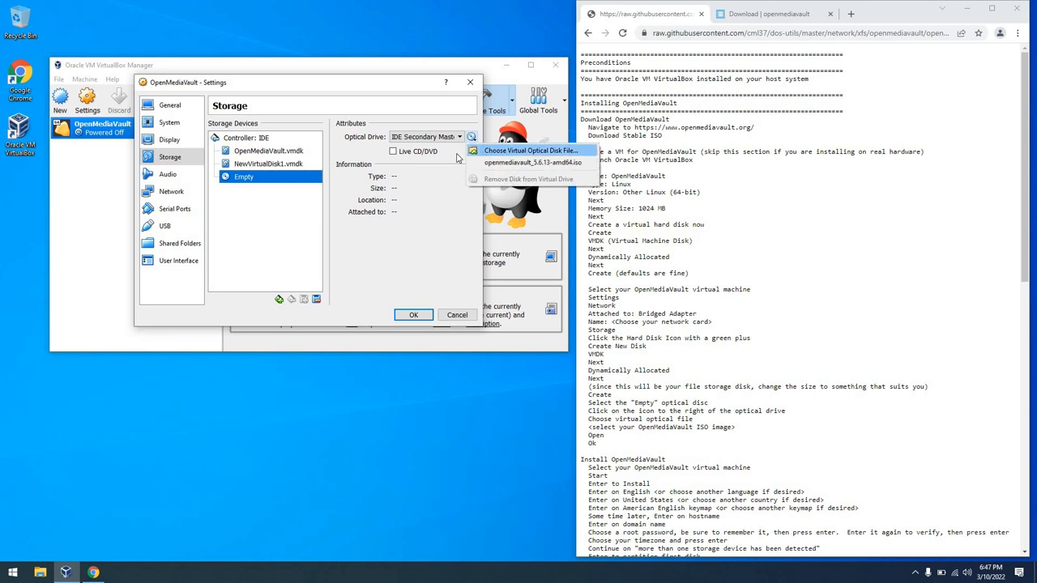
left_click(530, 150)
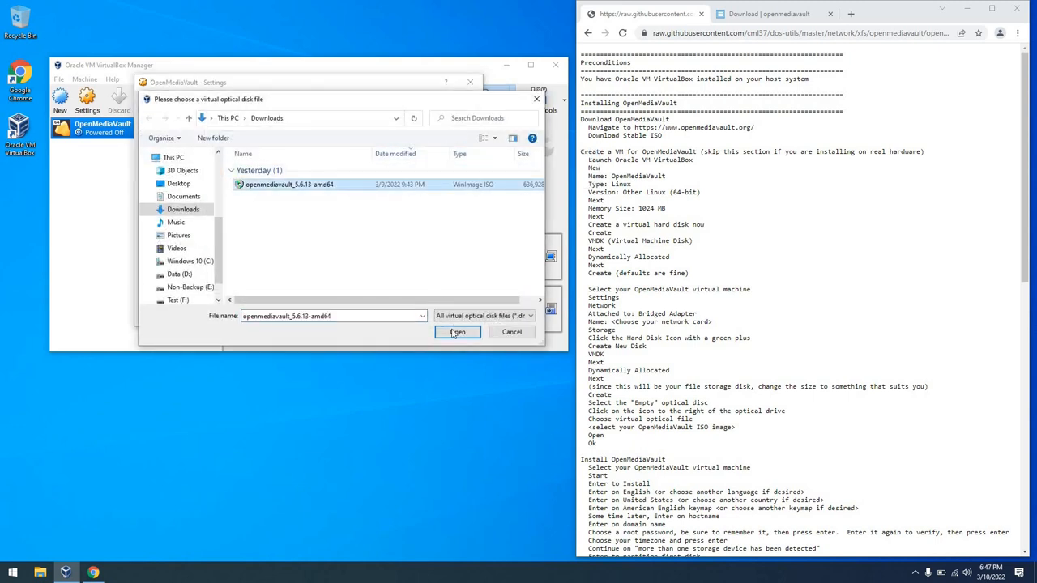
left_click(457, 333)
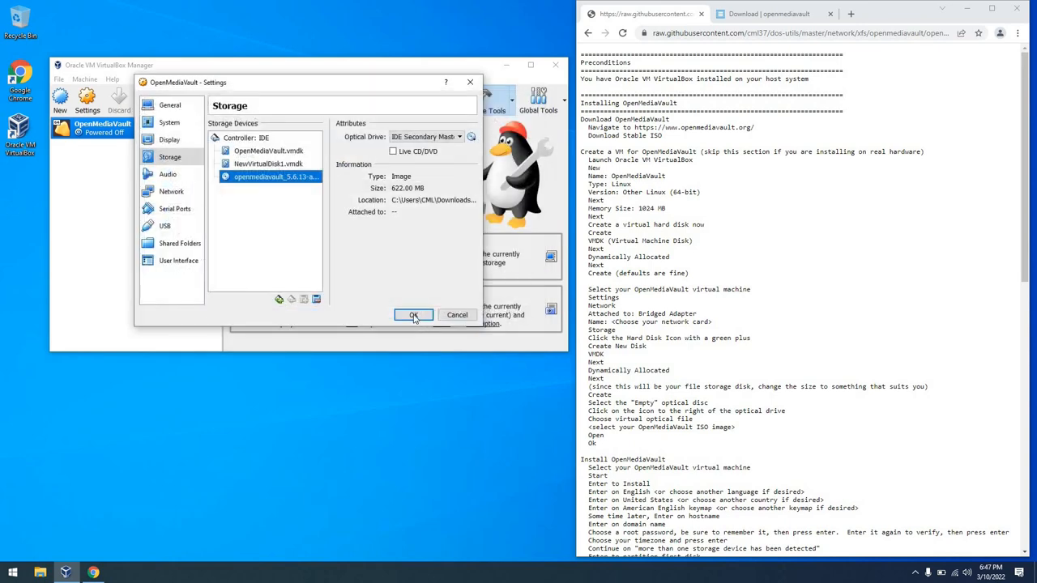
left_click(413, 315)
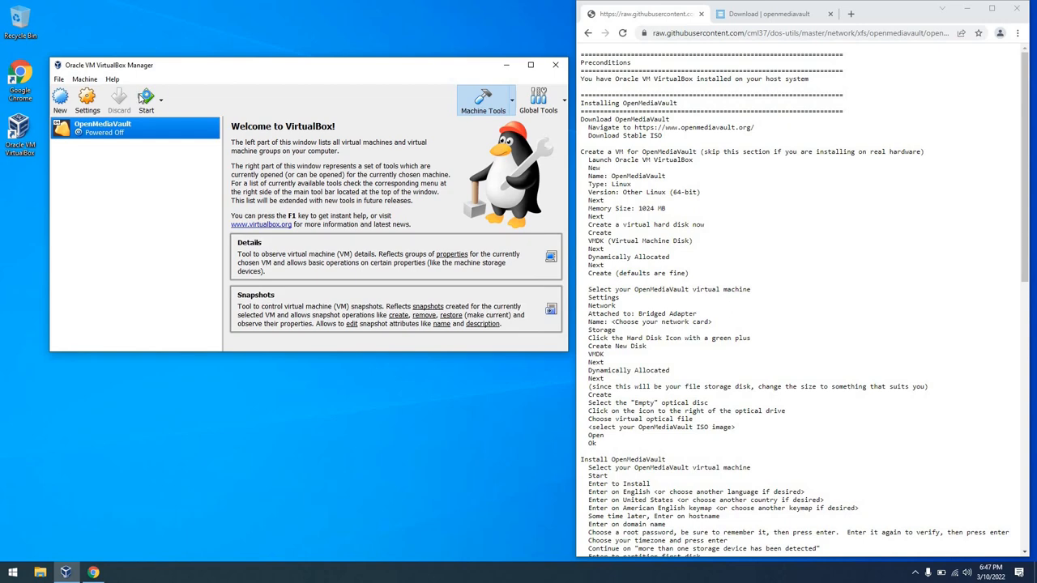
Step: Boot the OpenMediaVault VM and run the installer up to the multiple-storage-devices warning
left_click(147, 99)
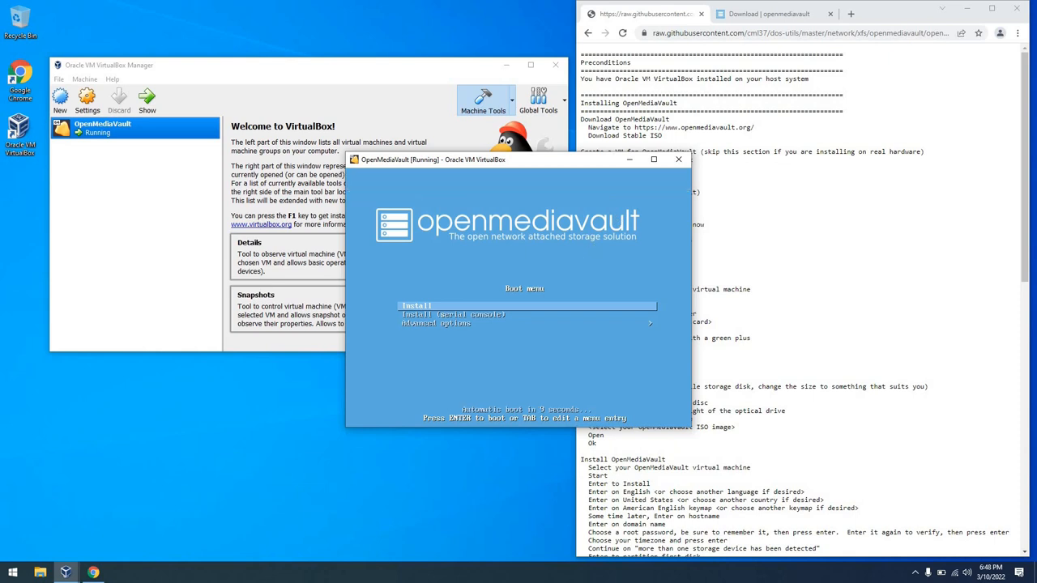
key("enter")
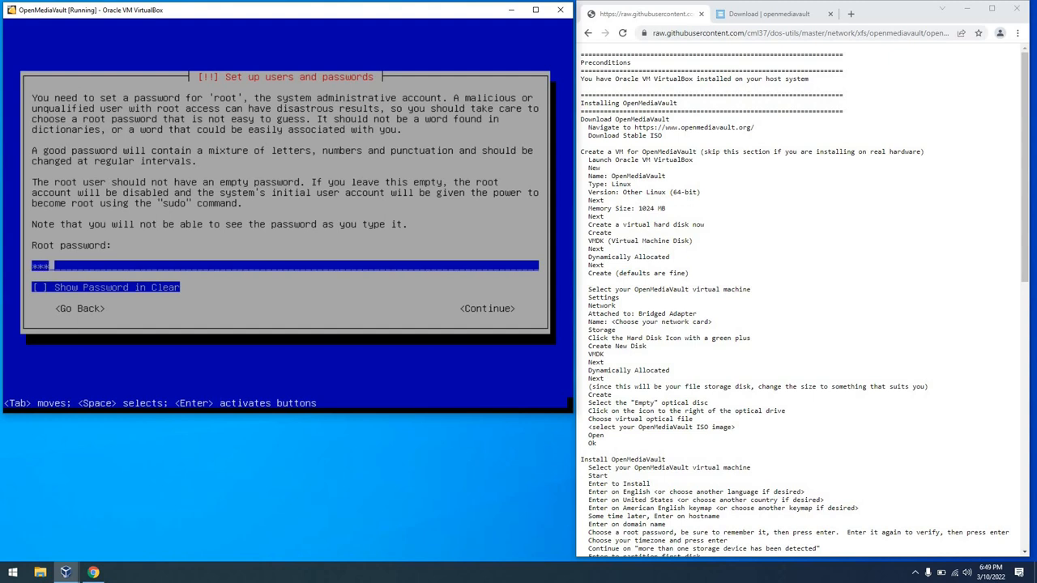
left_click(487, 308)
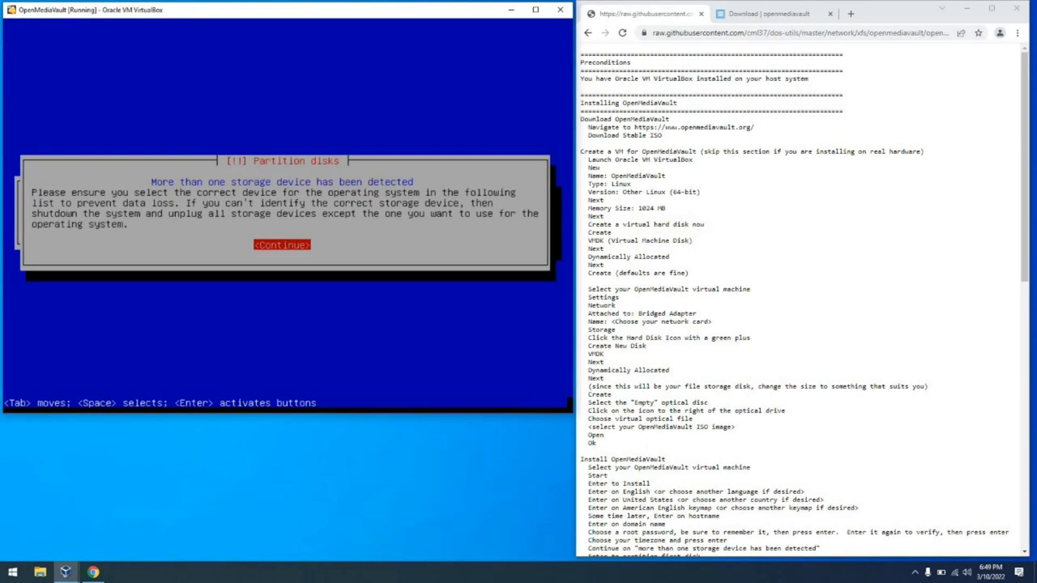
Step: Accept the storage warning, choose the deb.debian.org mirror, and finish the install with a reboot
left_click(281, 245)
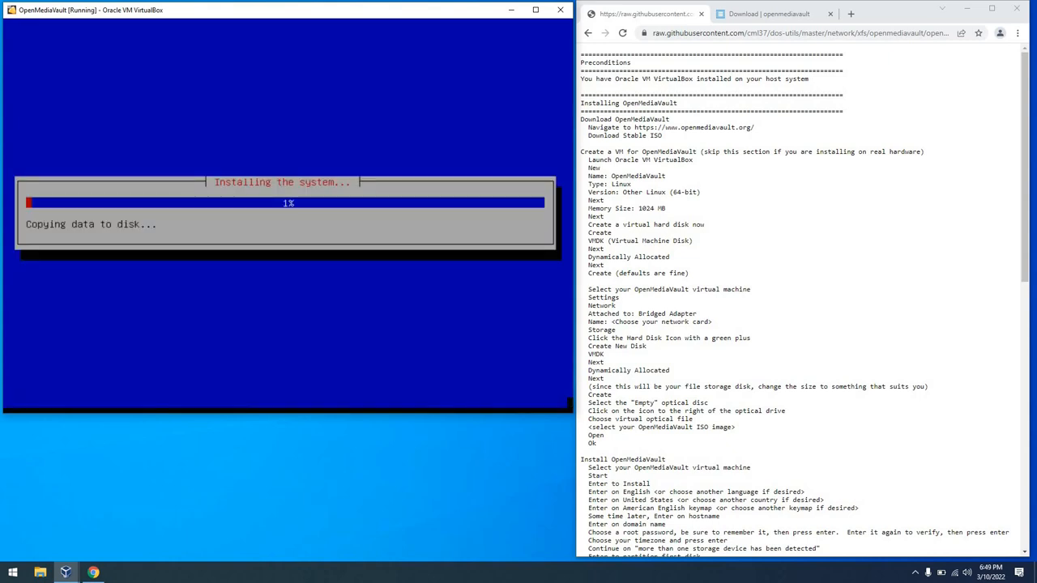
scroll("down", 3)
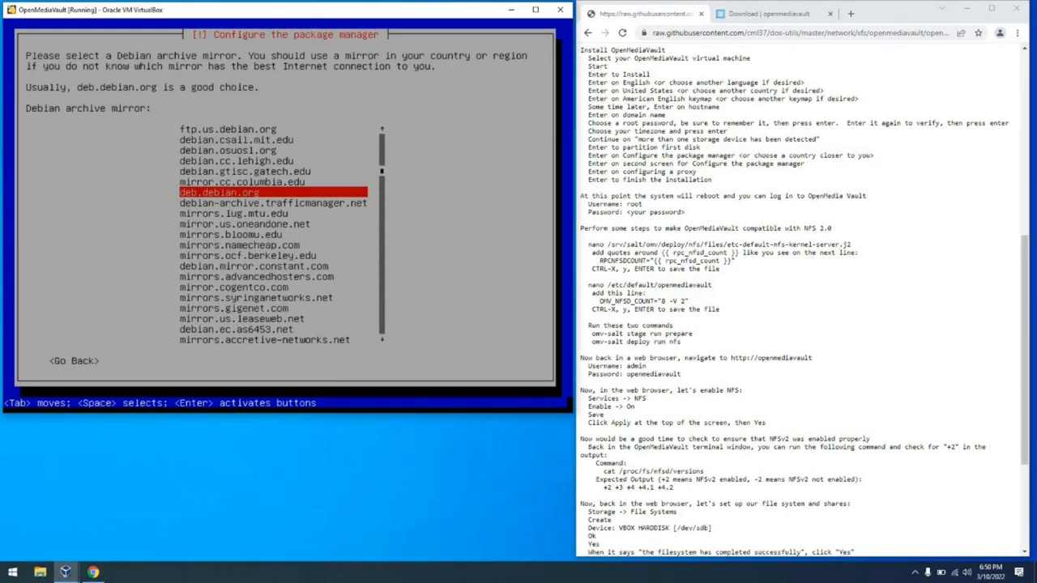
key("Enter")
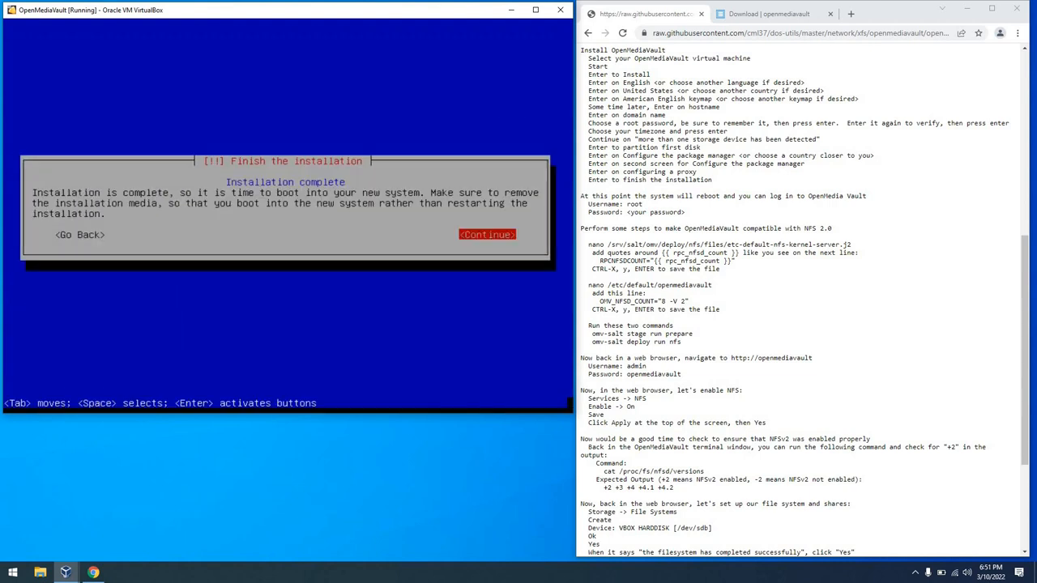
left_click(486, 235)
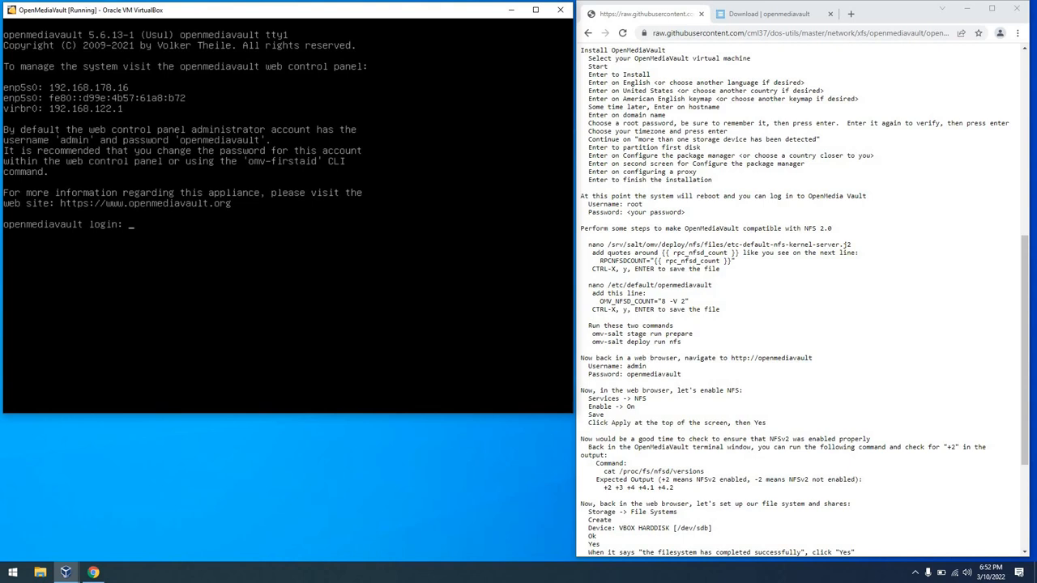
Step: Log in as root and quote {{ rpc_nfsd_count }} in etc-default-nfs-kernel-server.j2 using nano
type("root")
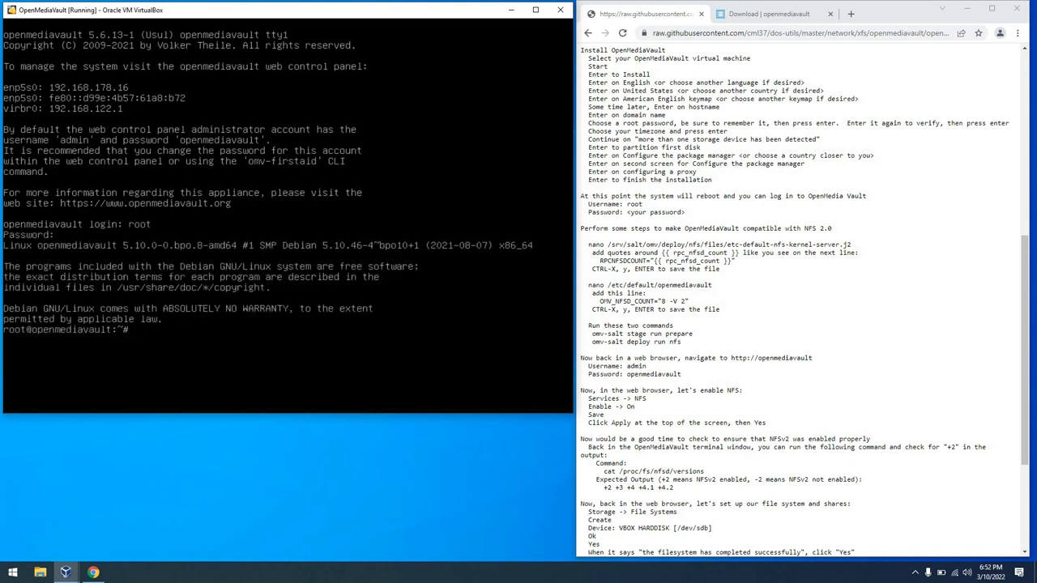
type("nano /srv/salt/o")
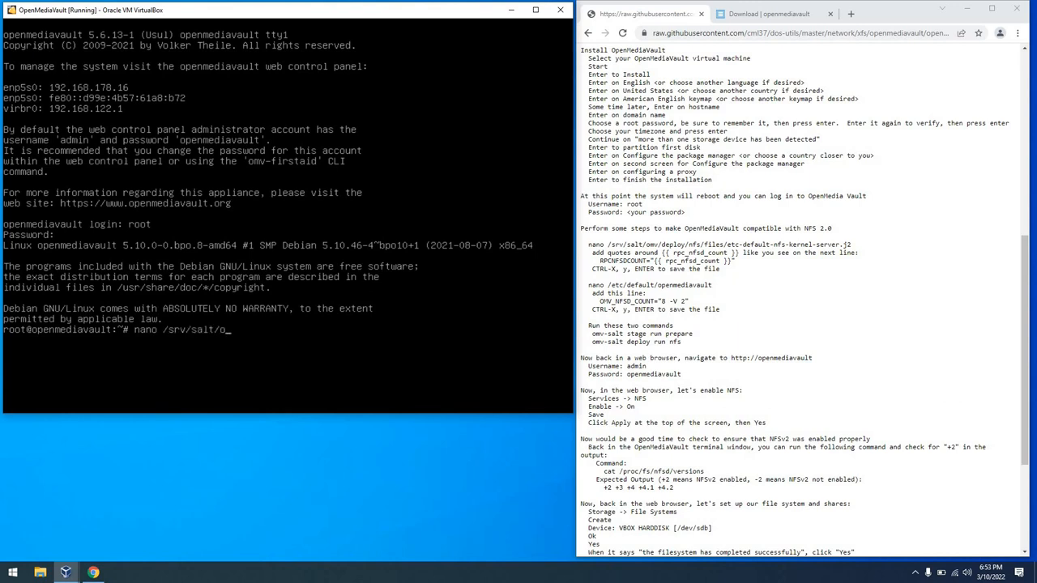
type("mv/deploy/")
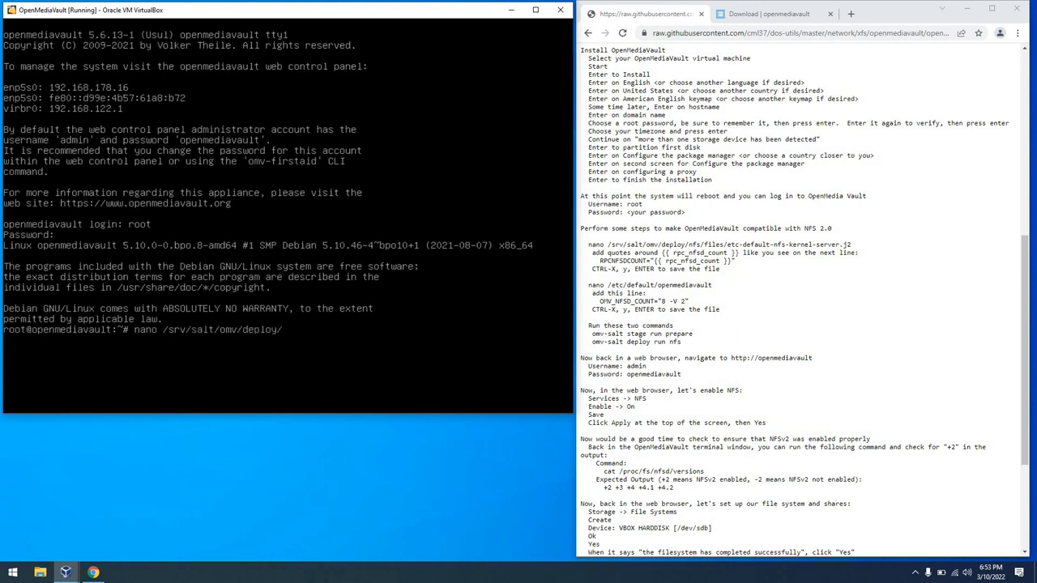
type("nfs/")
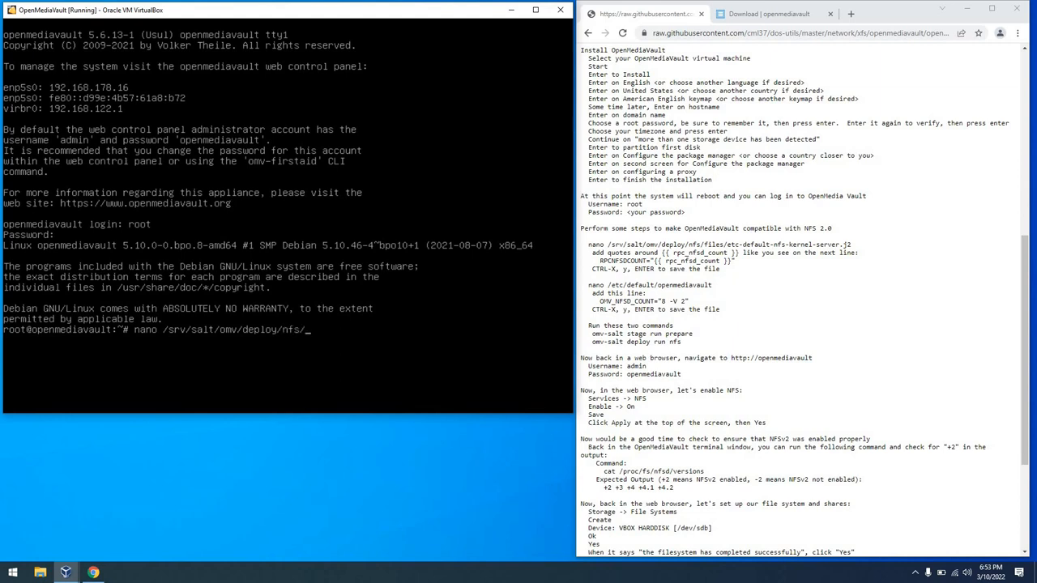
type("files/")
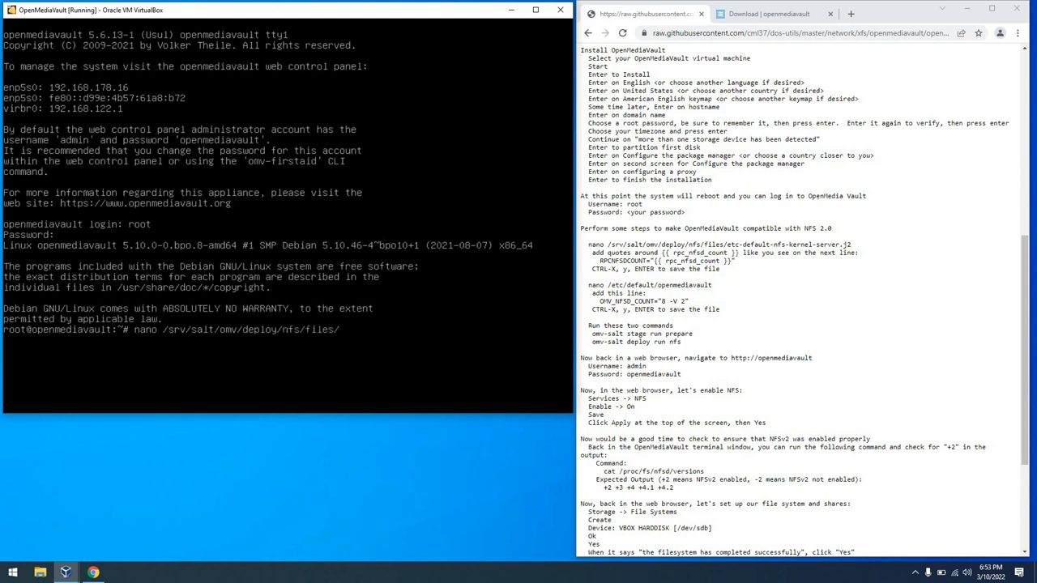
type("etc-de")
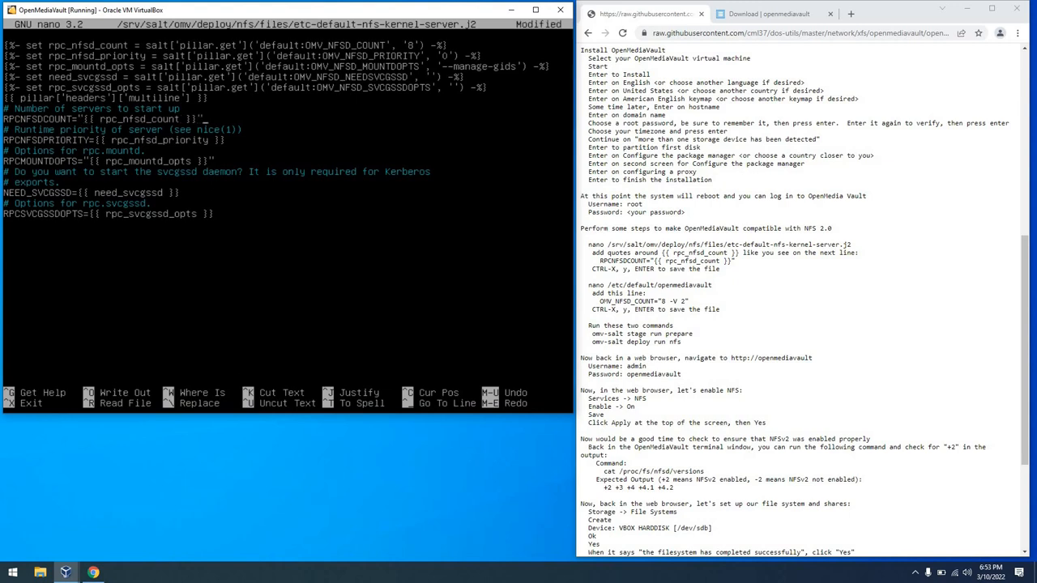
key("ctrl+x")
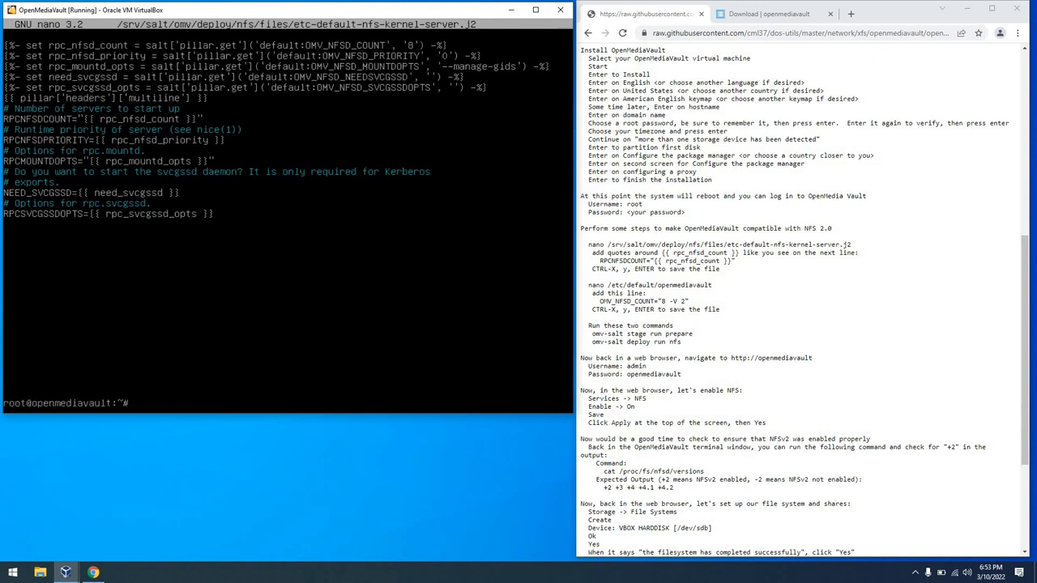
Step: Add OMV_NFSD_COUNT="8 -V 2" to /etc/default/openmediavault in nano and save it
type("nano /e")
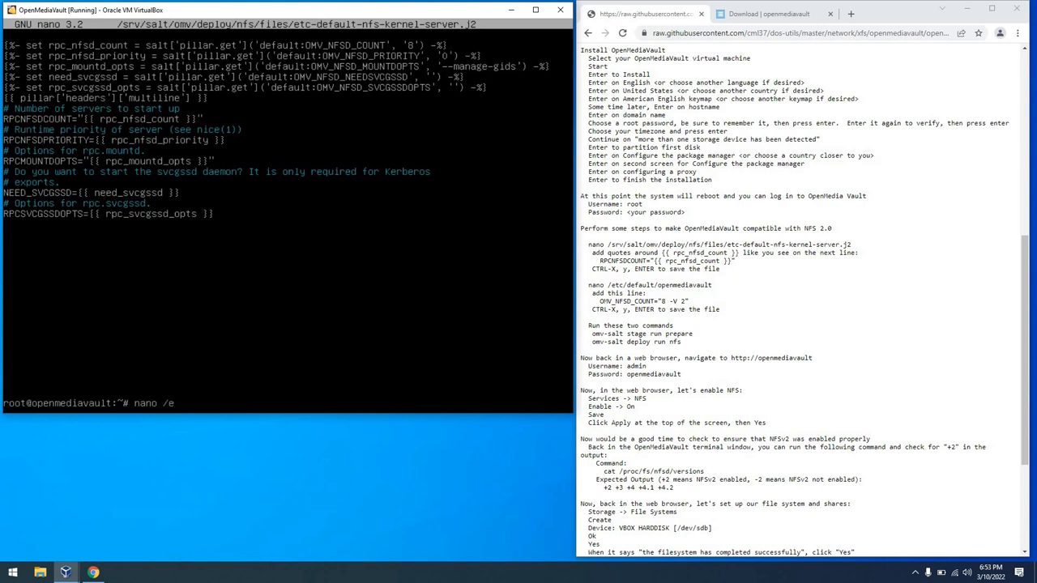
type("tc/de")
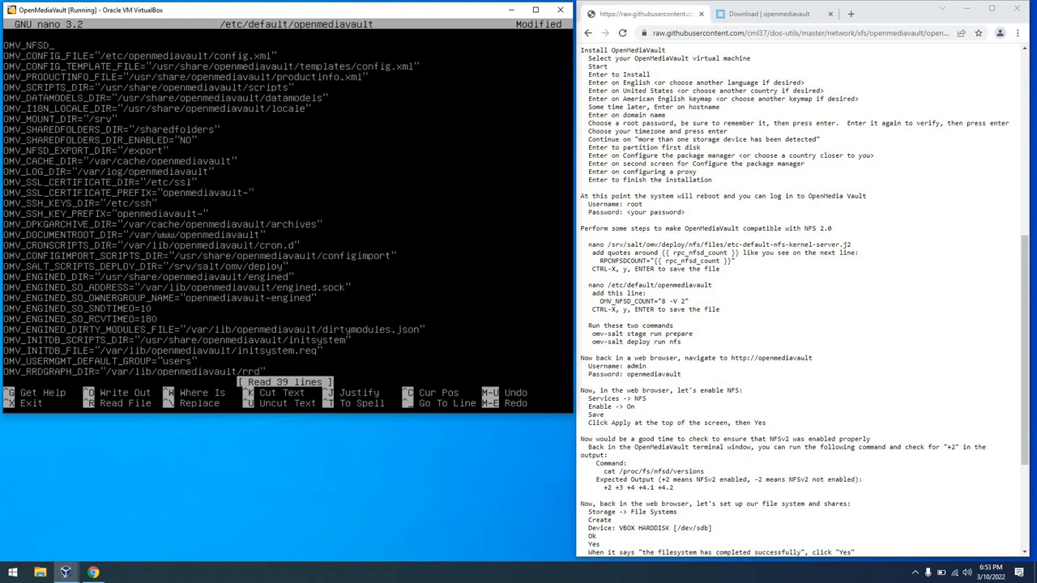
type("COUNT=\"8 -V")
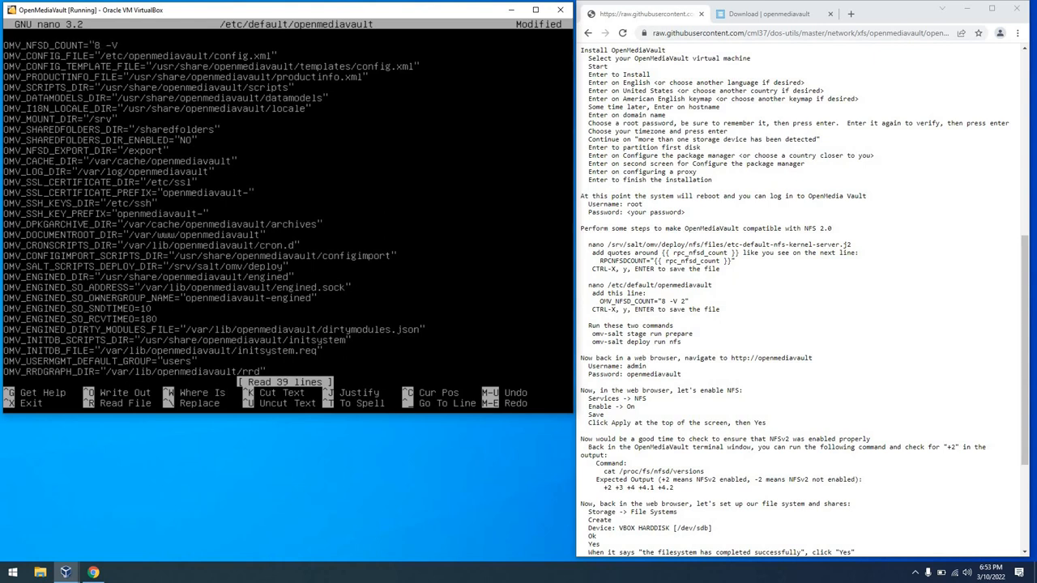
type("2\"")
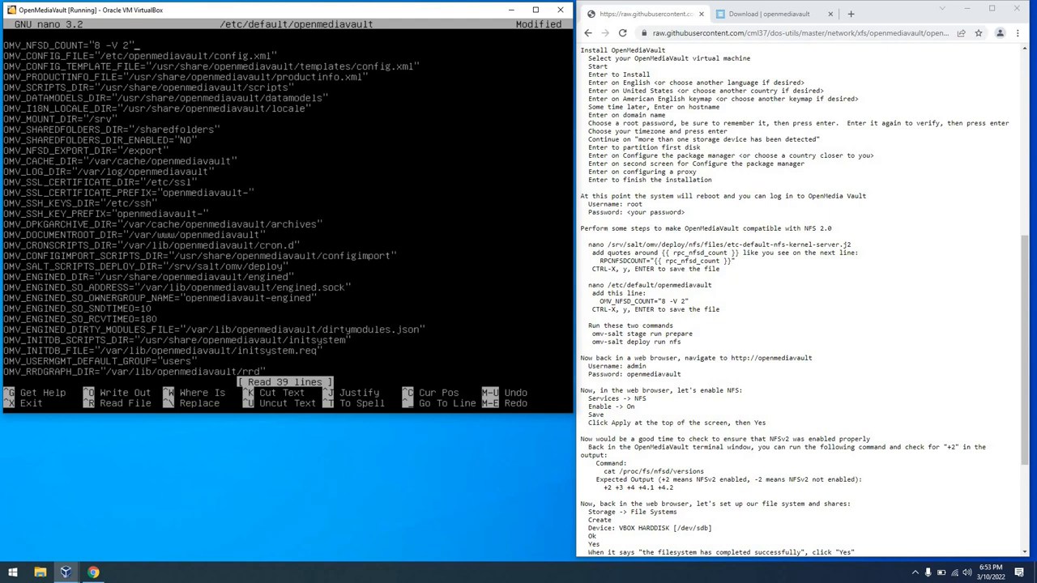
key("ctrl+o")
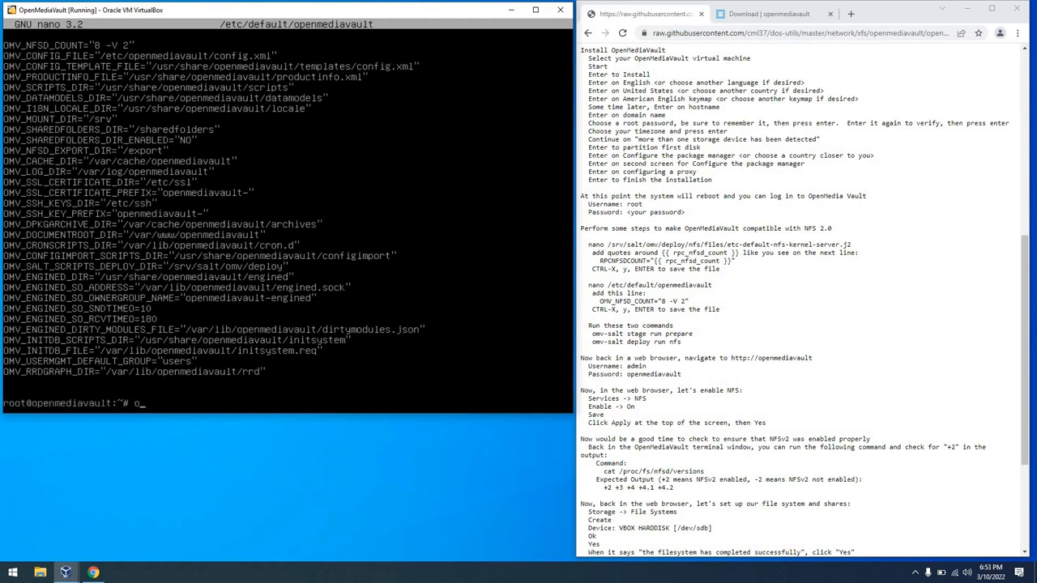
Step: Run 'omv-salt deploy run nfs' and confirm the summary shows Succeeded: 2, Failed: 0
type("mv-salt stage run")
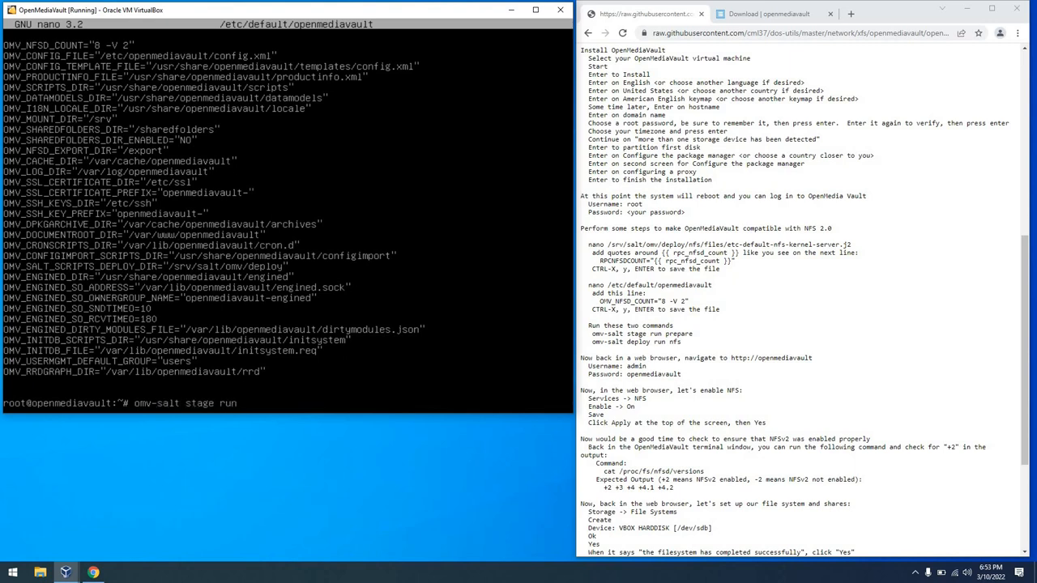
type("prepare")
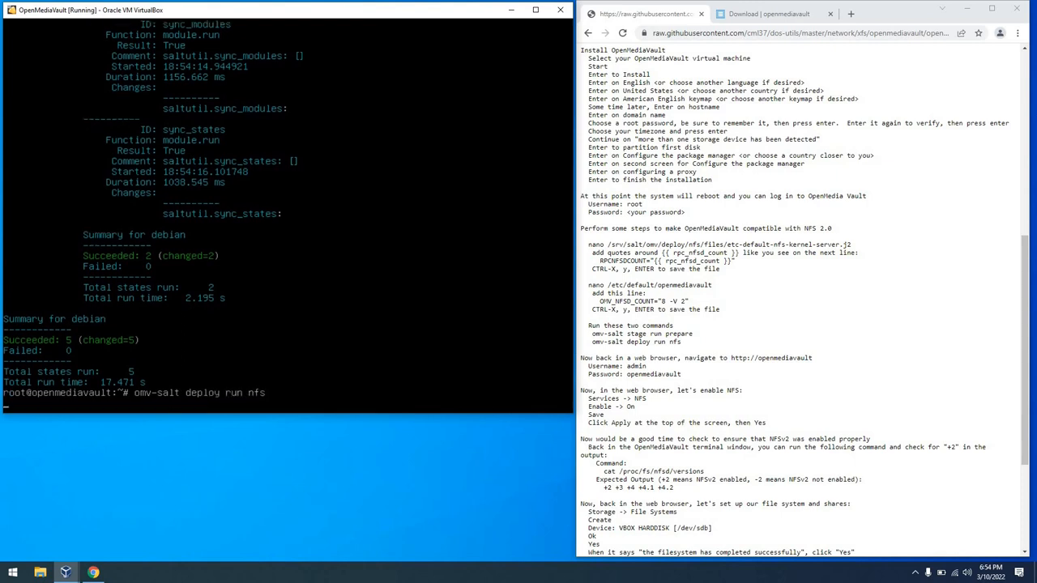
key("Return")
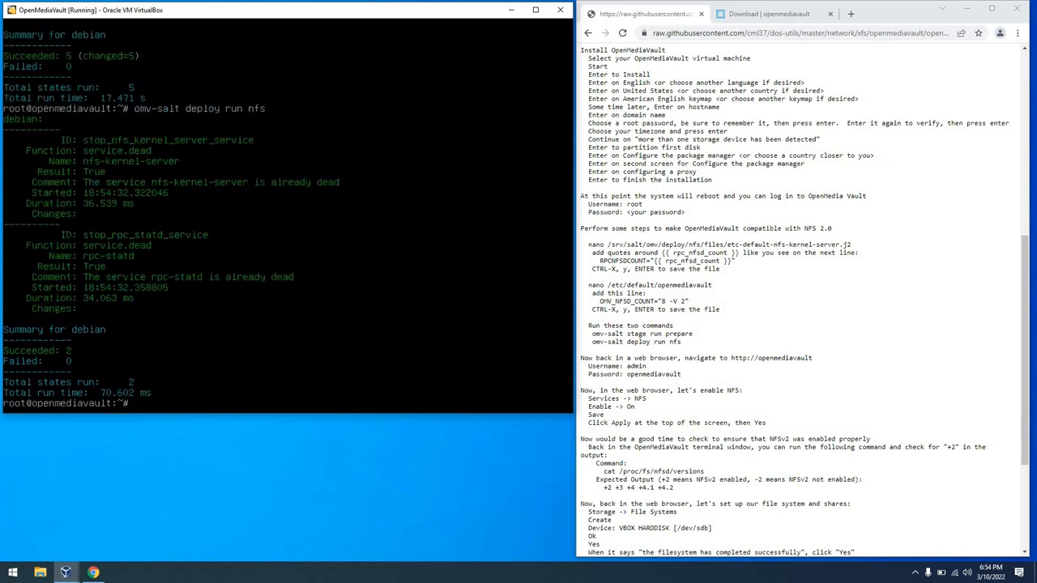
double_click(784, 357)
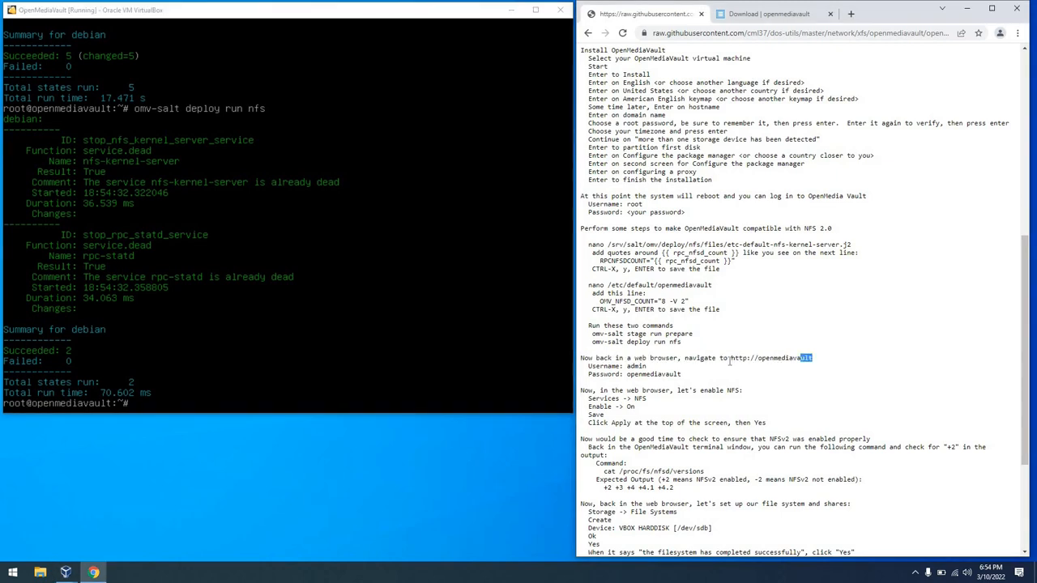
double_click(771, 357)
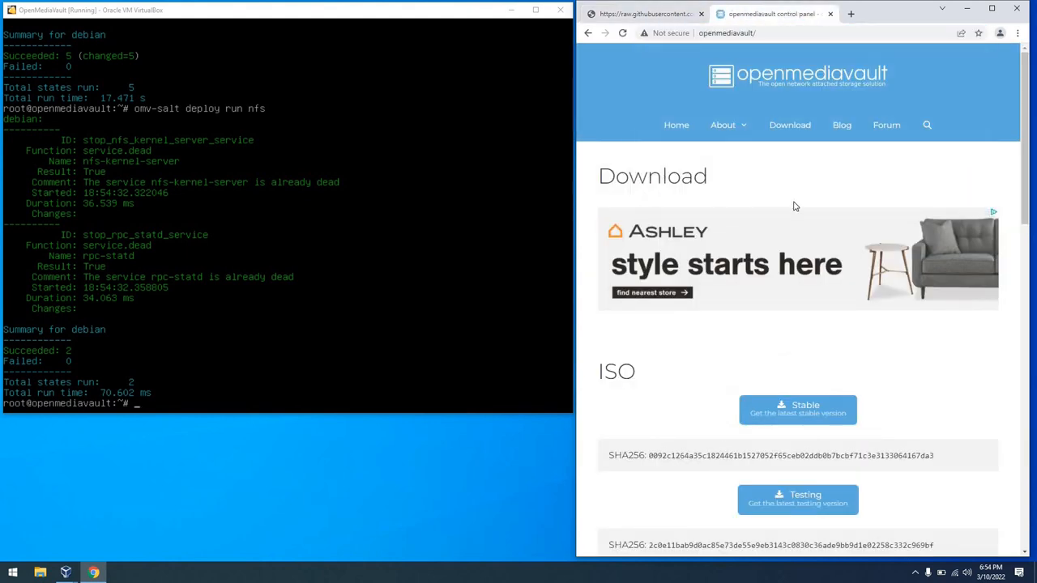
type("adm")
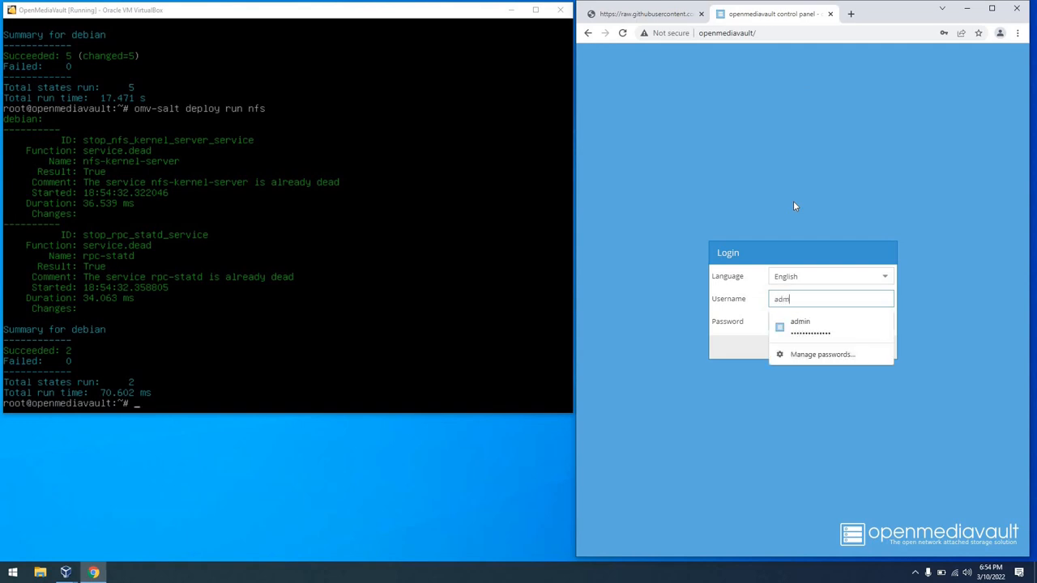
left_click(799, 321)
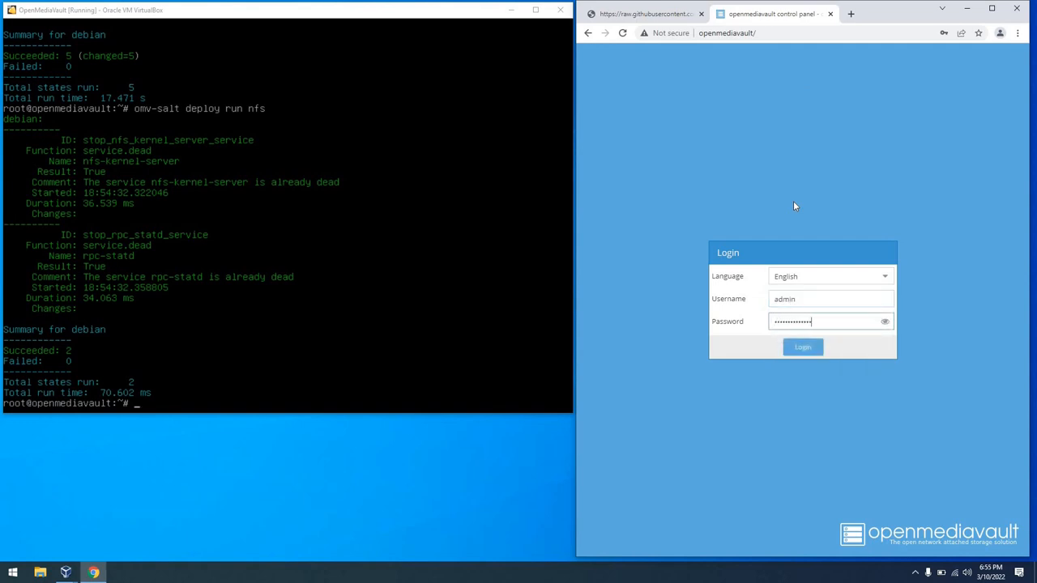
left_click(802, 346)
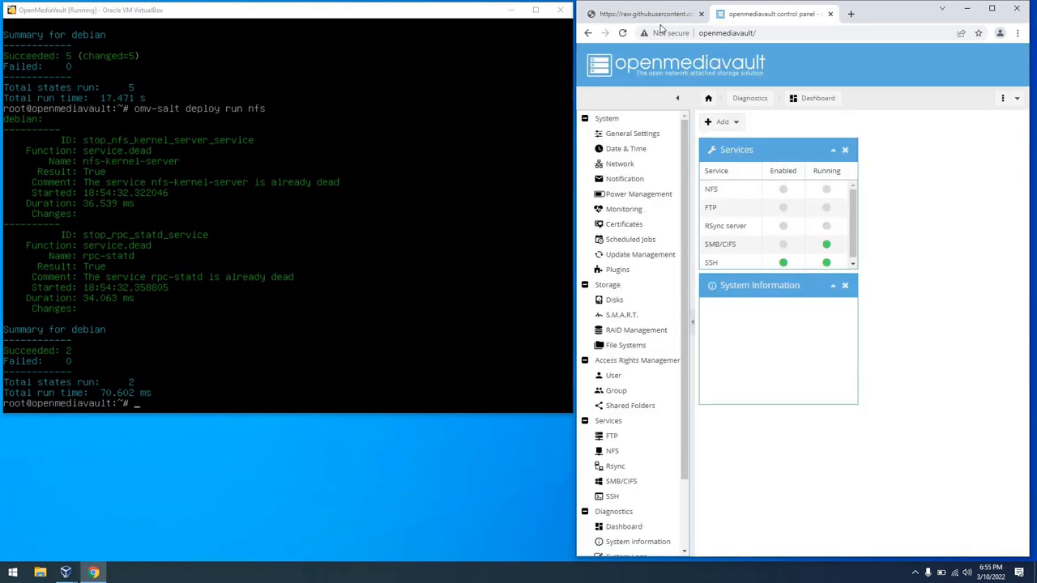
left_click(644, 14)
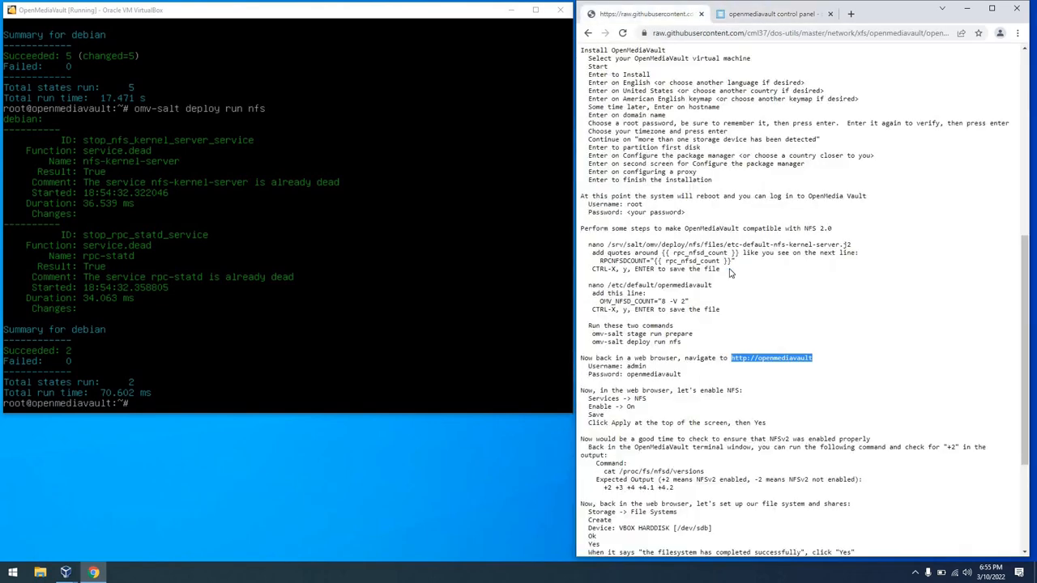
scroll("down", 3)
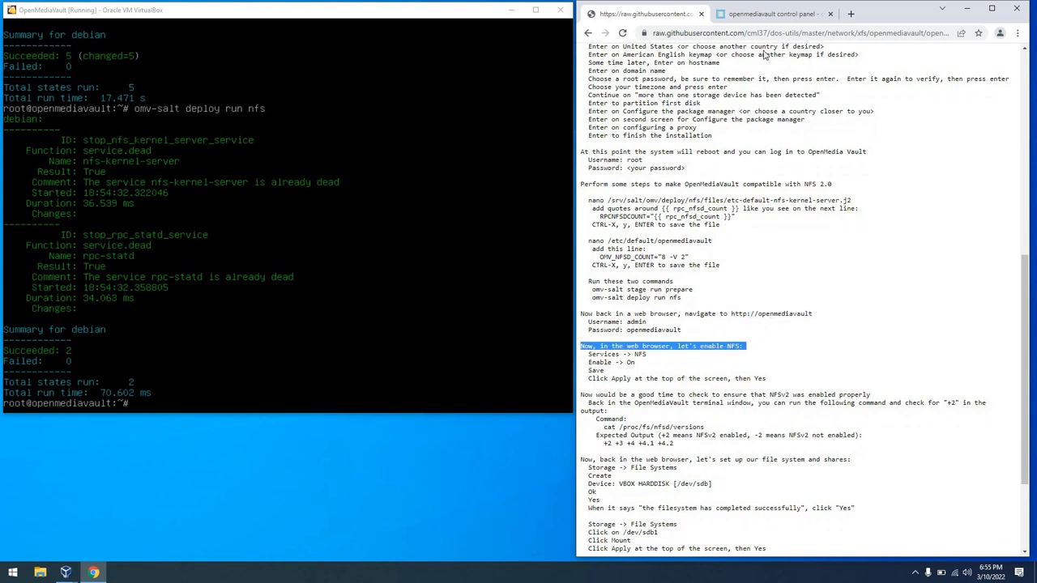
Step: Toggle Enable on under Services > NFS, save, and apply the pending configuration change
left_click(769, 13)
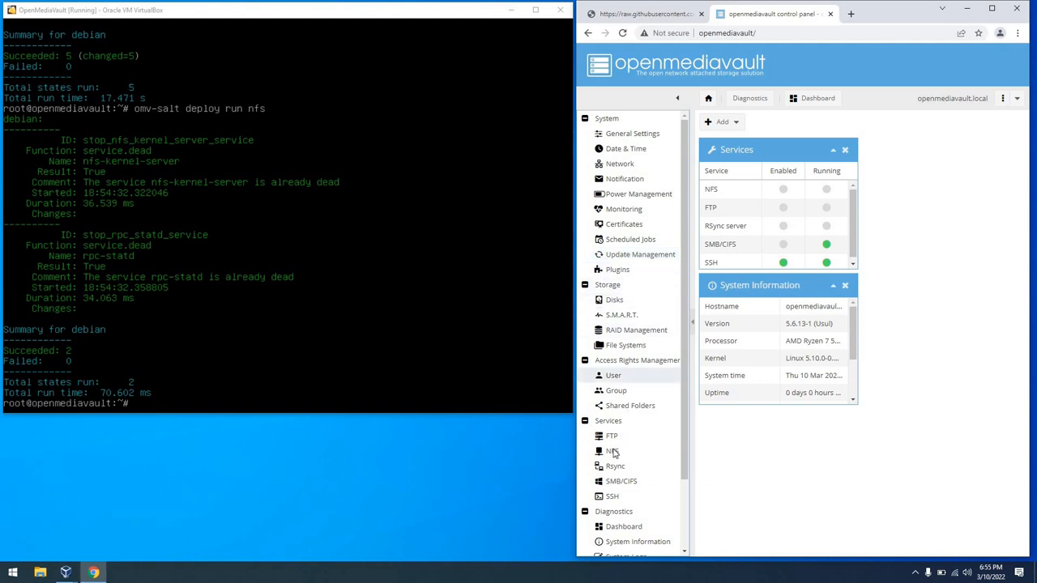
left_click(611, 452)
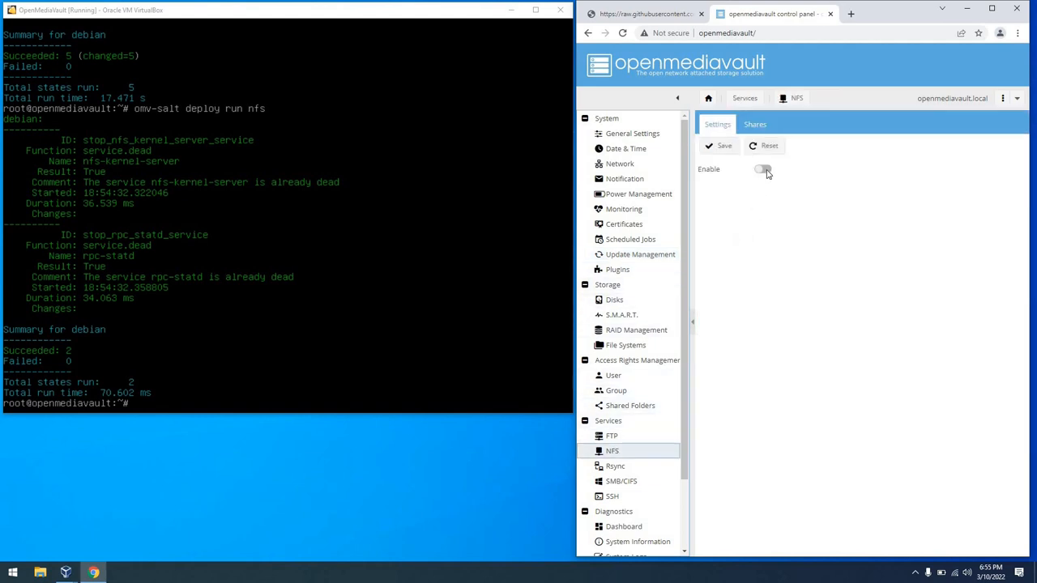
left_click(763, 169)
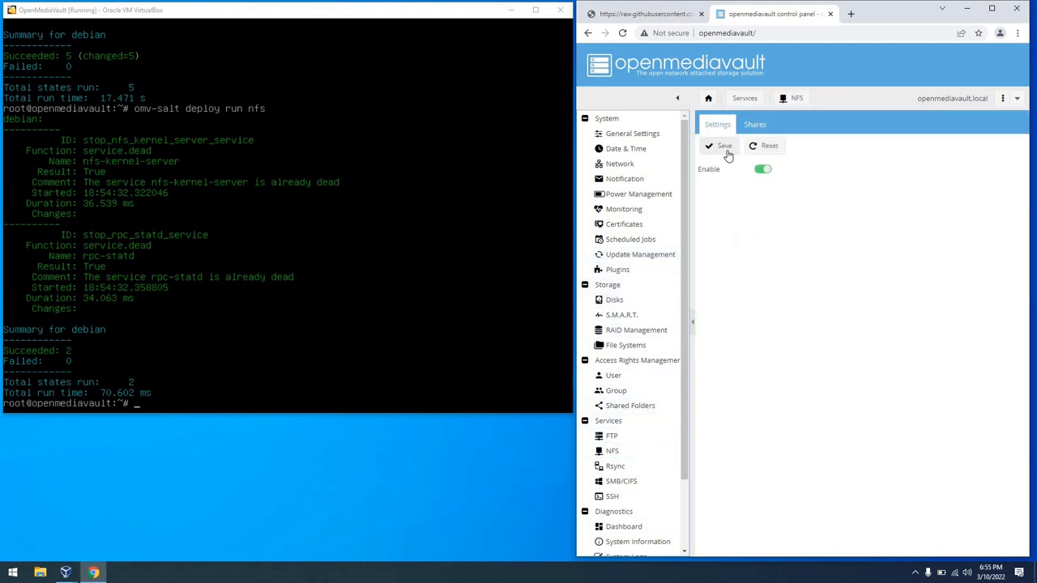
left_click(719, 146)
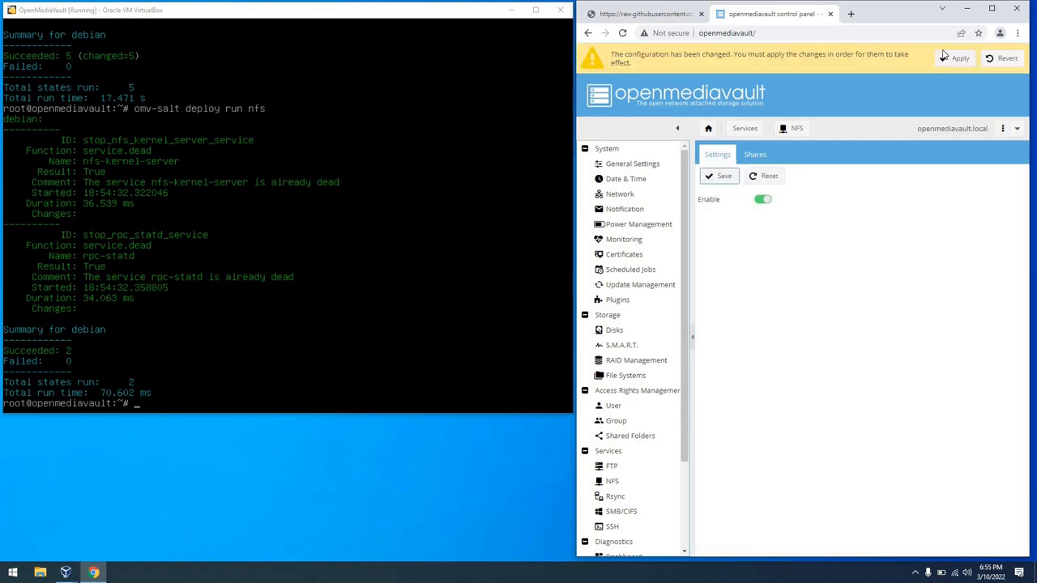
left_click(957, 57)
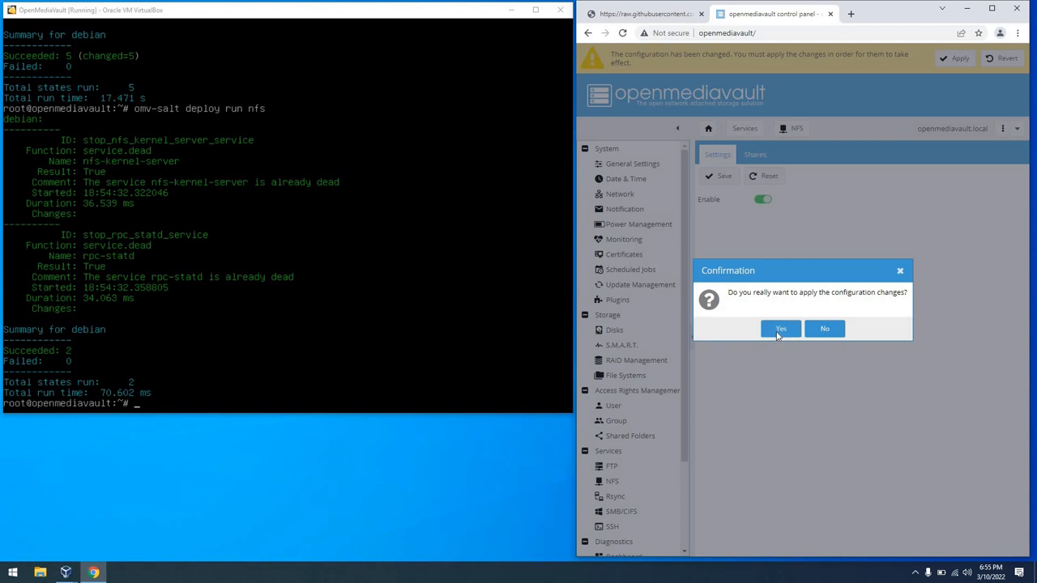
left_click(780, 328)
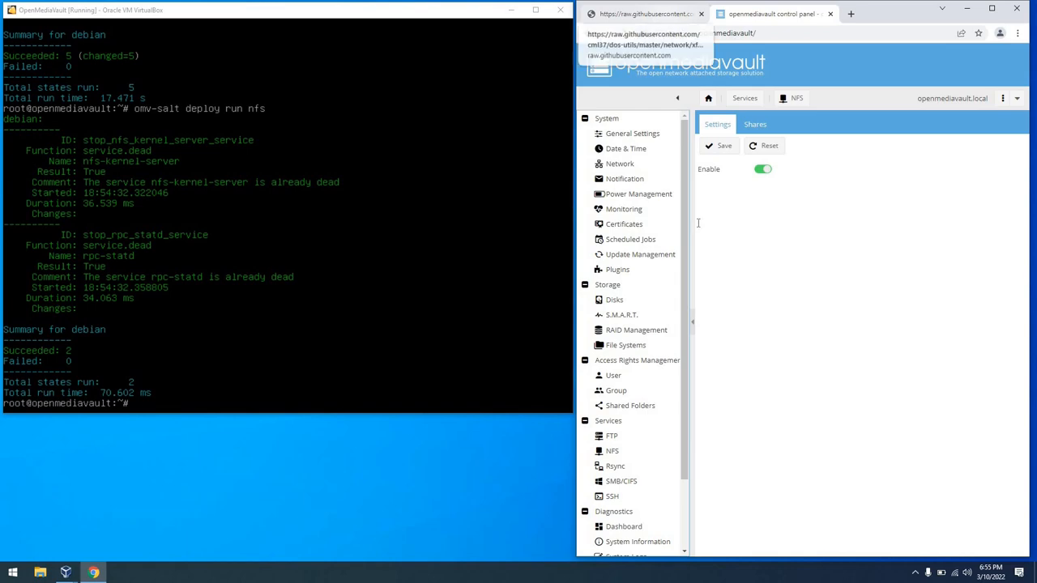
left_click(644, 13)
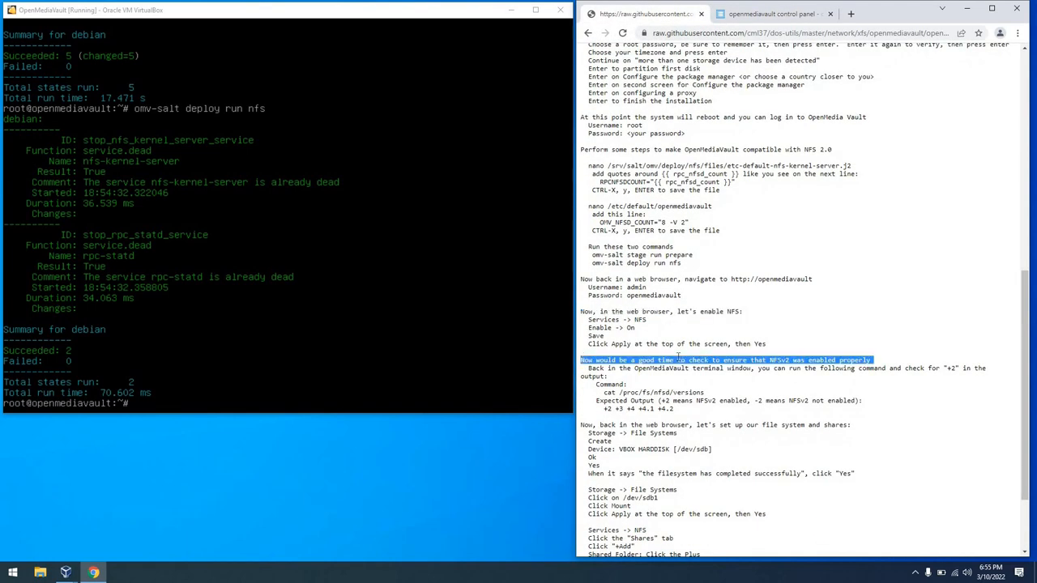
Step: Run 'cat /proc/fs/nfsd/versions' and confirm it lists +2 +3 +4 +4.1 +4.2
scroll("down", 3)
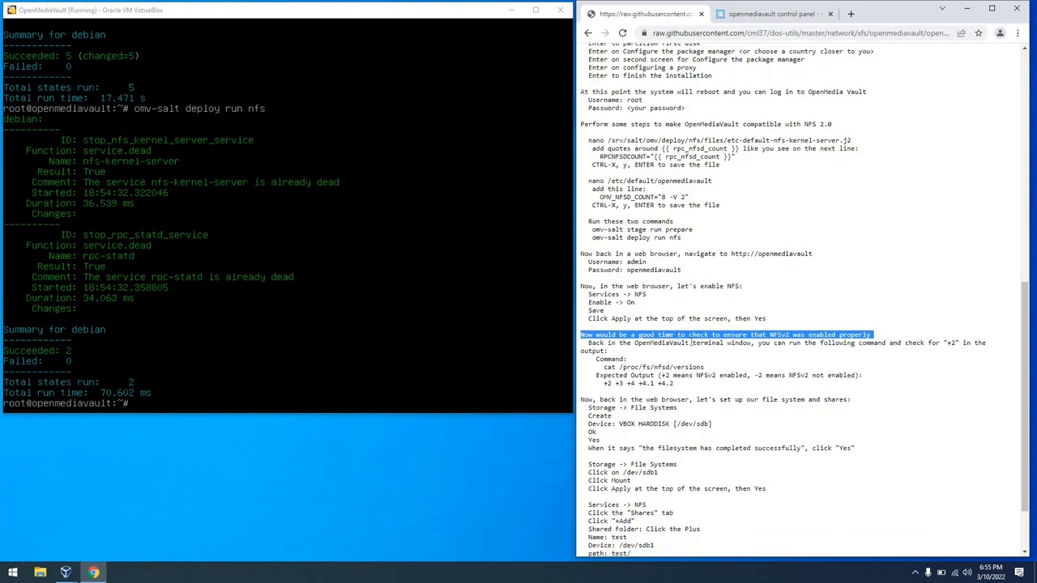
scroll("down", 3)
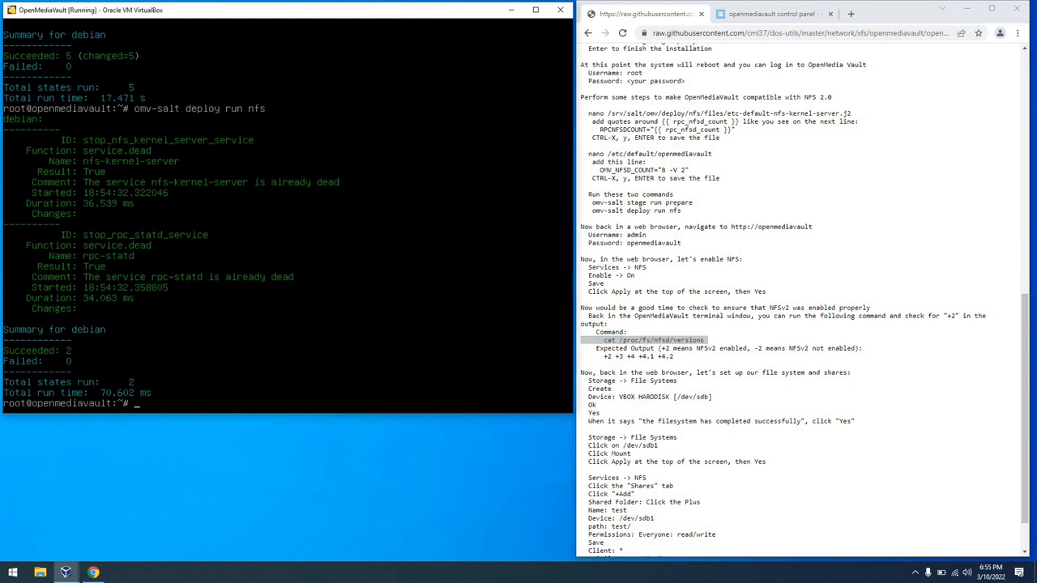
type("cat /pro")
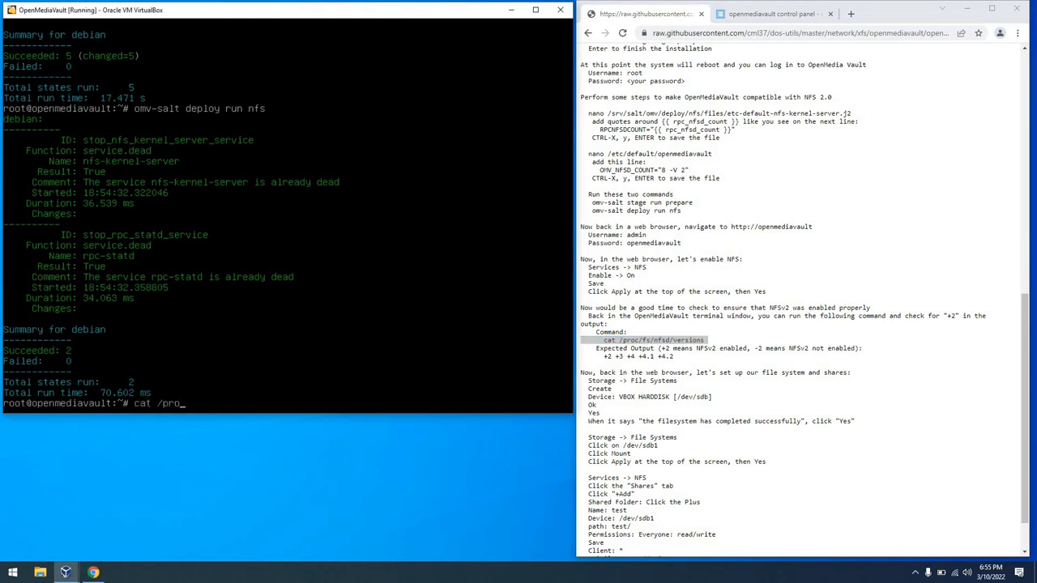
type("c/fs/nfs")
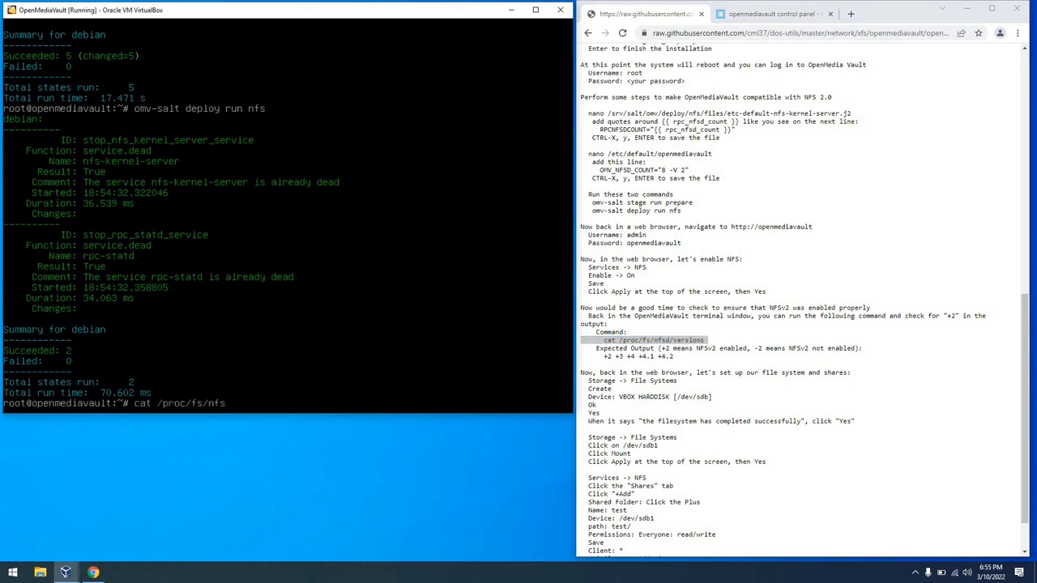
type("d/versions")
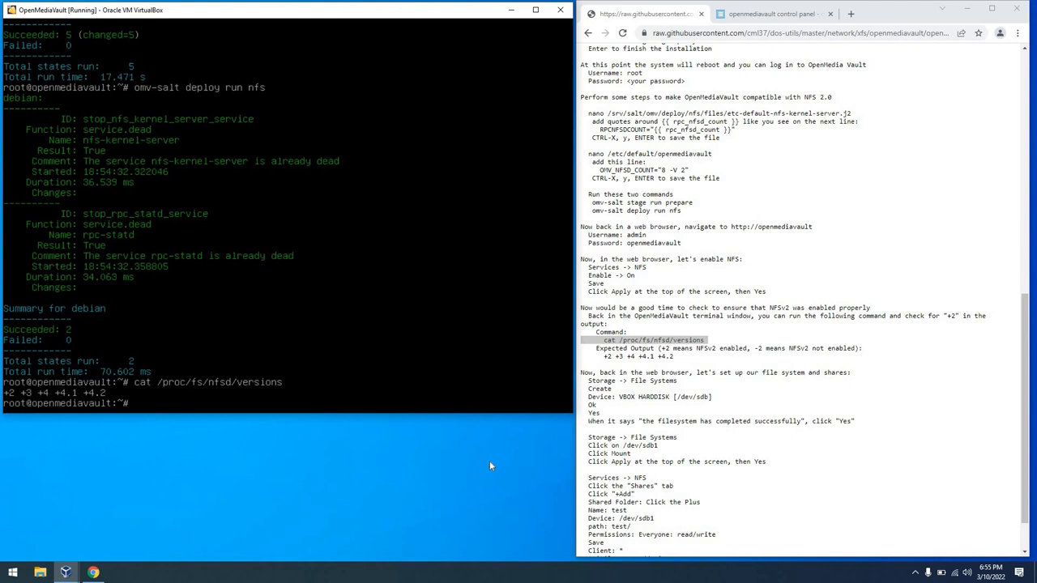
scroll("down", 3)
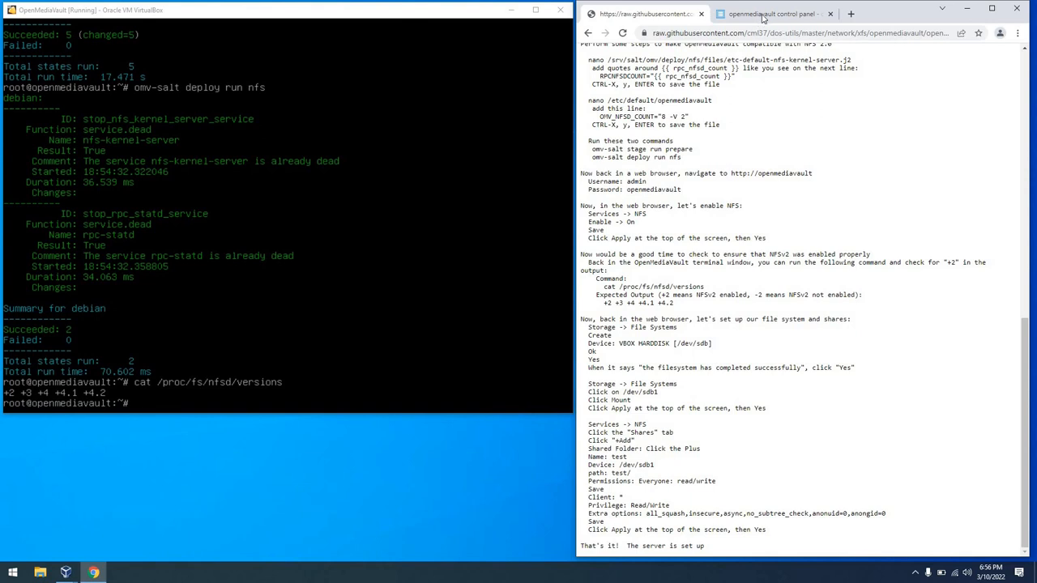
Step: Format the 8 GiB VBOX HARDDISK [/dev/sdb] as ext4 from Storage > File Systems
left_click(766, 14)
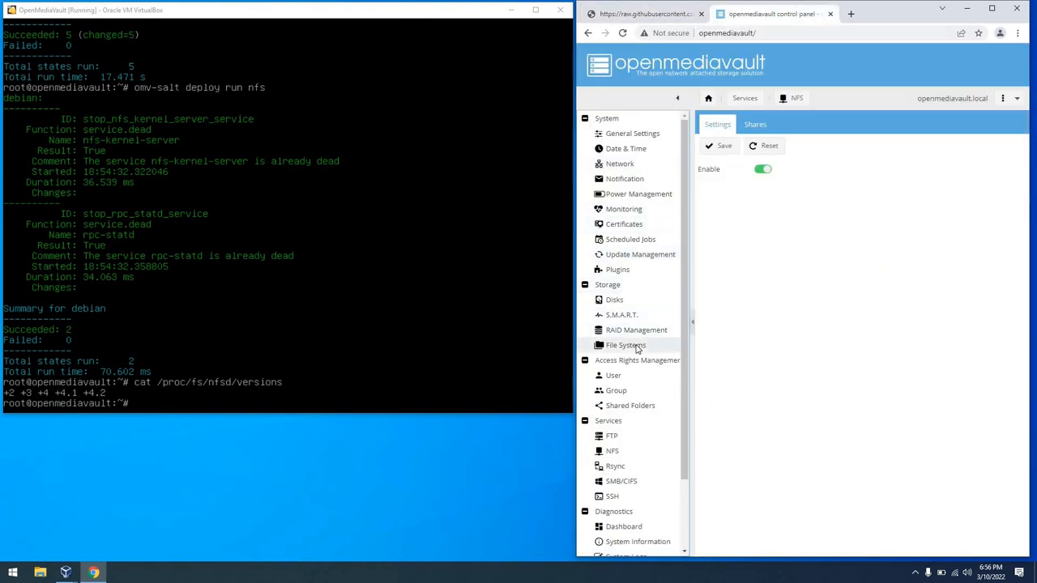
left_click(626, 346)
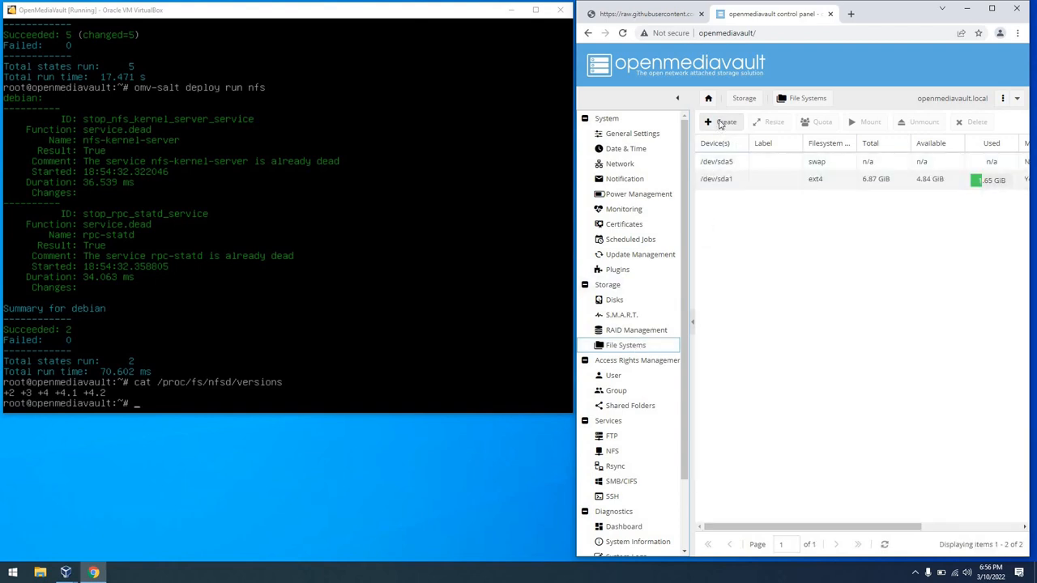
left_click(720, 121)
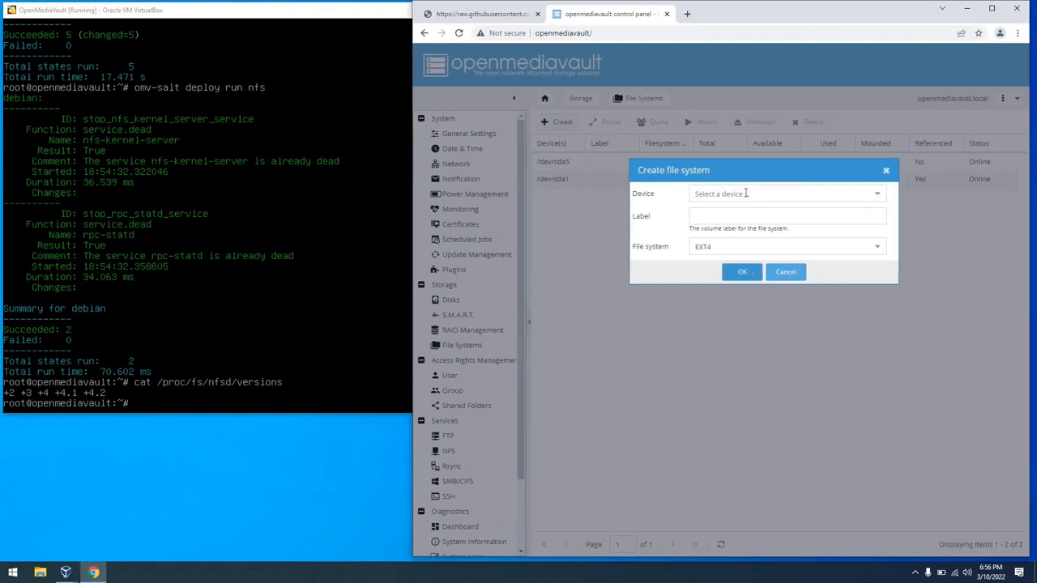
left_click(782, 193)
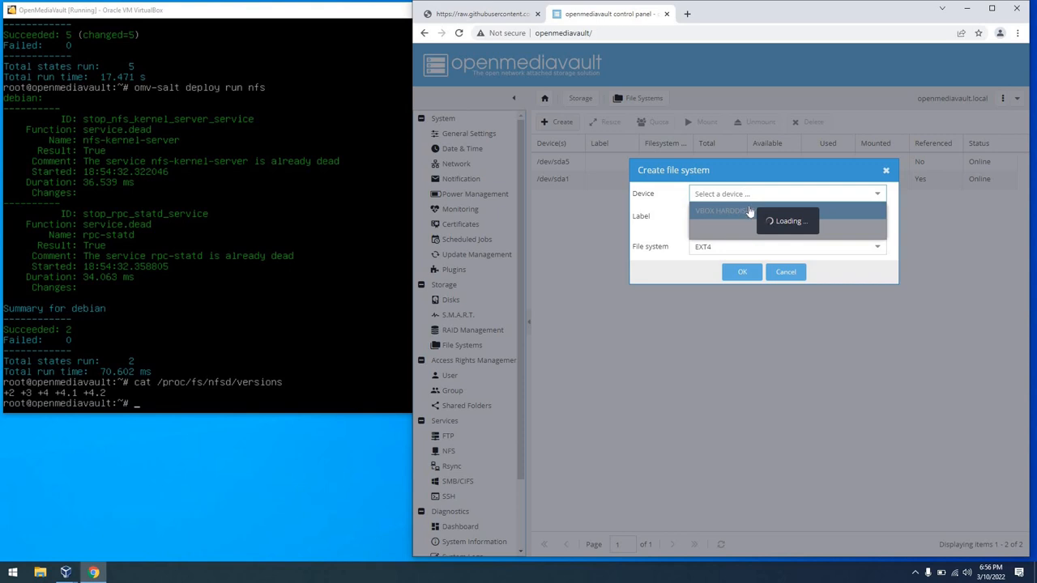
left_click(724, 211)
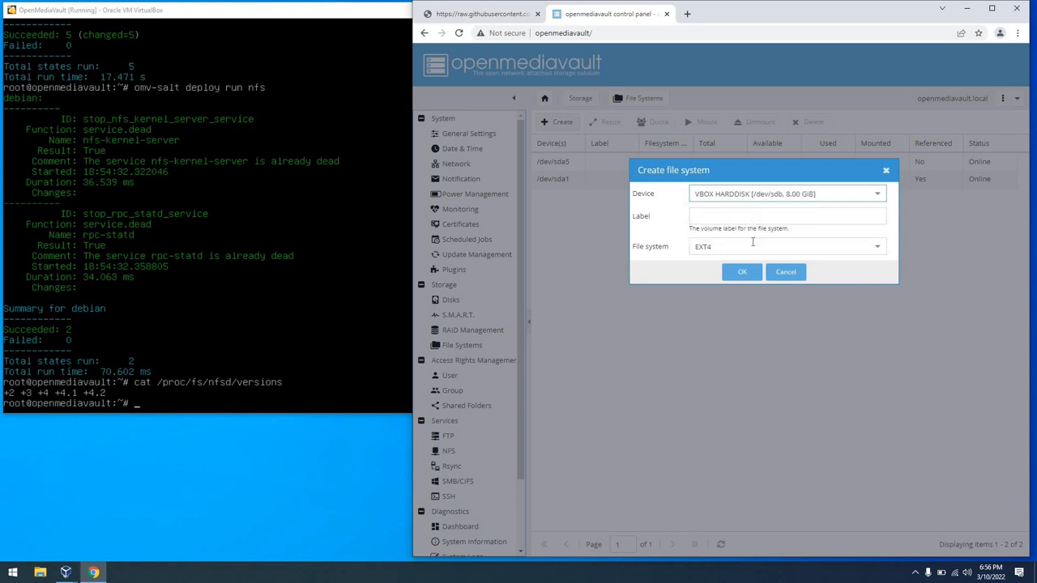
left_click(741, 271)
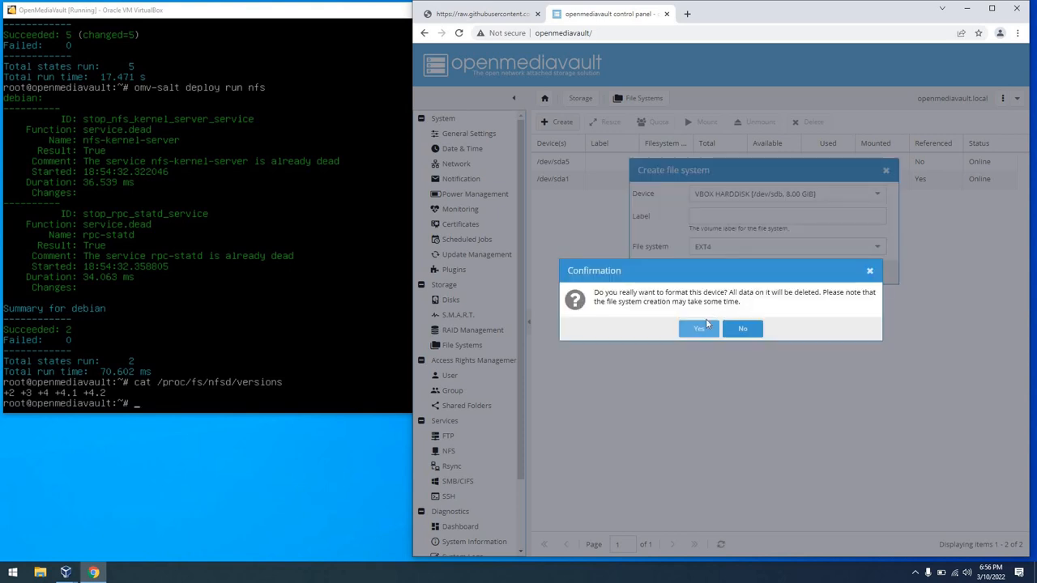
left_click(698, 328)
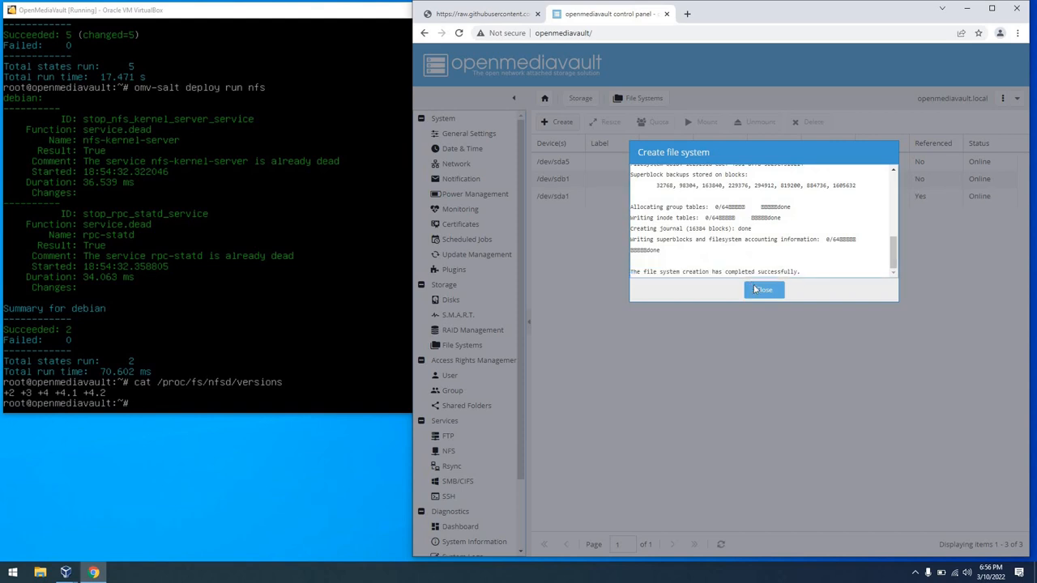
left_click(762, 289)
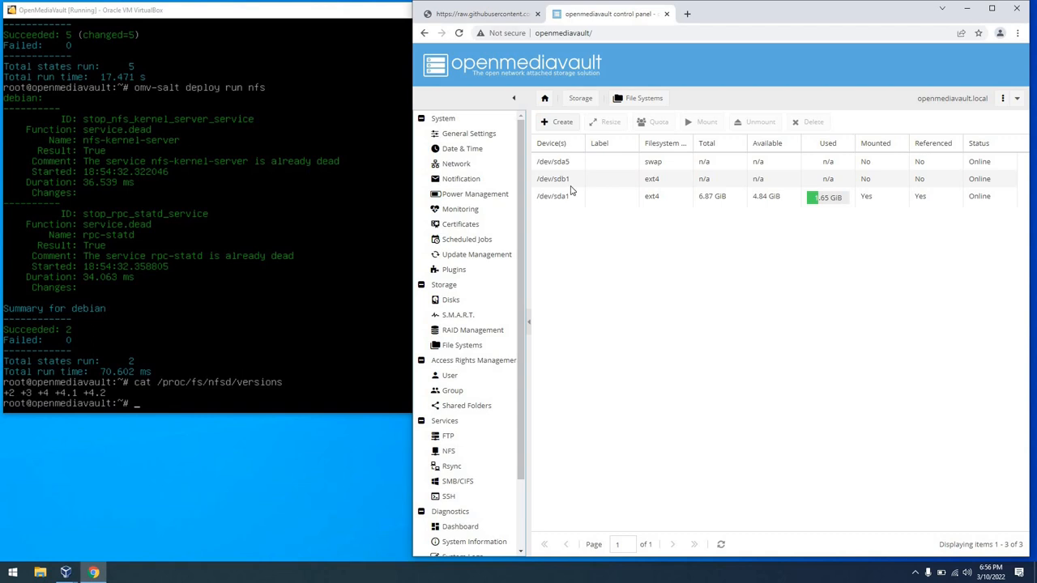
Step: Review the instructions' step for mounting /dev/sdb1
left_click(478, 13)
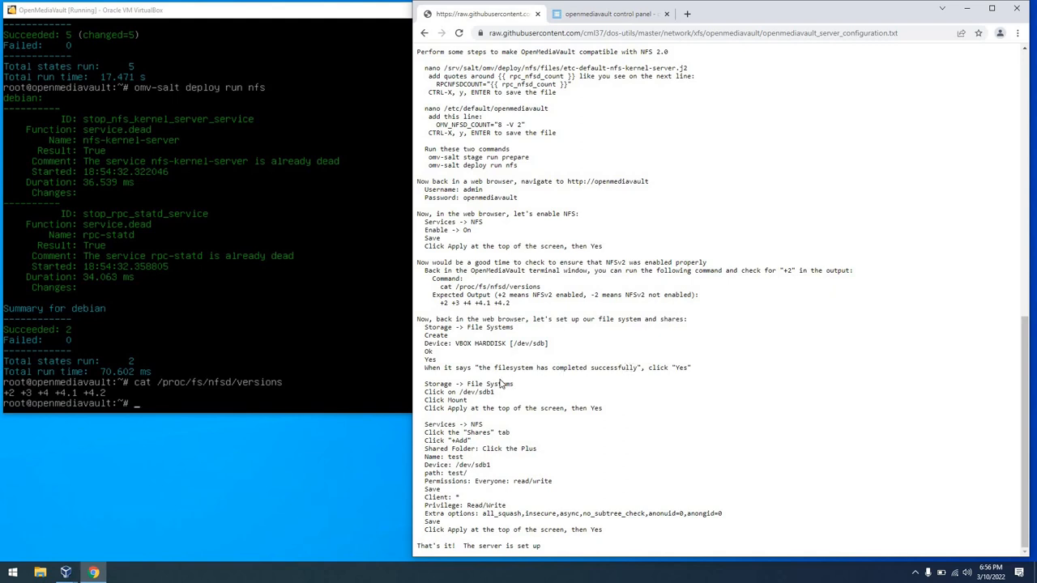
double_click(468, 384)
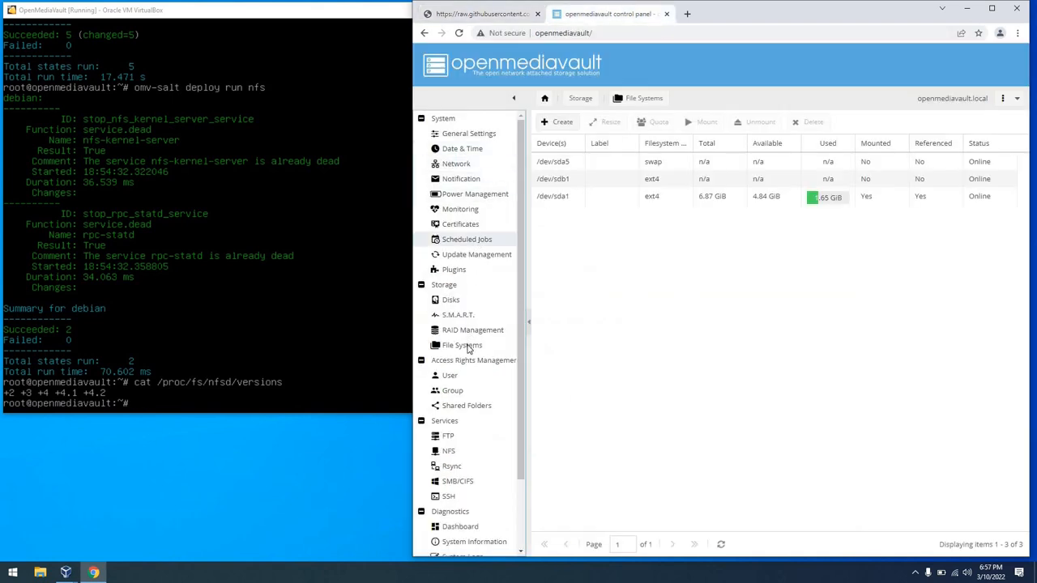
Step: Mount the /dev/sdb1 ext4 file system and apply the configuration change
left_click(461, 345)
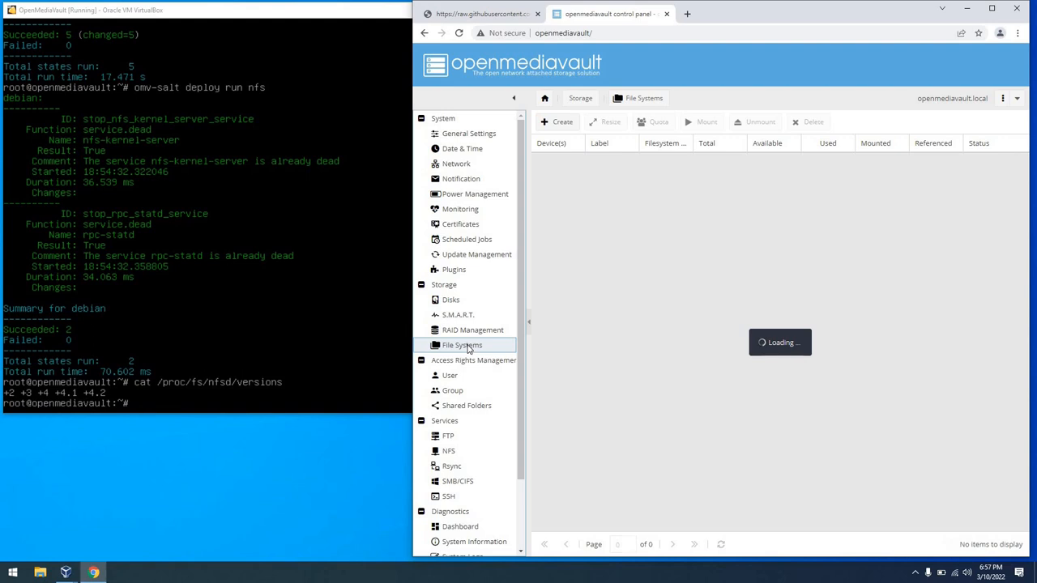
left_click(462, 344)
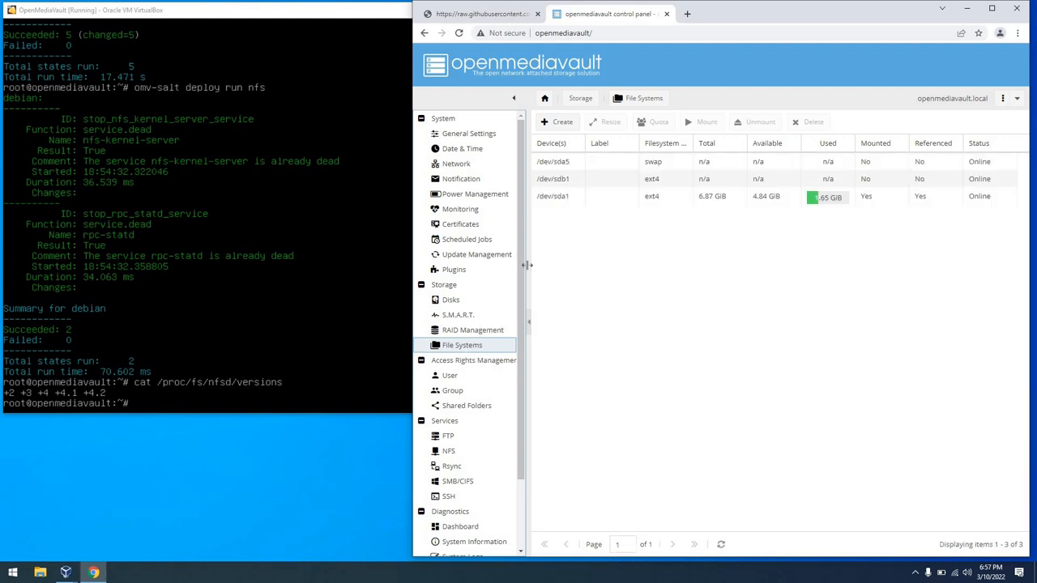
mouse_move(544, 220)
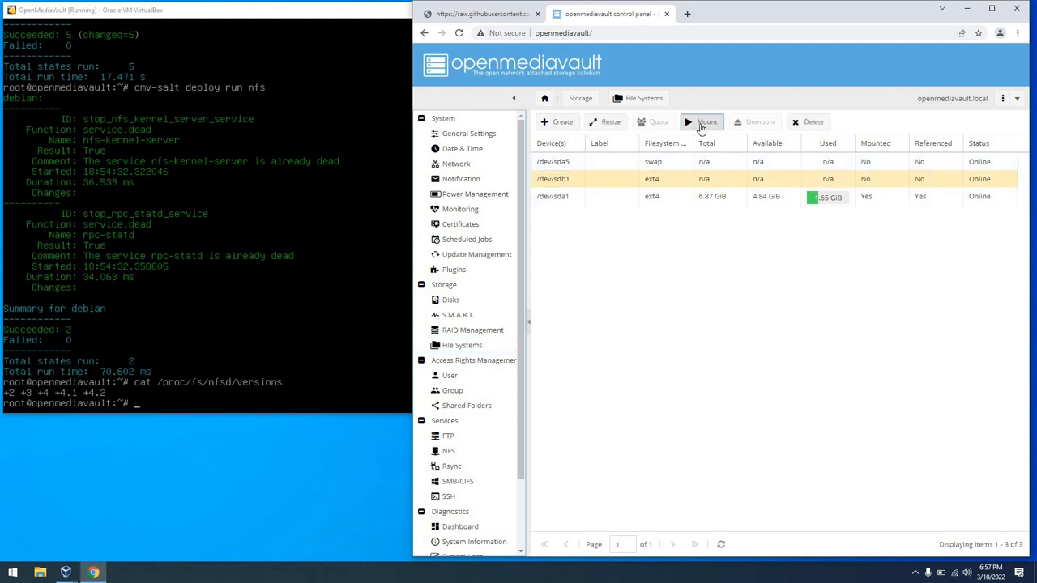
mouse_move(698, 265)
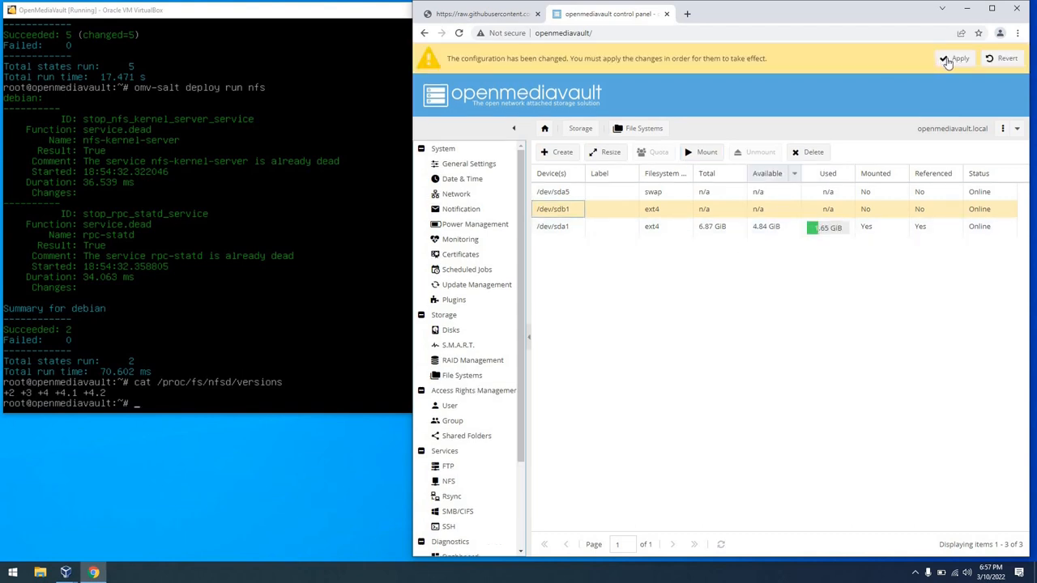
left_click(959, 58)
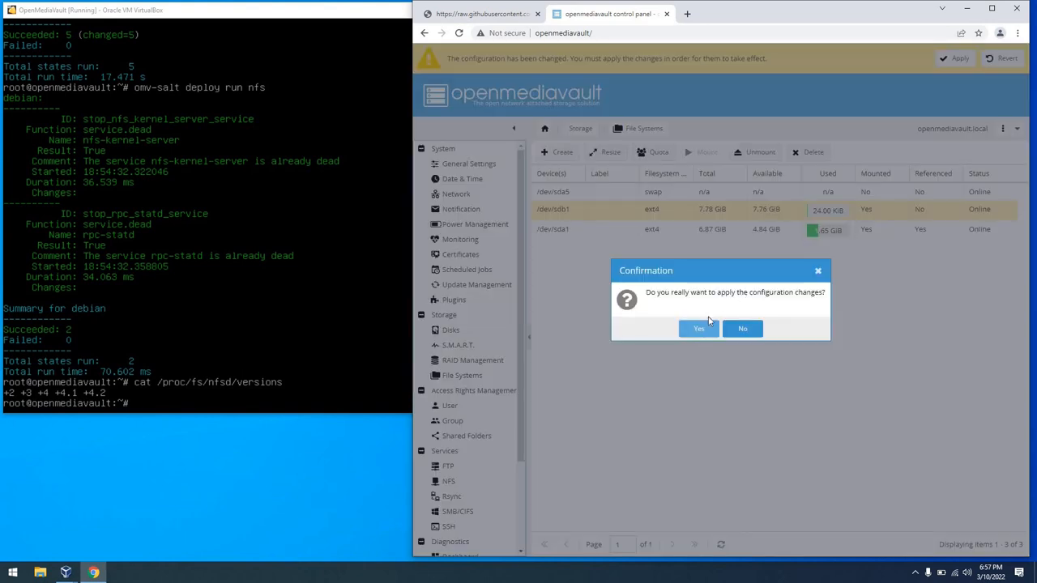
left_click(698, 328)
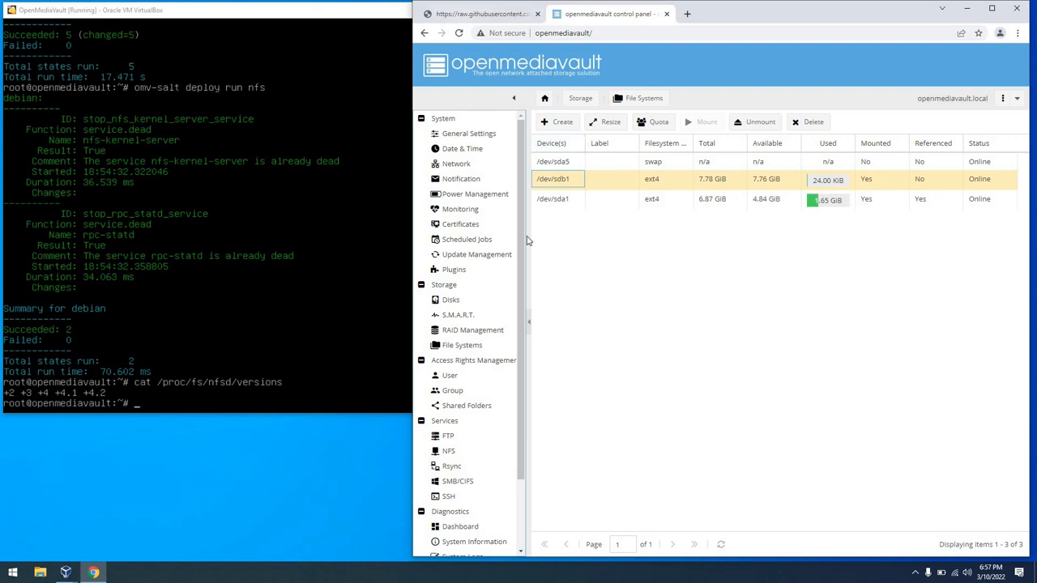
Step: Check the instructions, then start adding a share under Services > NFS > Shares
left_click(482, 13)
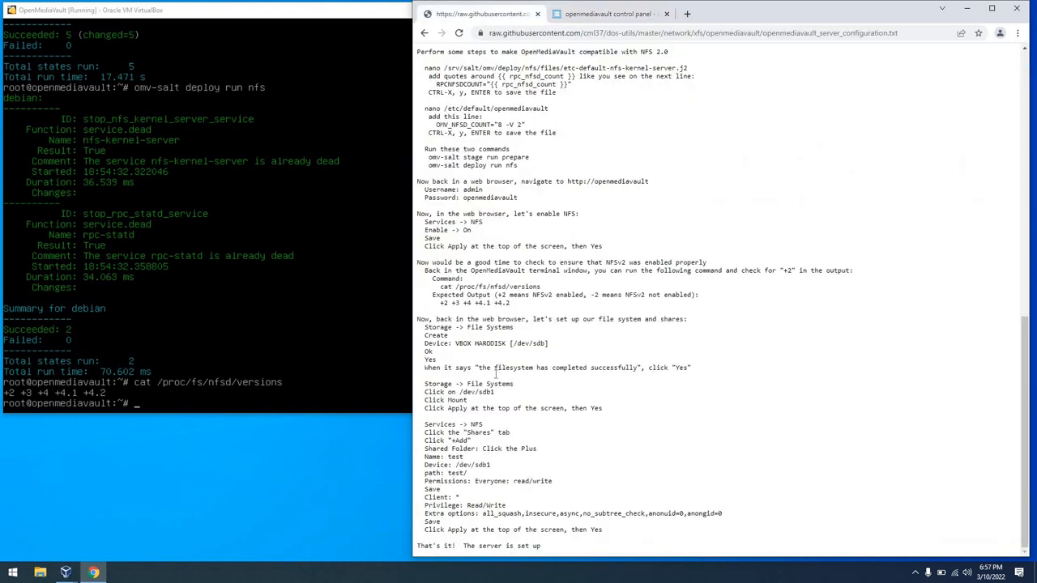
mouse_move(494, 418)
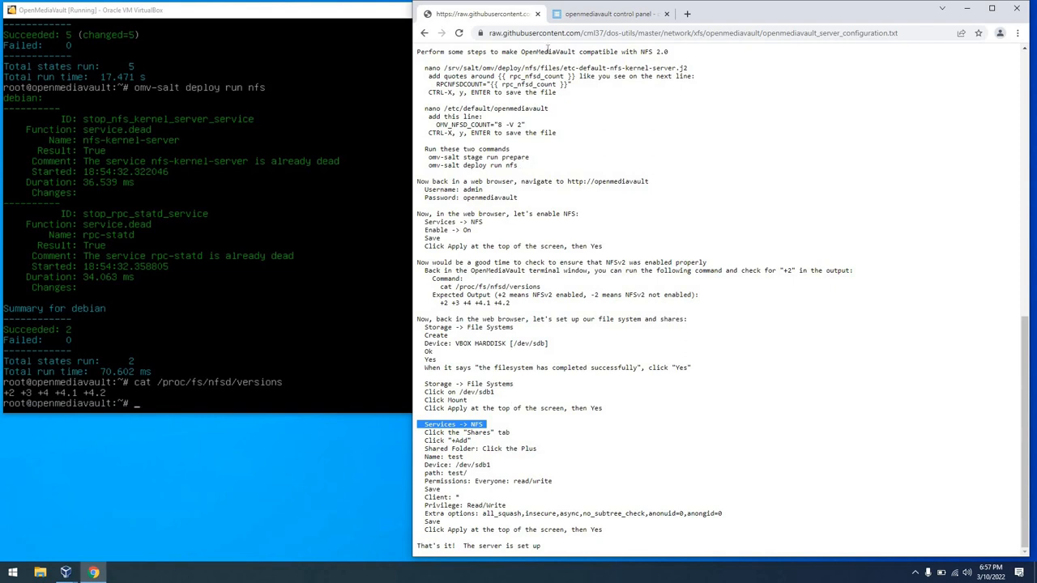
left_click(608, 13)
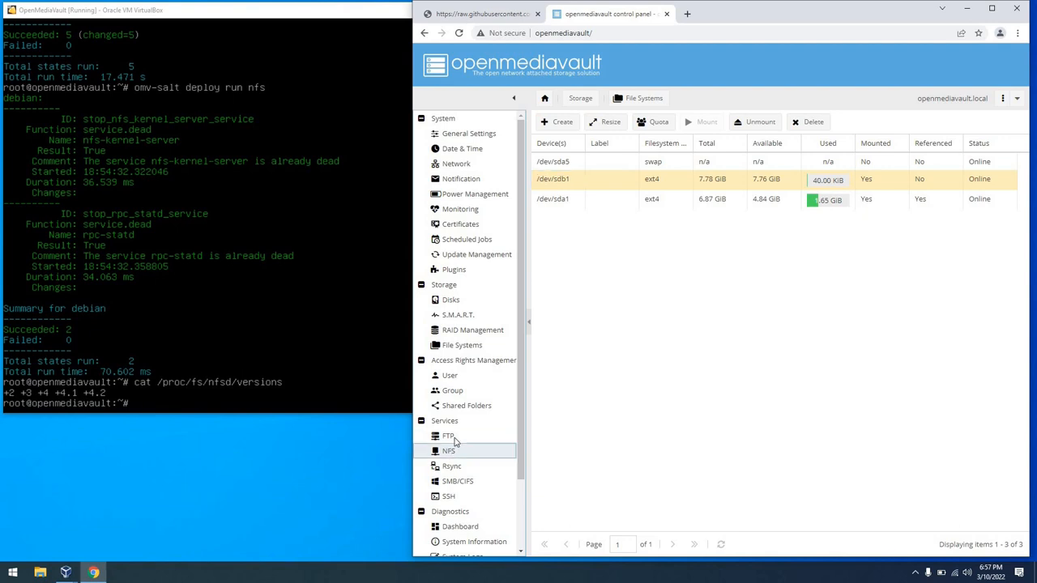
left_click(447, 451)
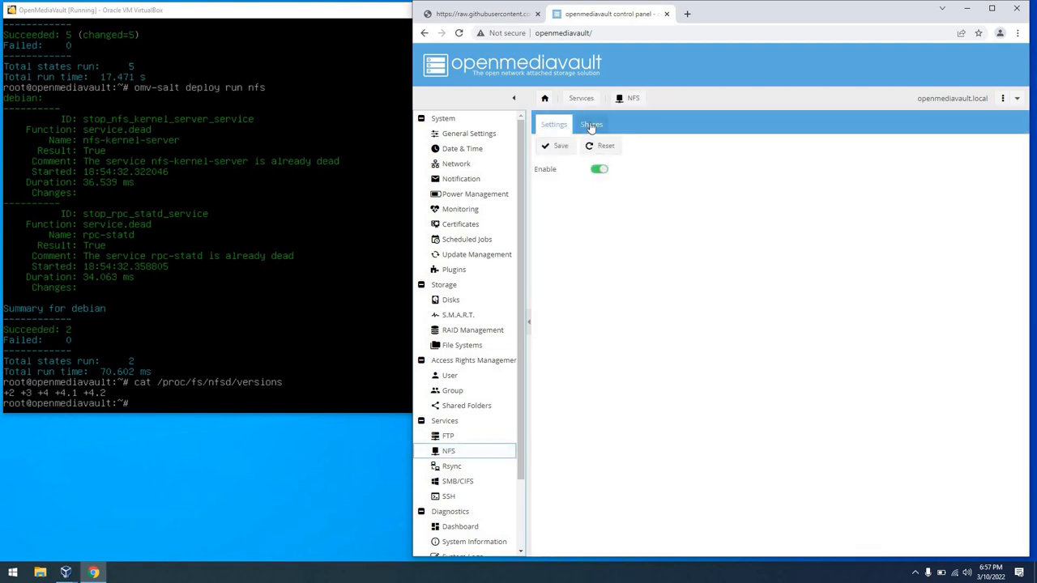
left_click(592, 124)
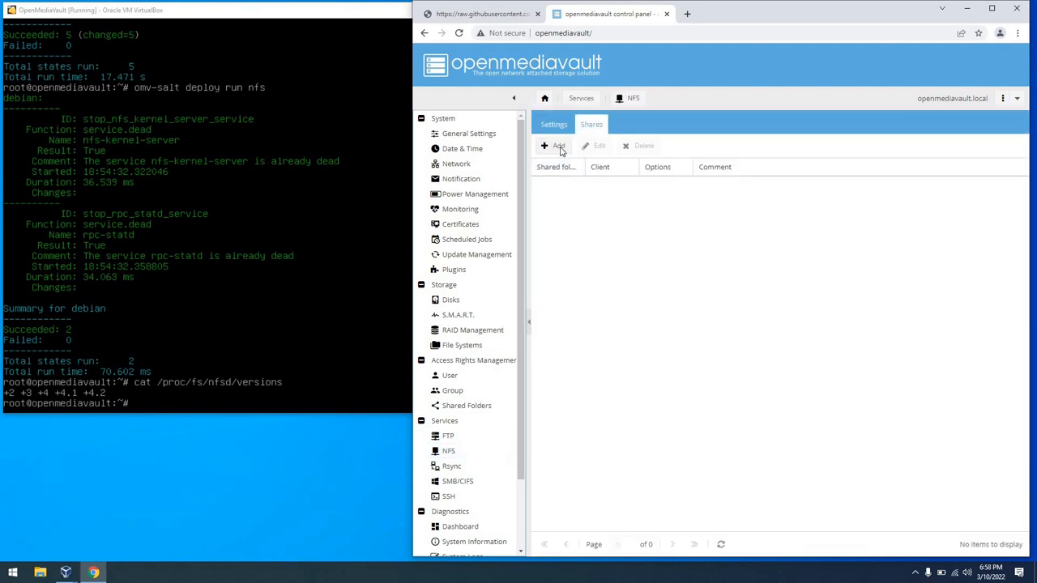
left_click(554, 146)
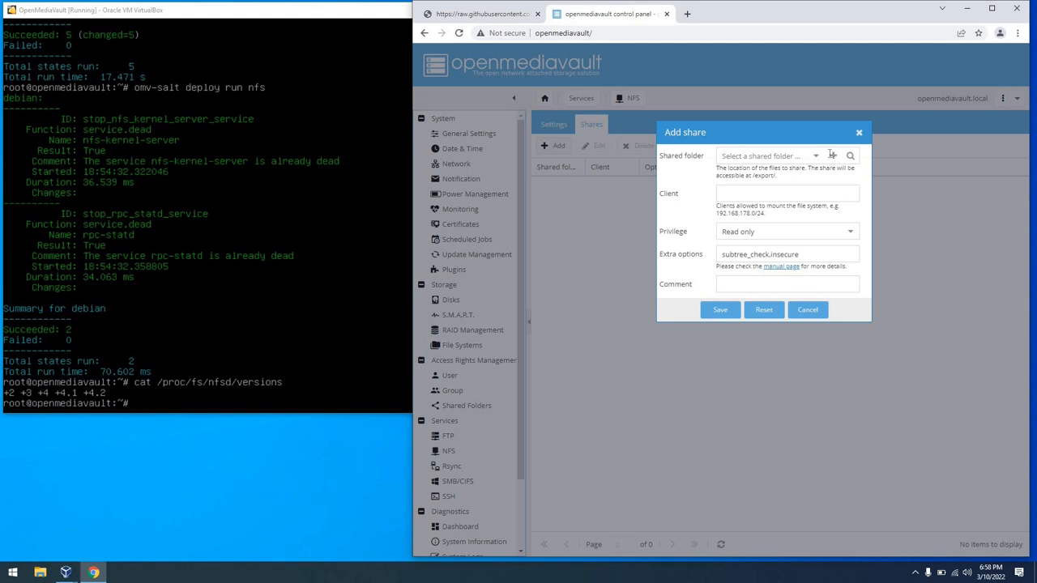
Step: Create a shared folder named 'test' on /dev/sdb1 for the share
left_click(831, 156)
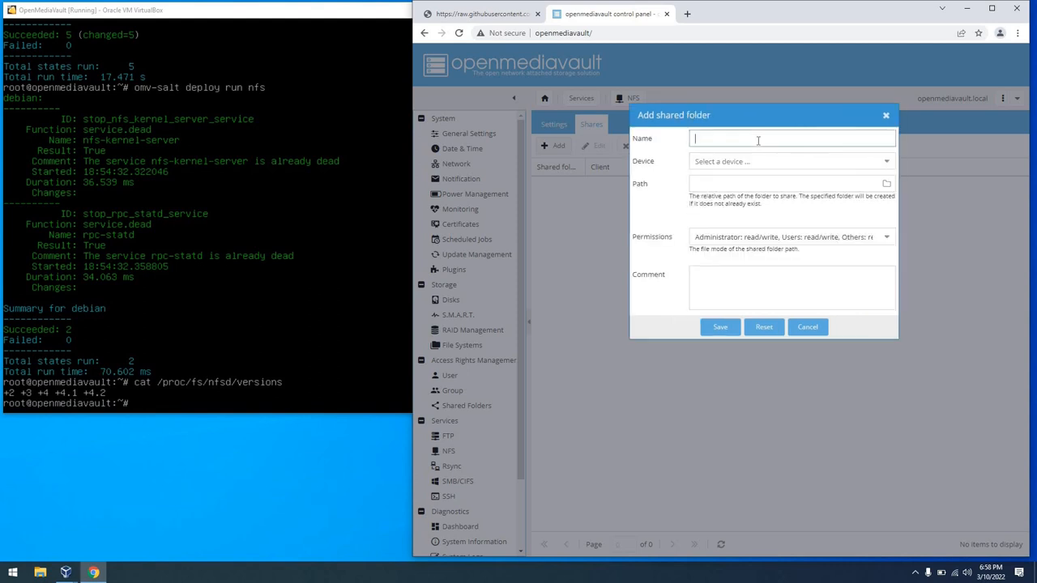
type("test")
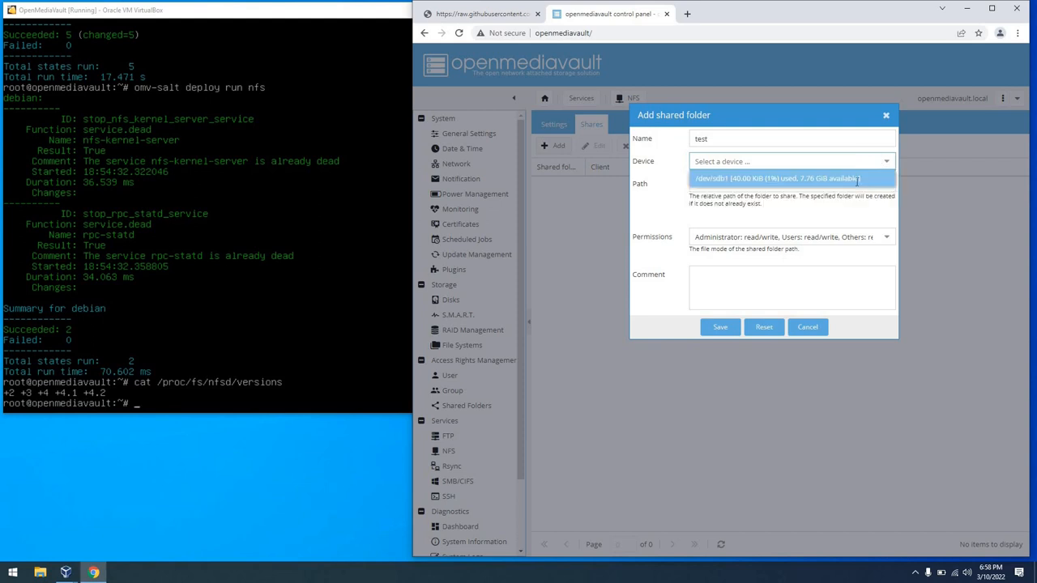
left_click(776, 177)
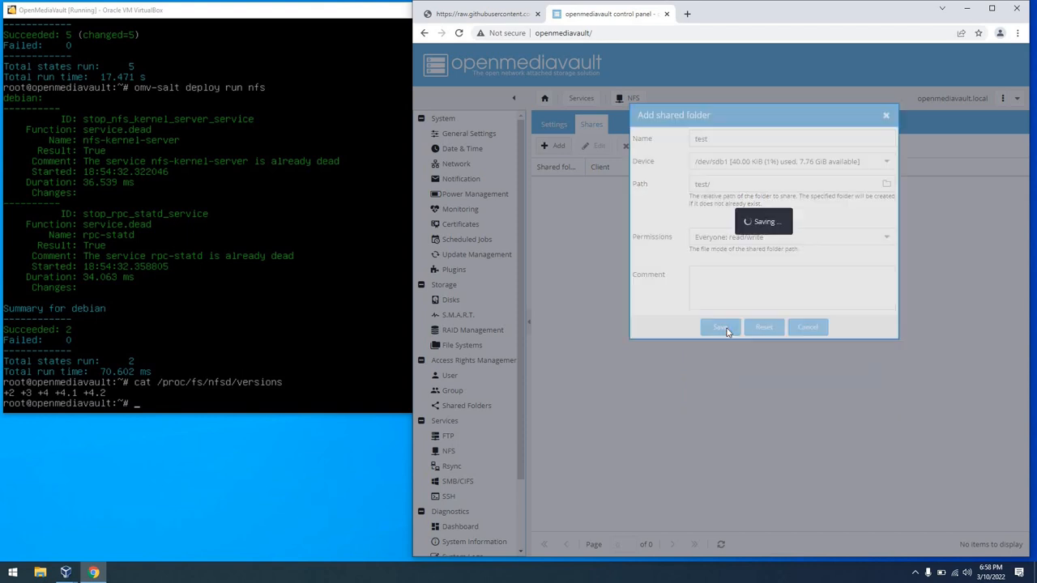
left_click(720, 327)
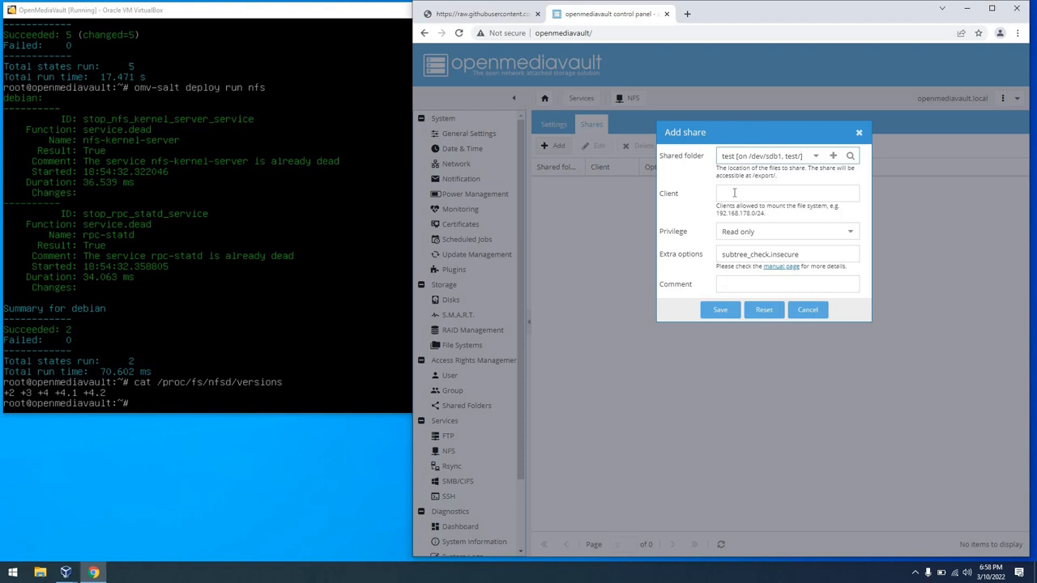
Step: Export test to client * with Read/Write and 'no_subtree_check,anonuid=0,anongid=0', then apply
type("*")
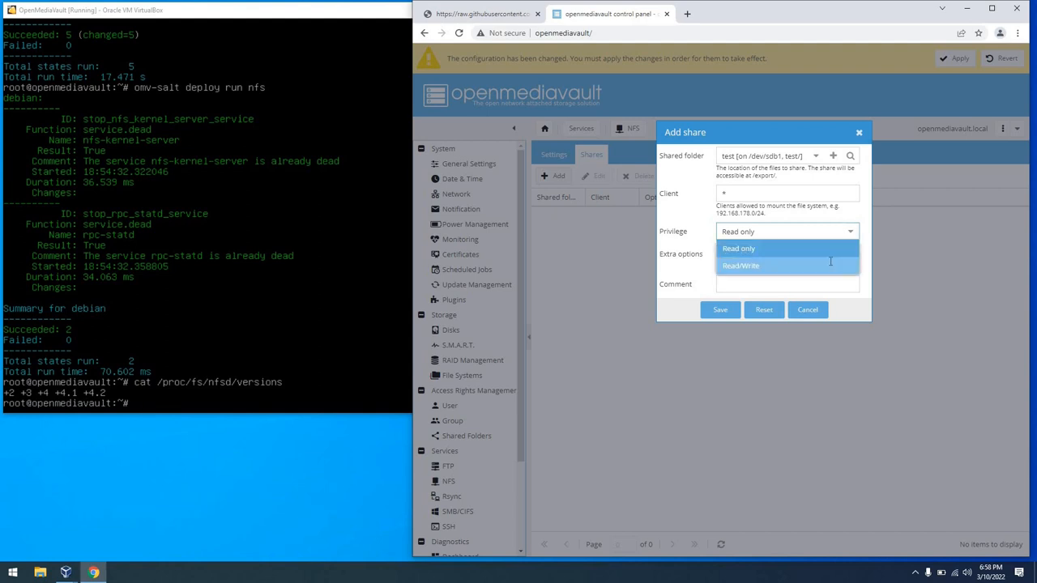
left_click(740, 266)
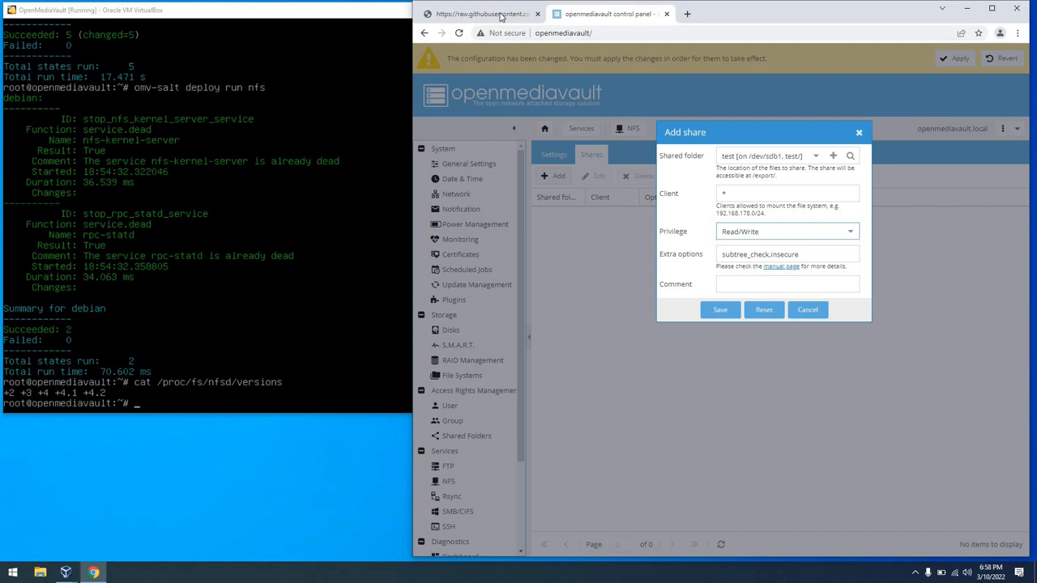
left_click(481, 14)
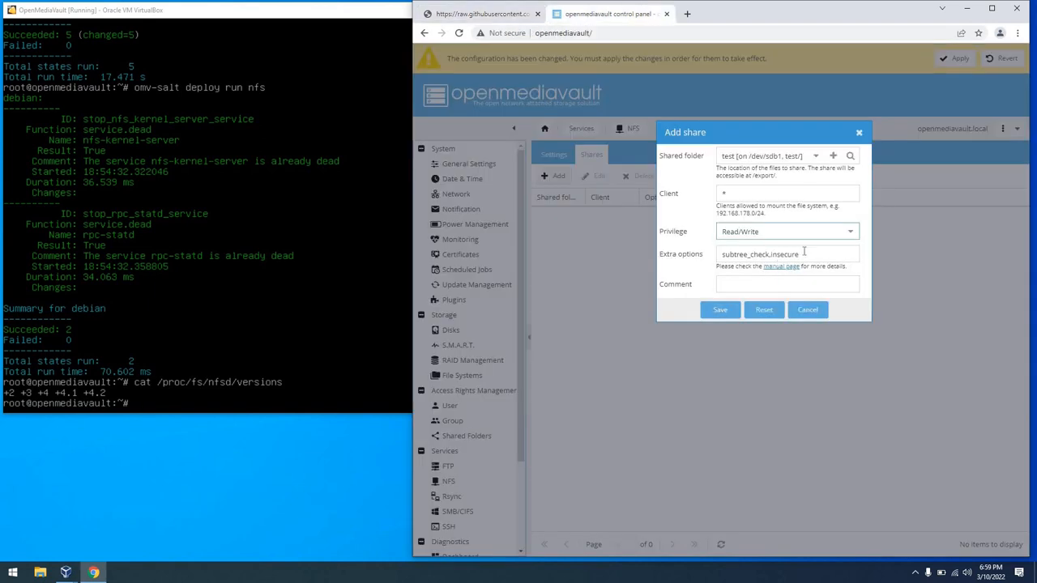
type("no_subtree_check,anonuid=0,anongid=0")
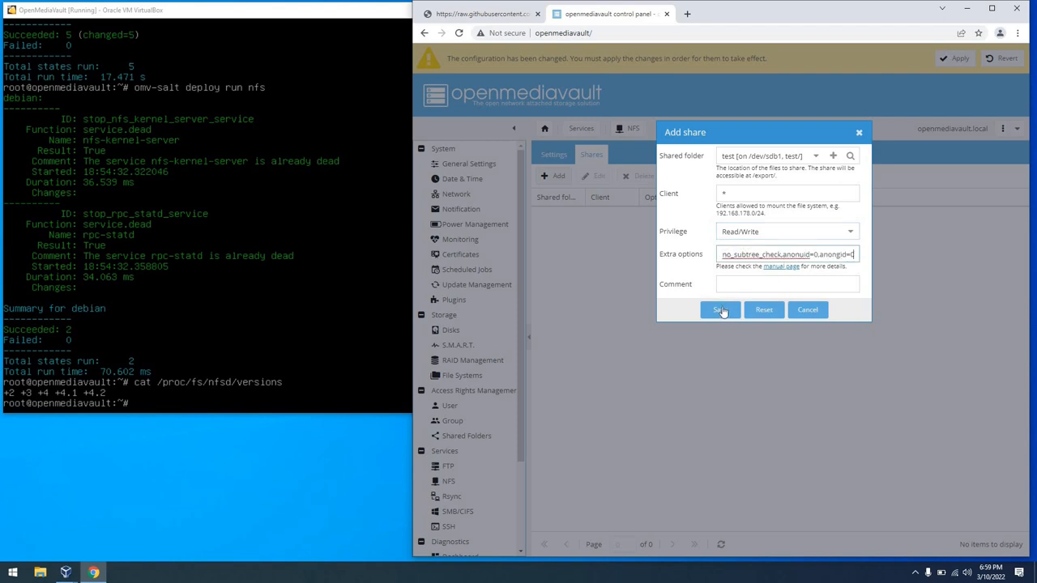
left_click(719, 309)
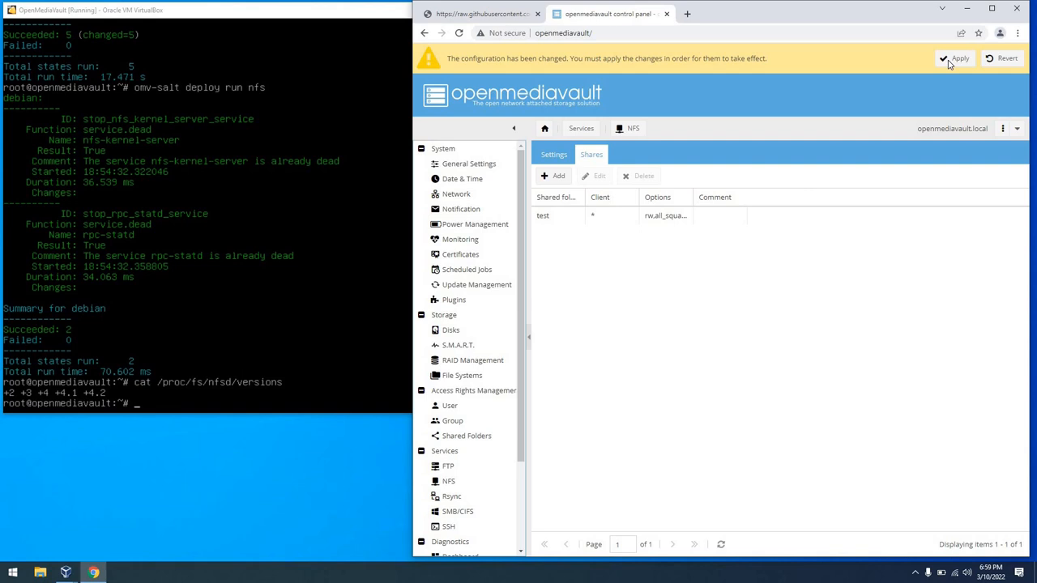
left_click(960, 58)
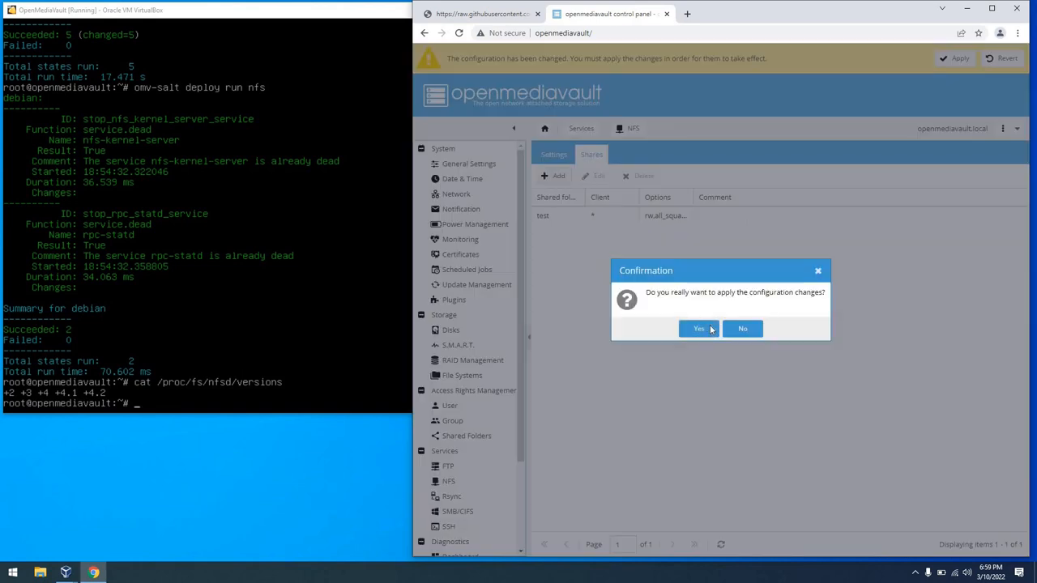
left_click(698, 328)
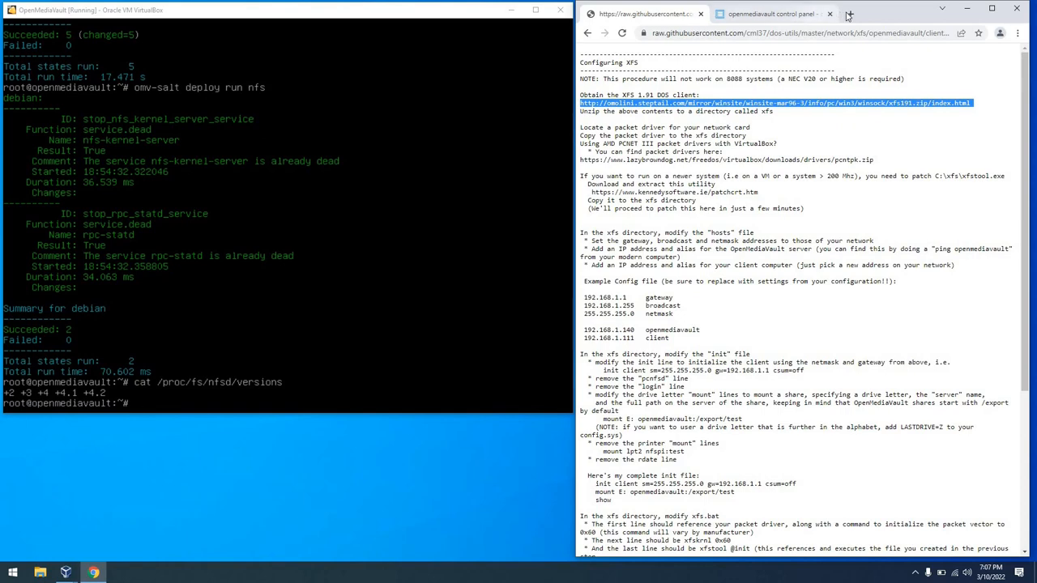
Step: Open the XFS 1.91 link in a new tab and review the packet driver and patch links
left_click(848, 14)
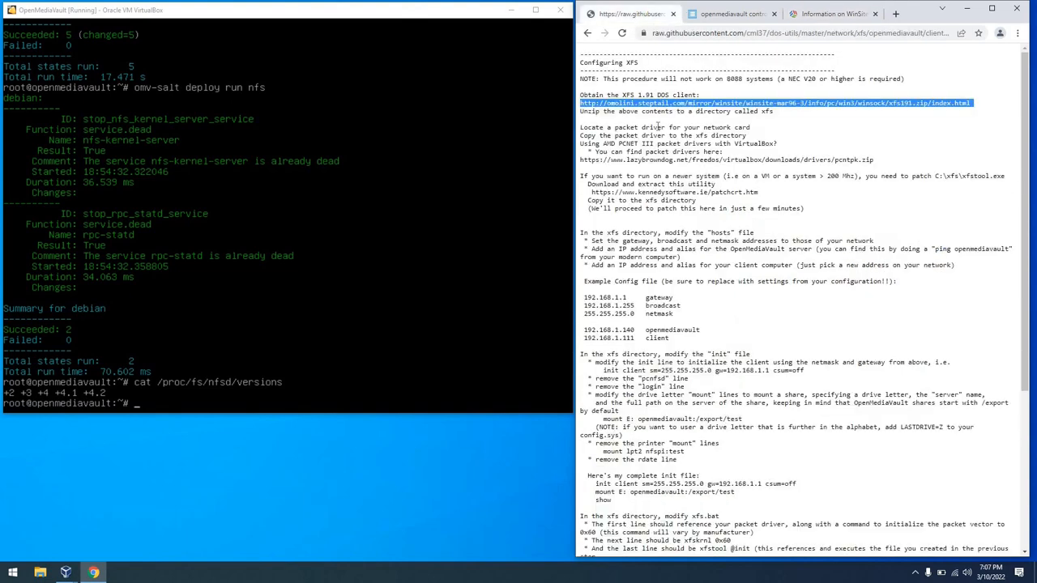
scroll("down", 3)
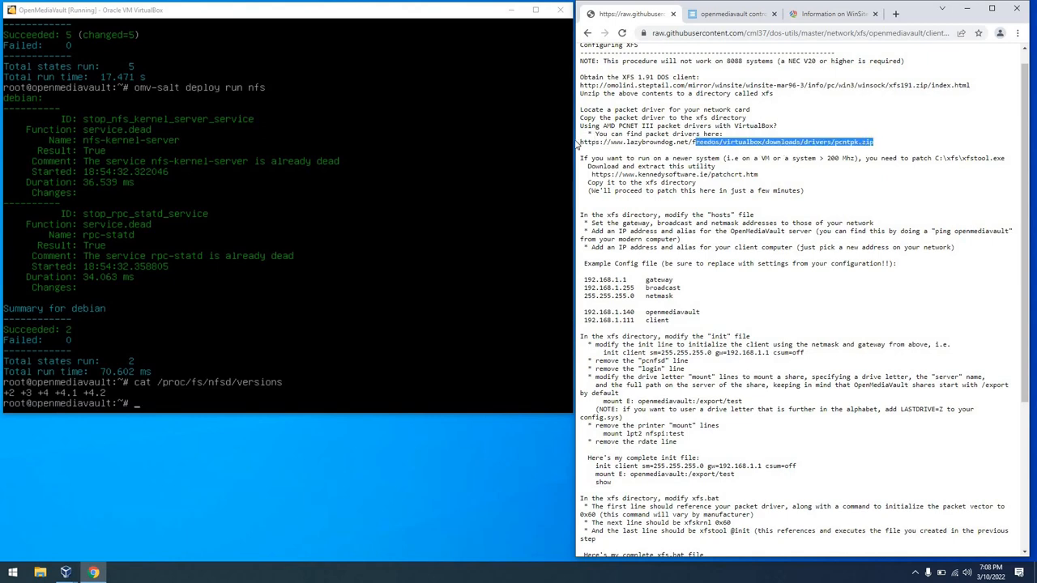
triple_click(729, 141)
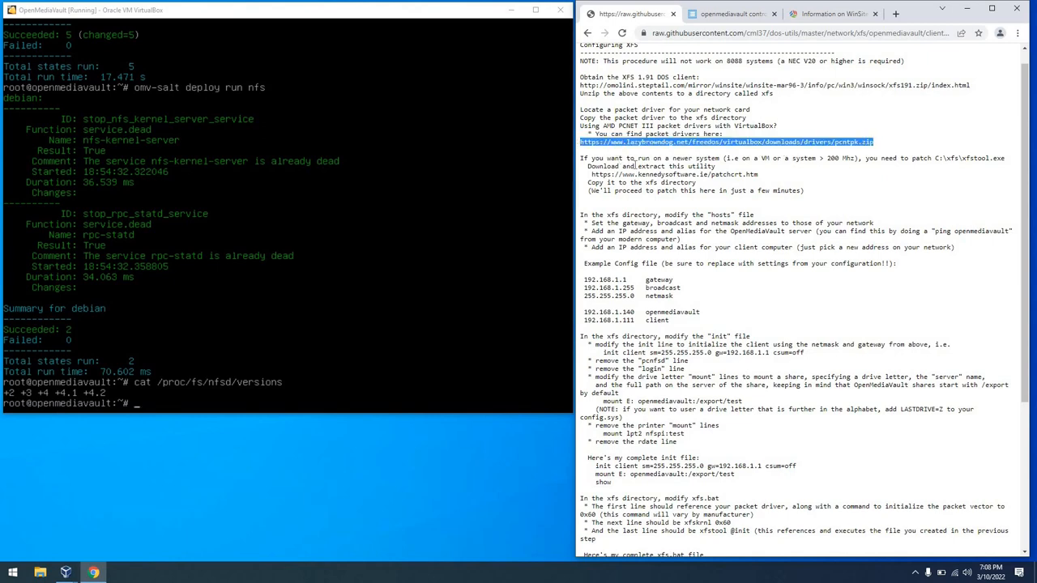
scroll("down", 3)
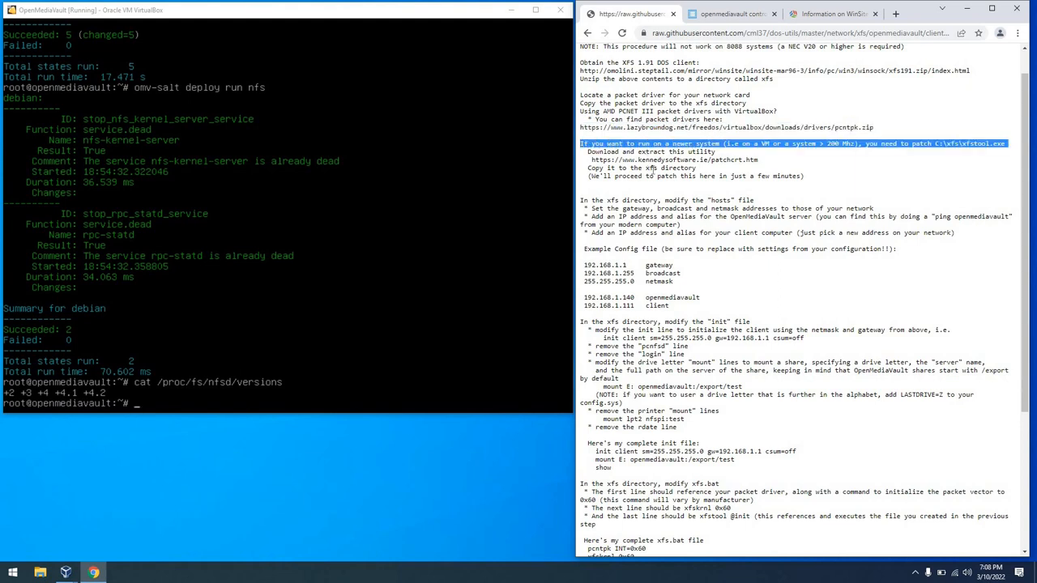
left_click(652, 170)
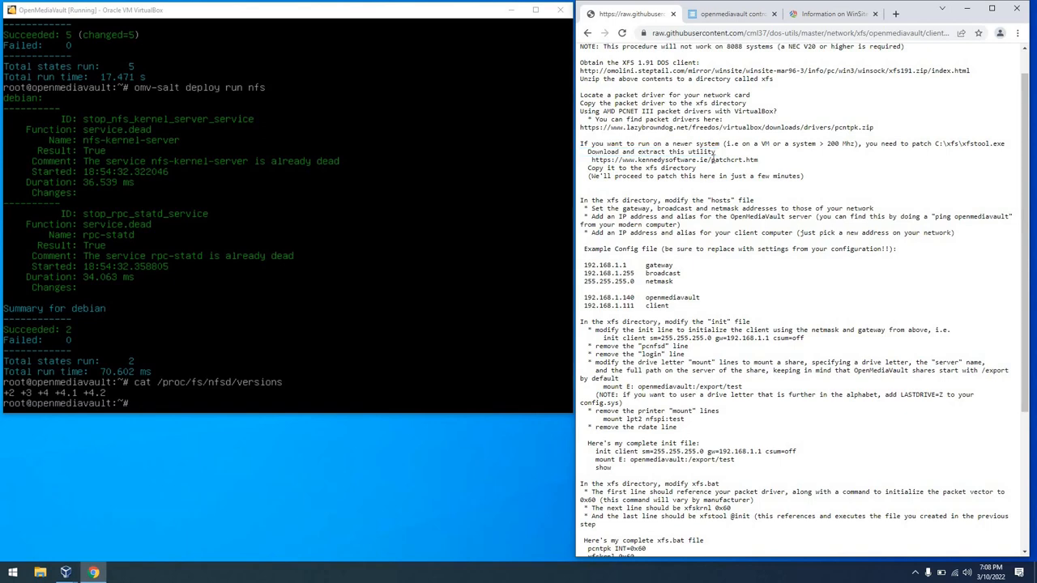
double_click(680, 168)
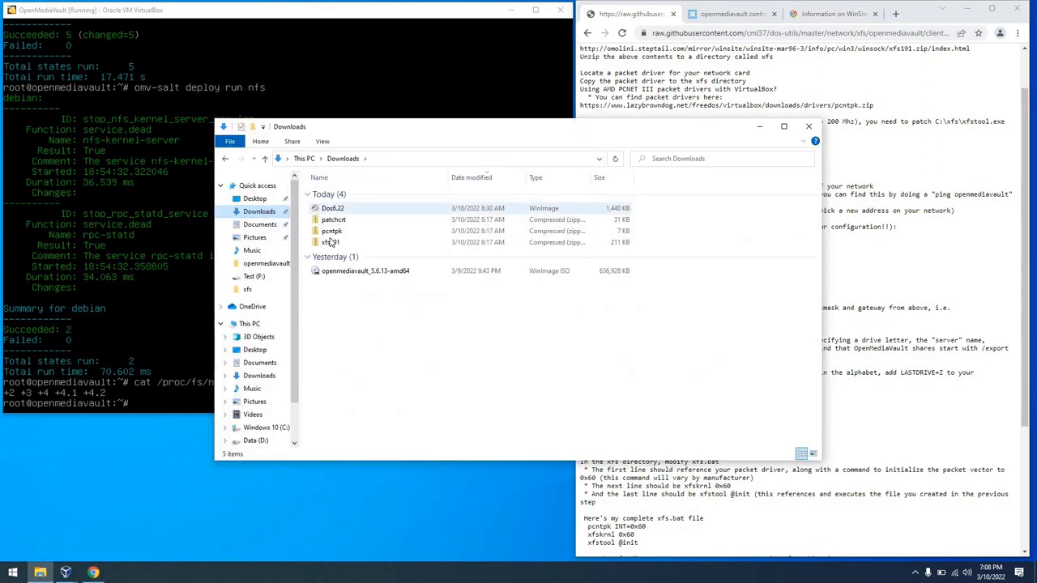
Step: Extract the xfs191, pcntpk and patchcrt zip archives in Downloads
left_click(330, 242)
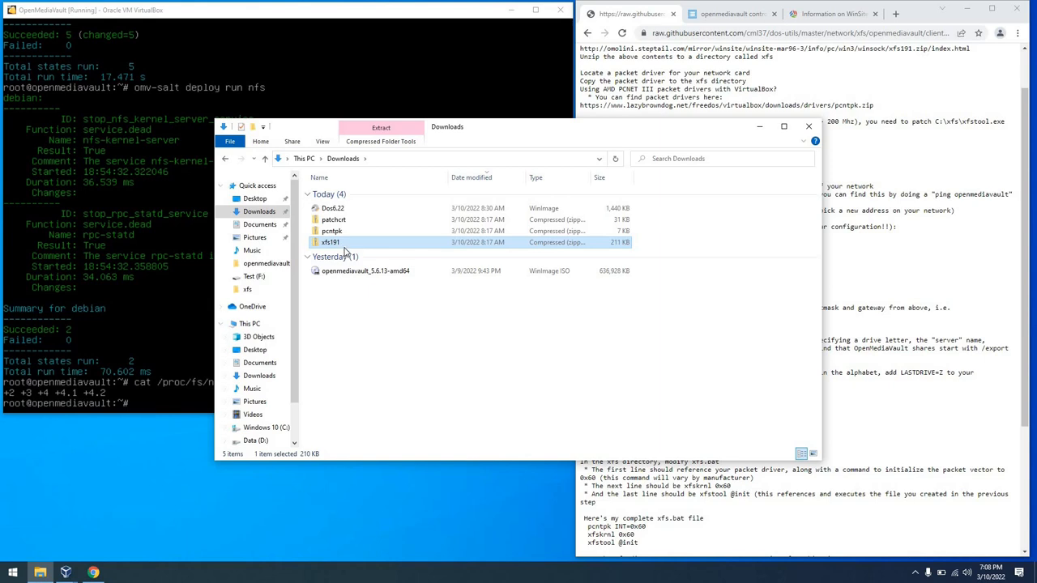
right_click(329, 242)
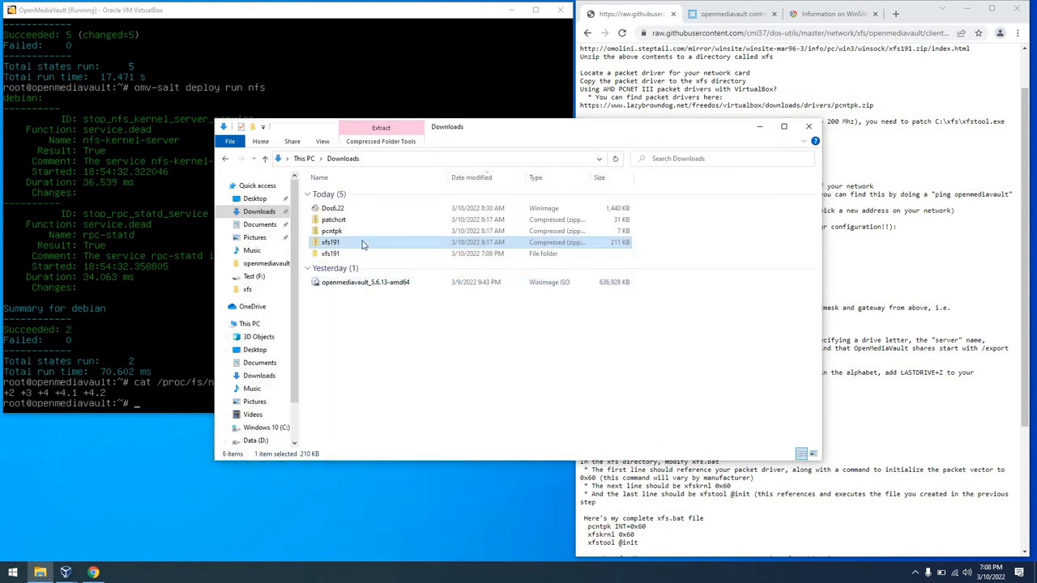
left_click(333, 231)
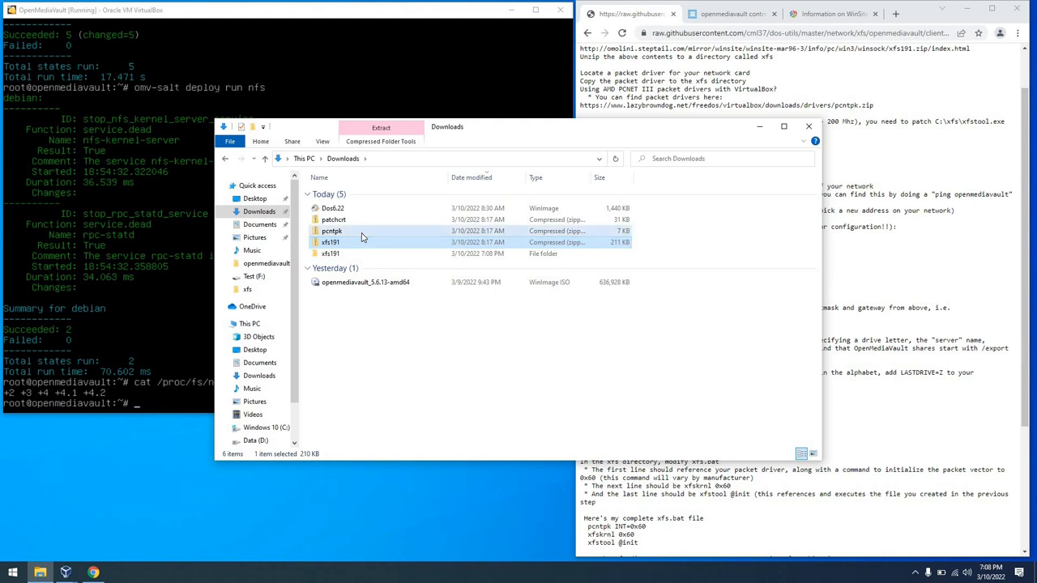
right_click(332, 231)
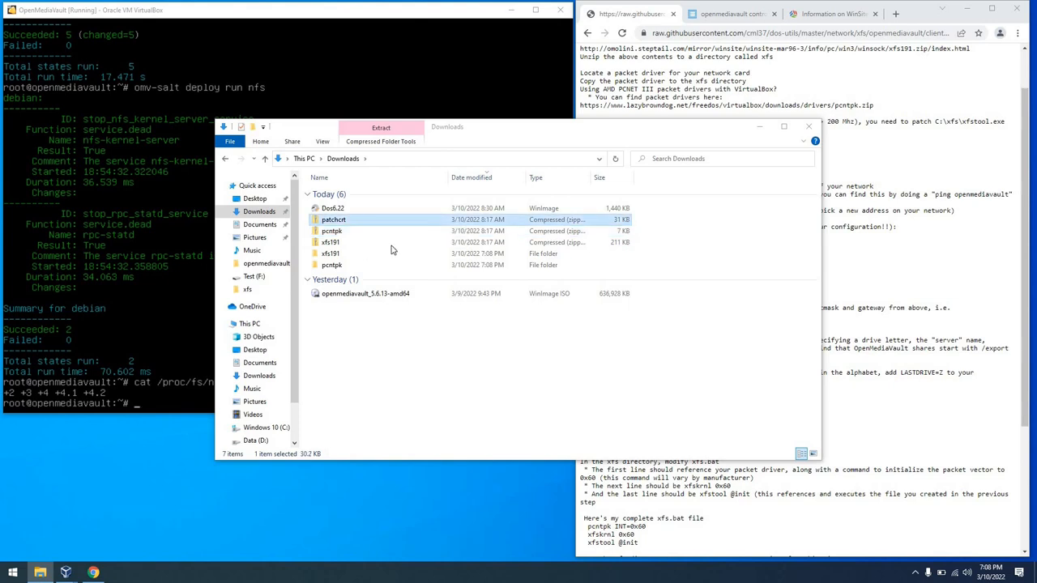
right_click(333, 219)
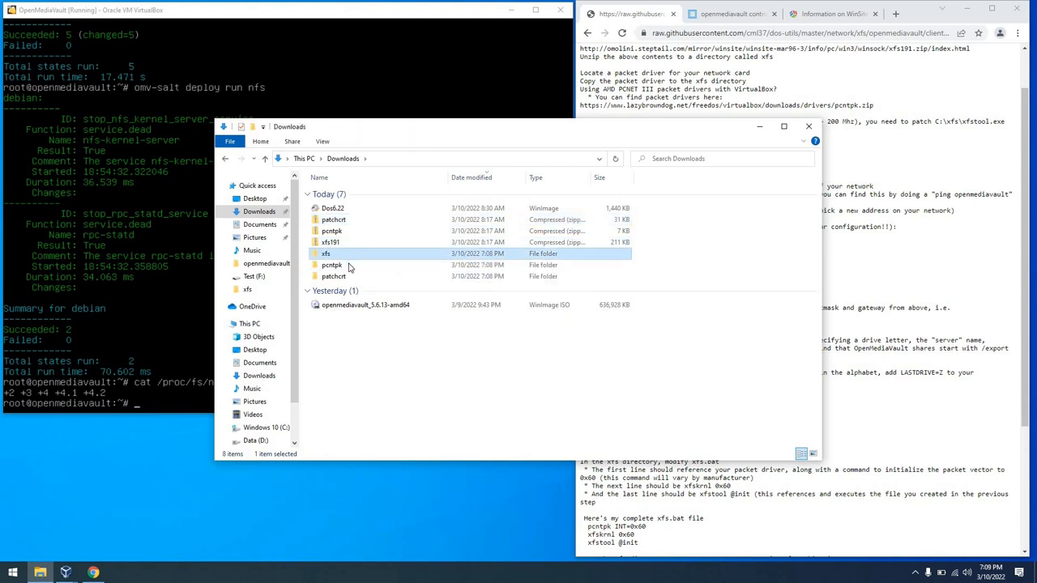
Step: Copy PCNTPK.COM from the pcntpk folder into the xfs folder
double_click(331, 264)
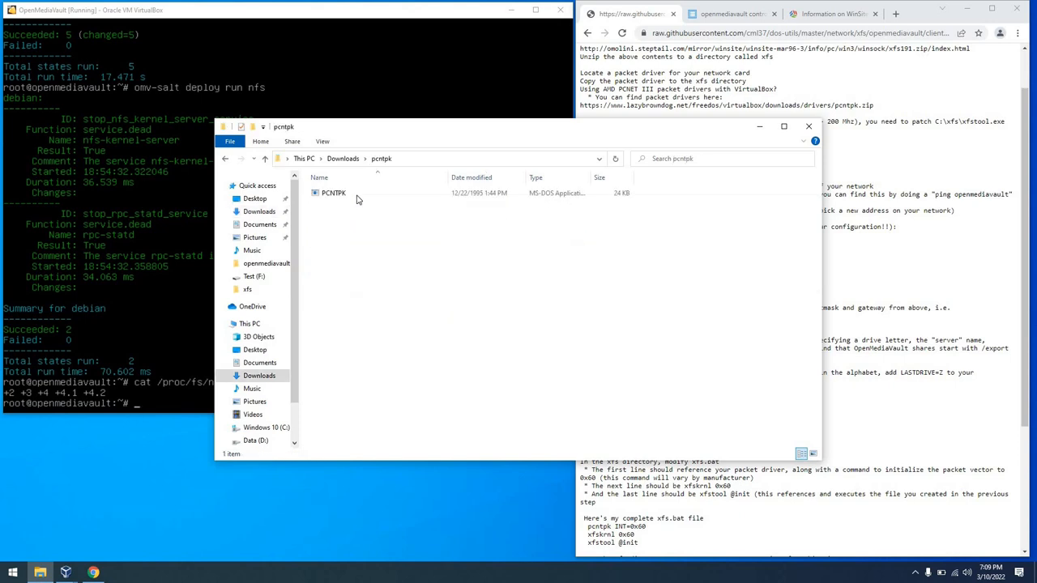
left_click(333, 192)
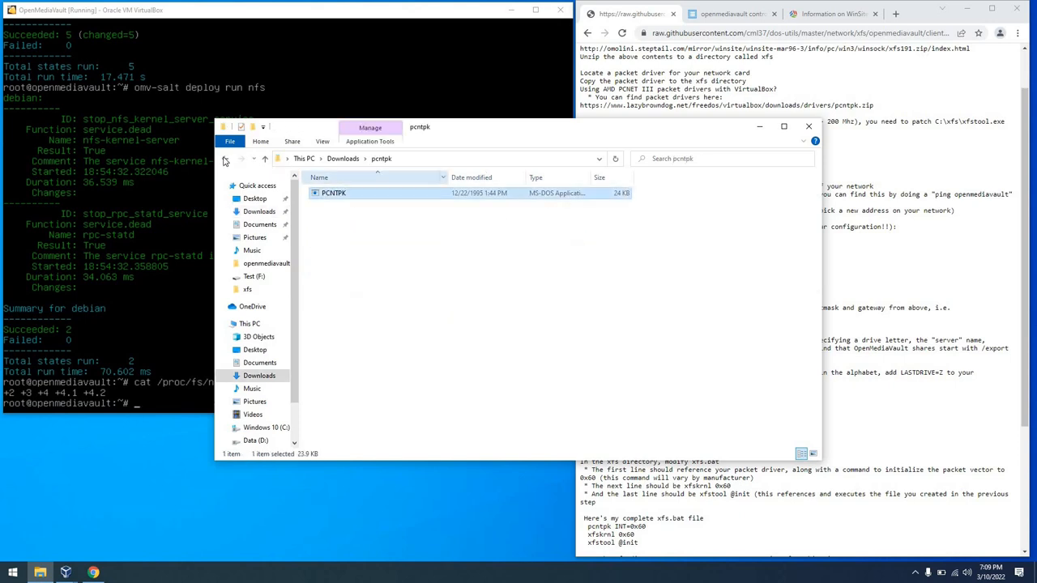
left_click(225, 158)
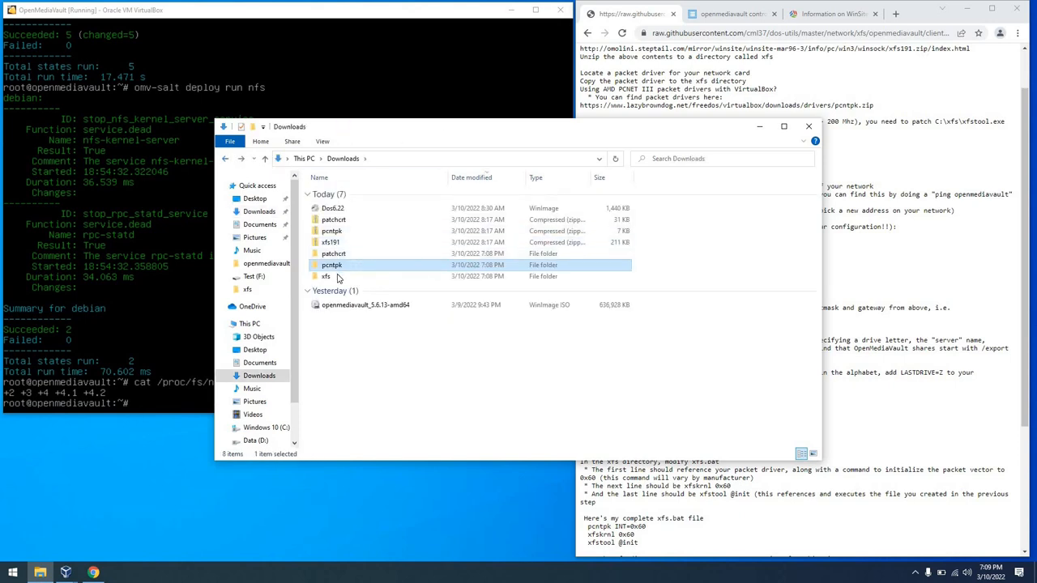
double_click(331, 265)
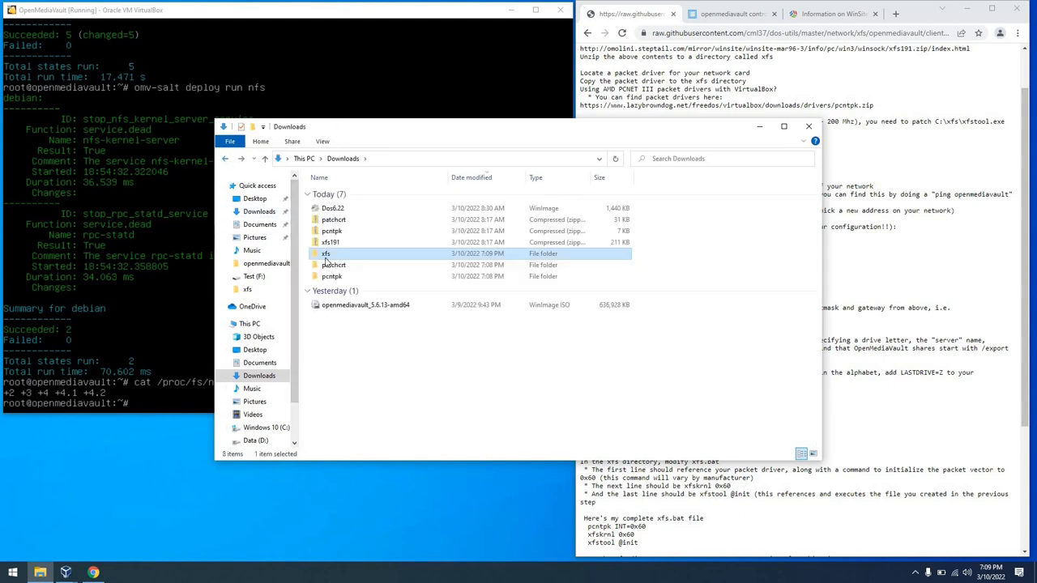
Step: Copy PATCHCRT.EXE from the patchcrt folder into the xfs folder
left_click(333, 276)
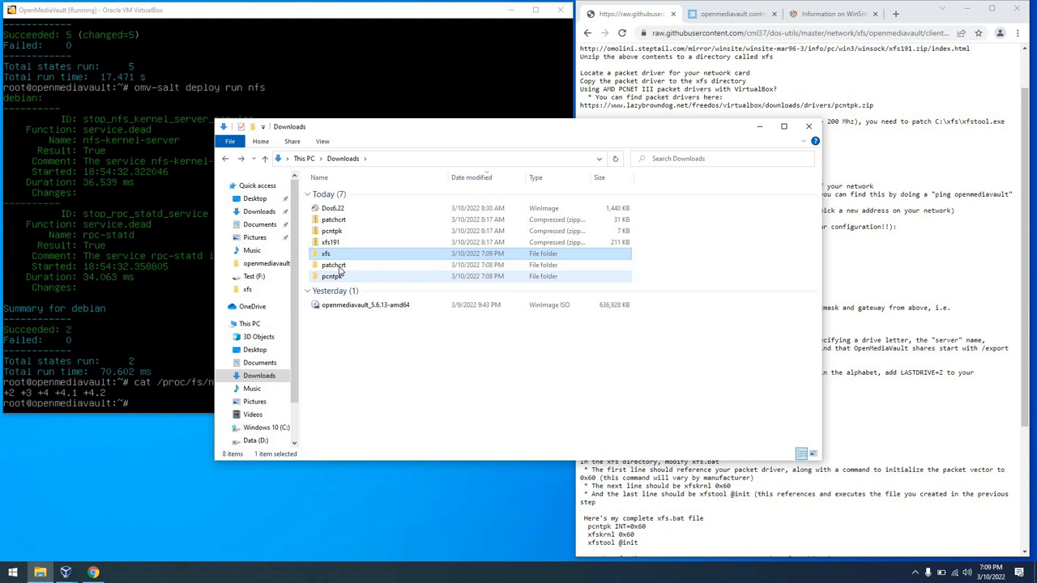
double_click(333, 265)
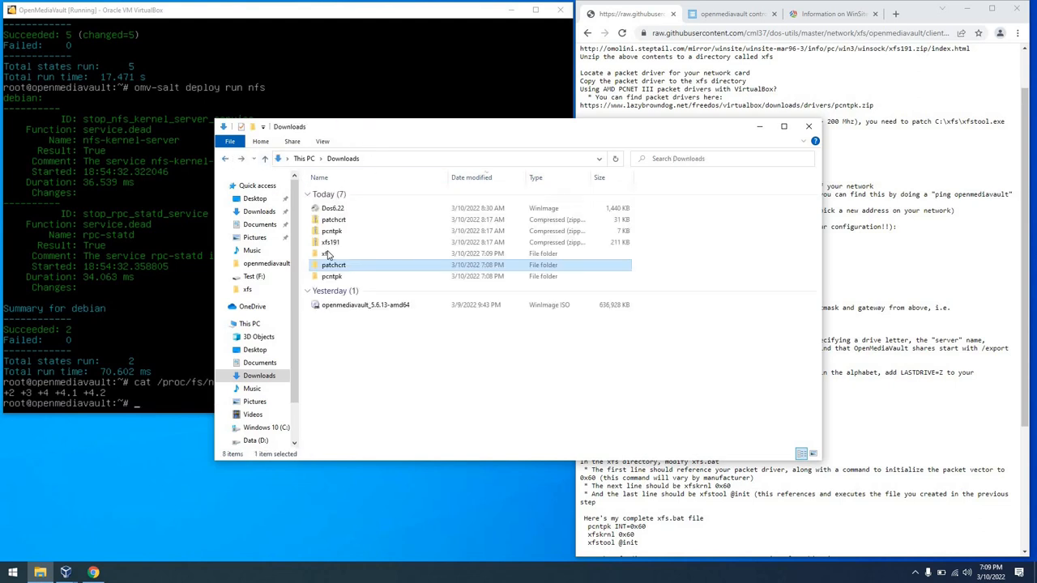
double_click(326, 253)
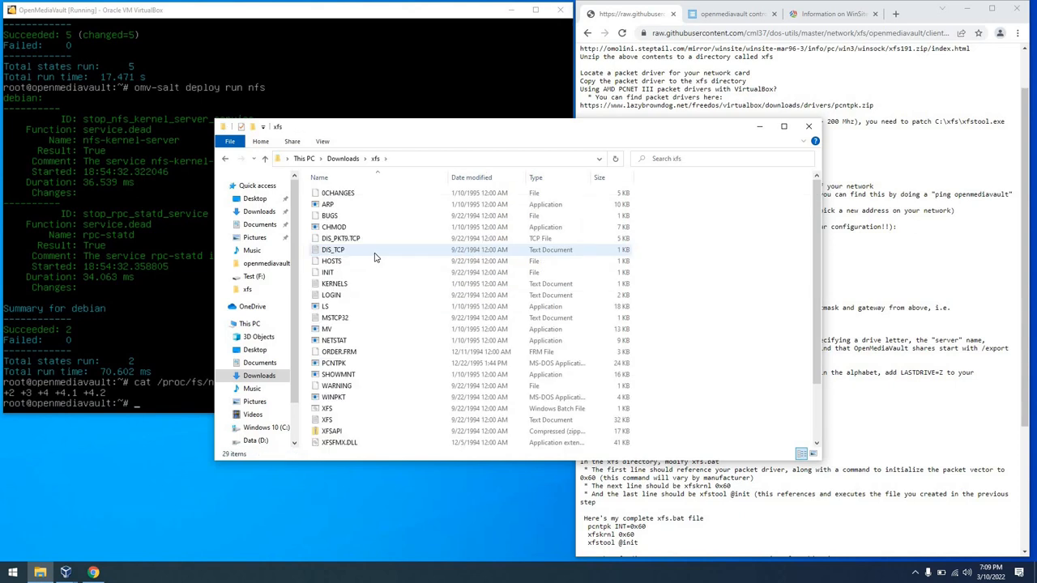
left_click(337, 363)
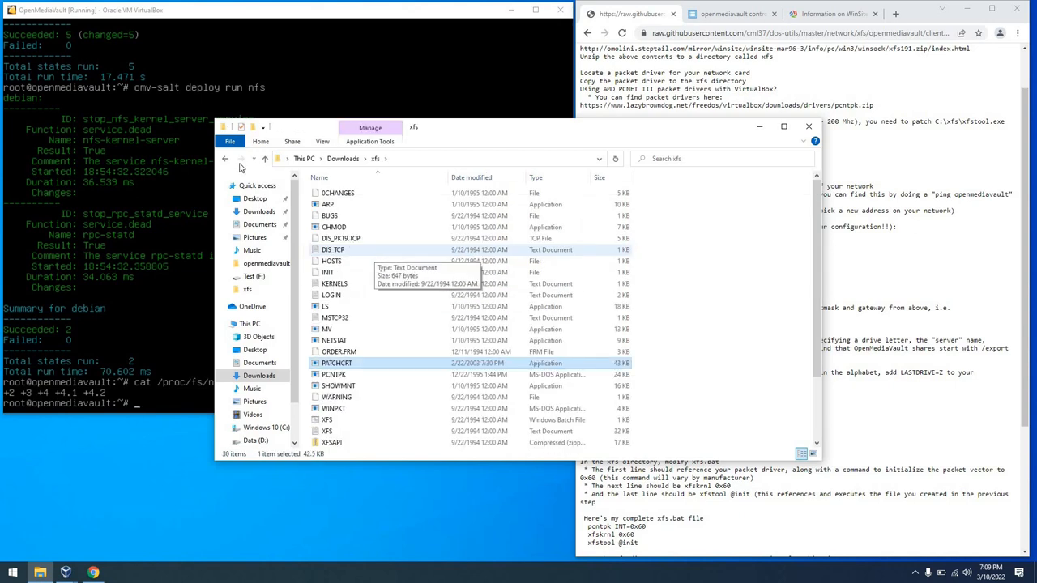
left_click(225, 158)
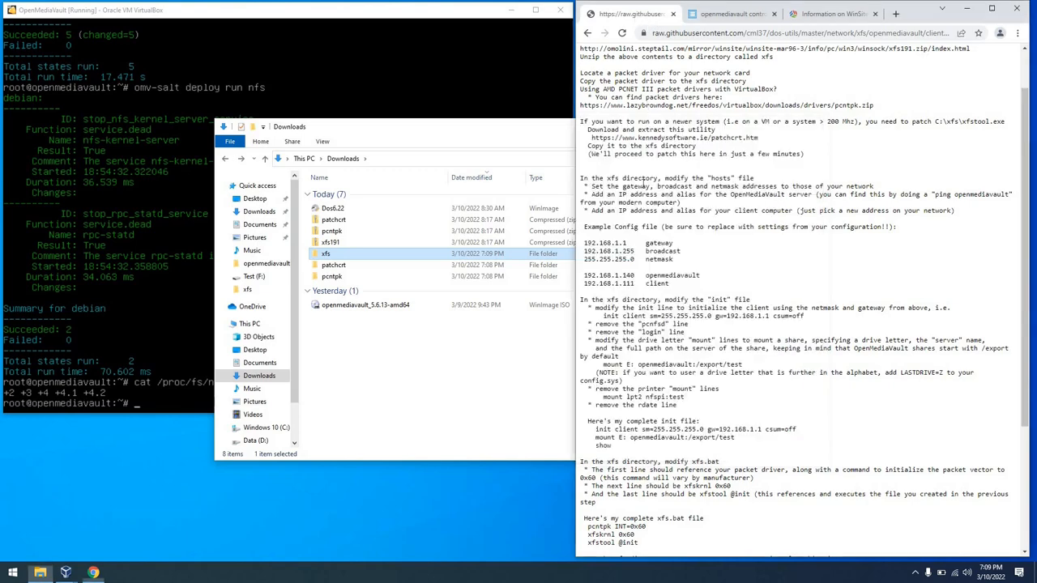
Step: Open HOSTS in Notepad and set gateway 192.168.1.1 and broadcast 192.168.1.255
scroll("down", 3)
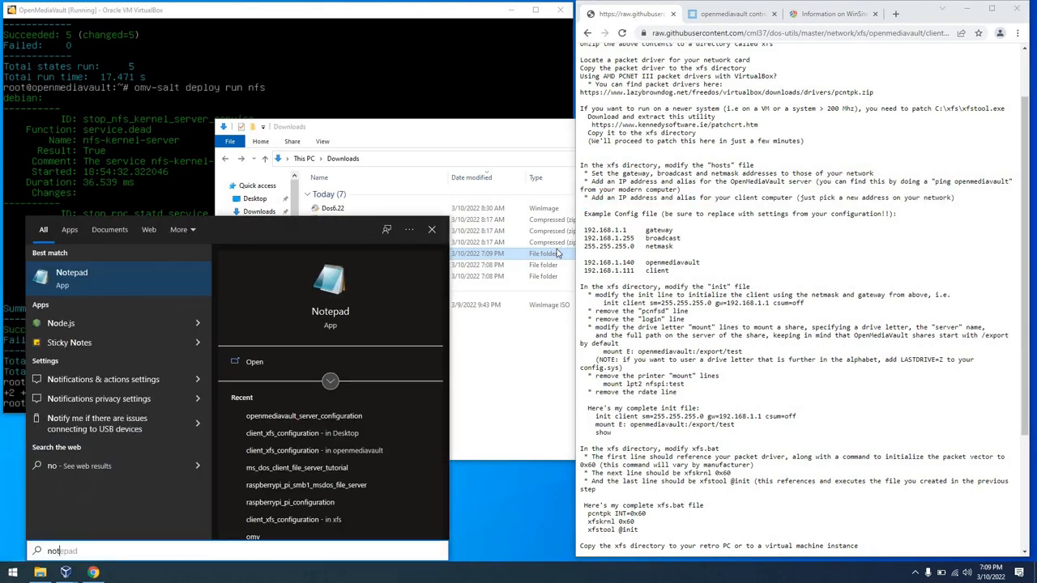
left_click(72, 272)
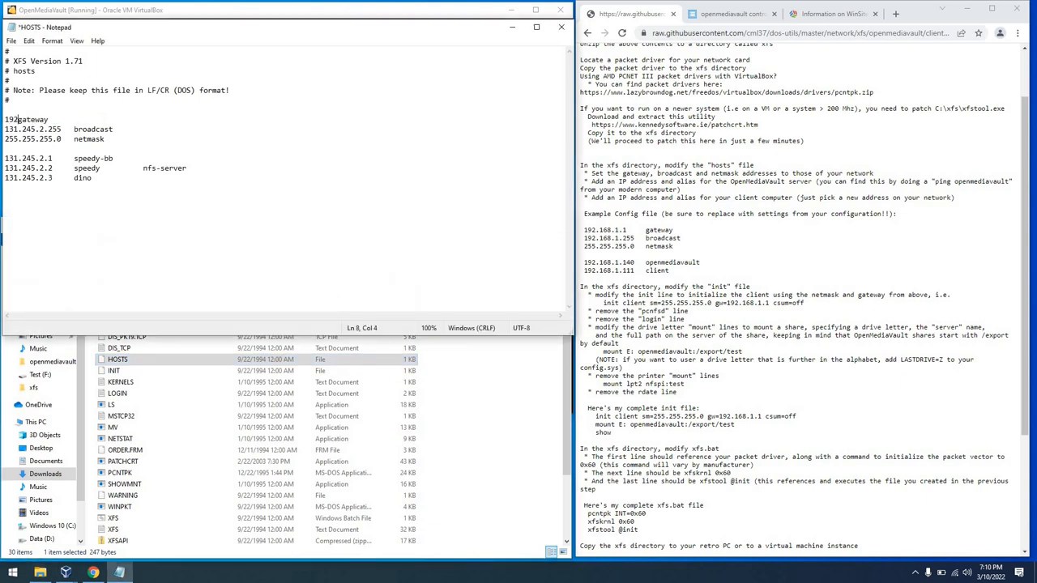
type("168.1.1")
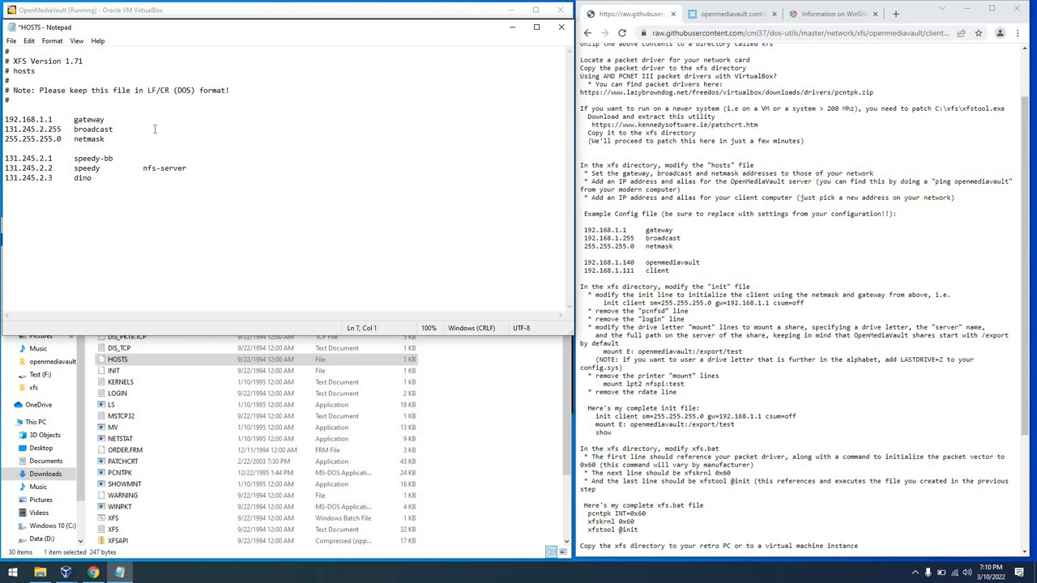
left_click(8, 149)
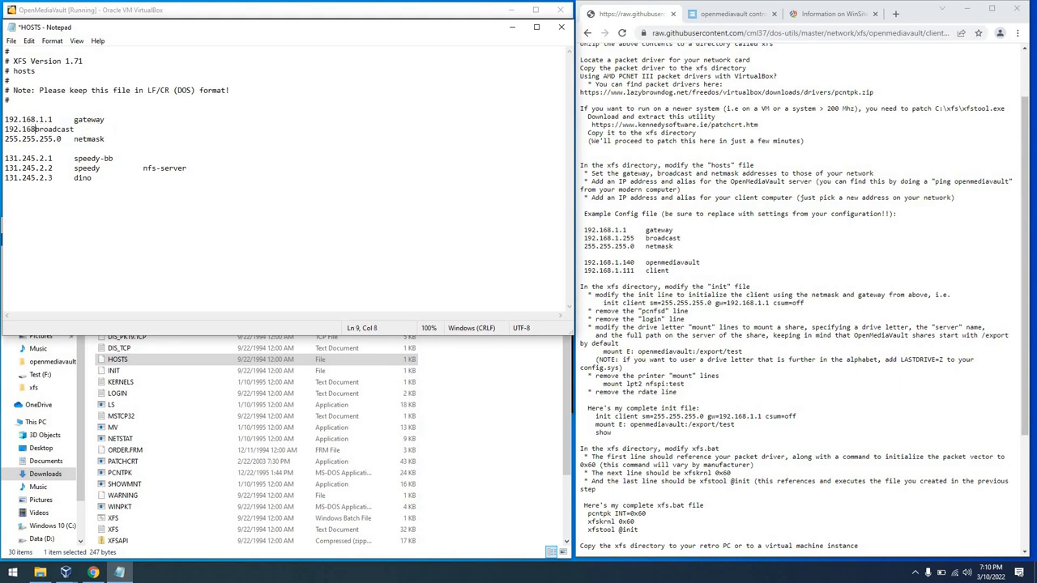
type("255")
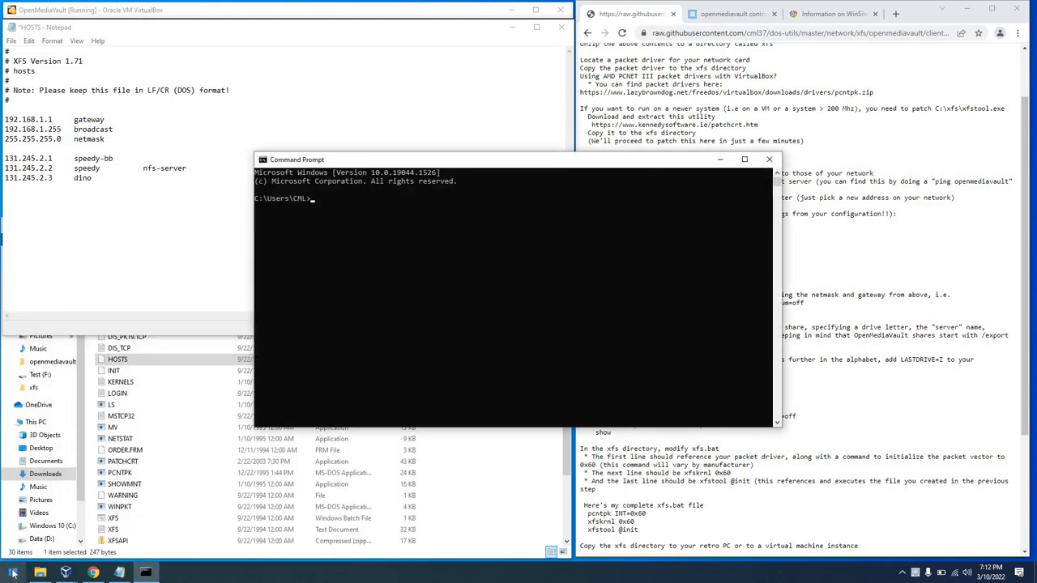
Step: Ping openmediavault for its IP, then add openmediavault 192.168.1.165 and client 192.168.1.208
type("ping openm")
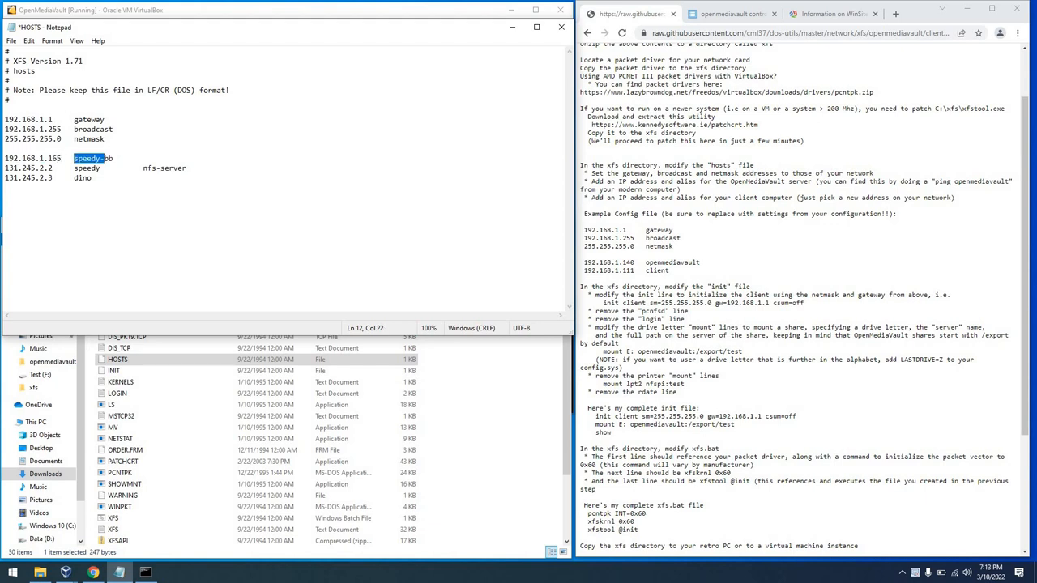
type("open")
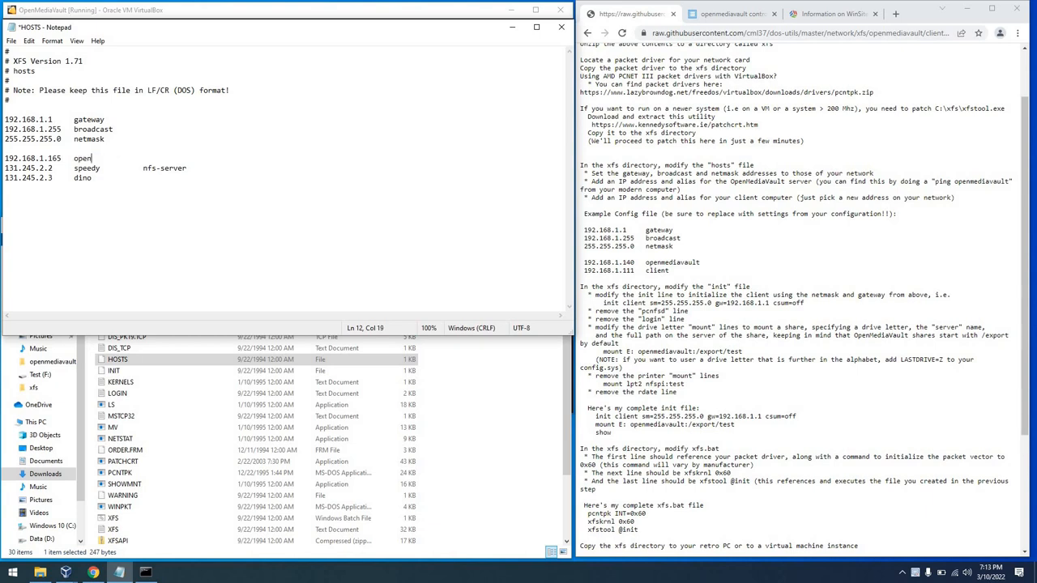
type("mediavault")
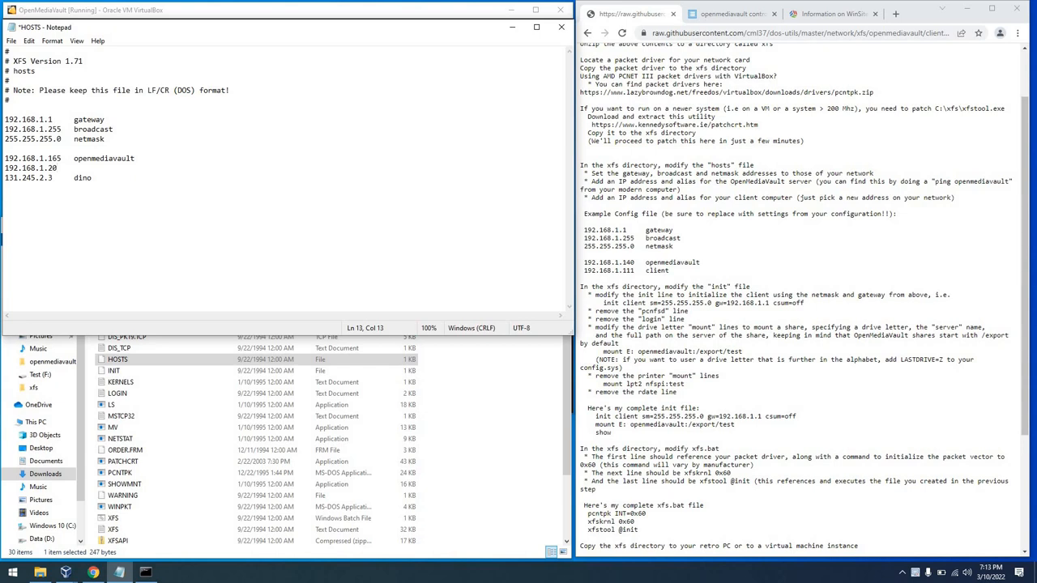
type("8")
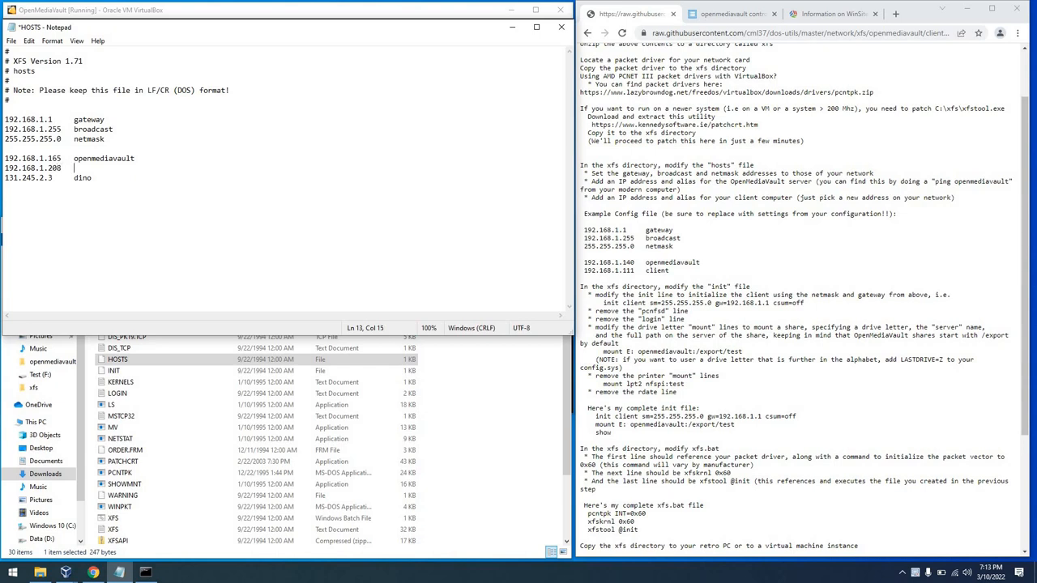
type("client")
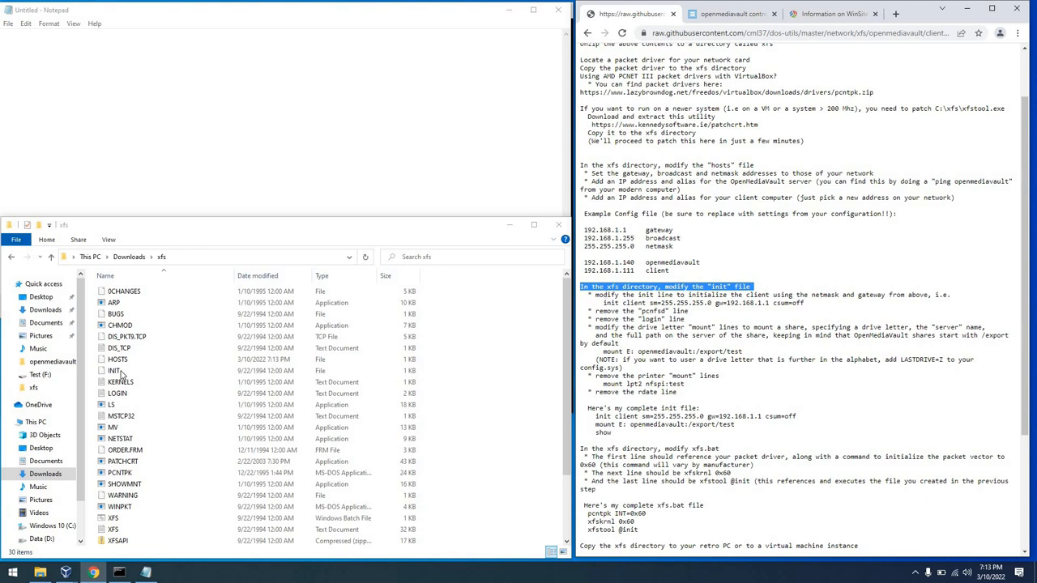
Step: Open INIT and set the init client line with netmask and gateway 192.168.1.1
left_click(114, 370)
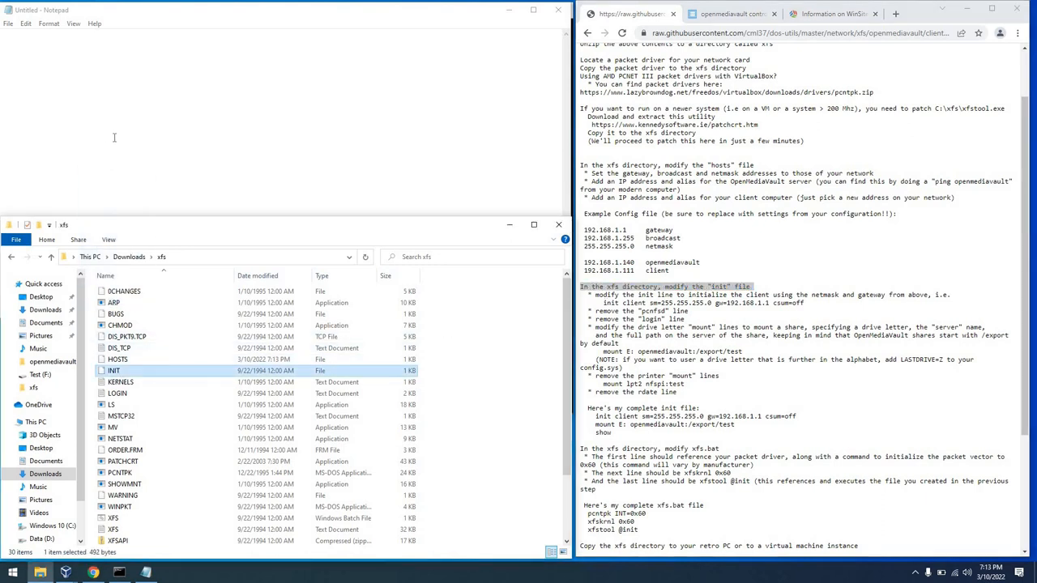
double_click(115, 370)
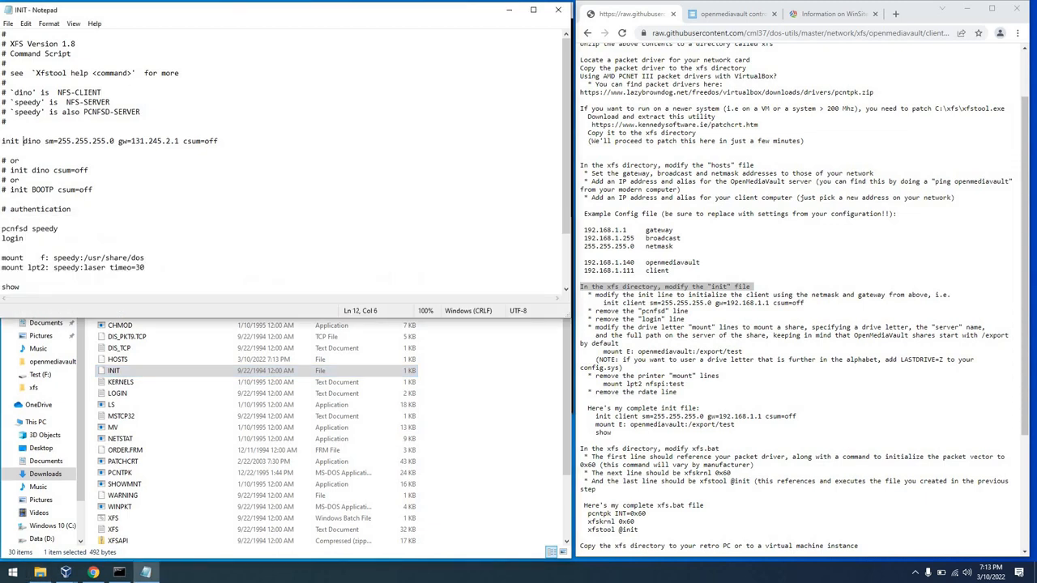
type("client")
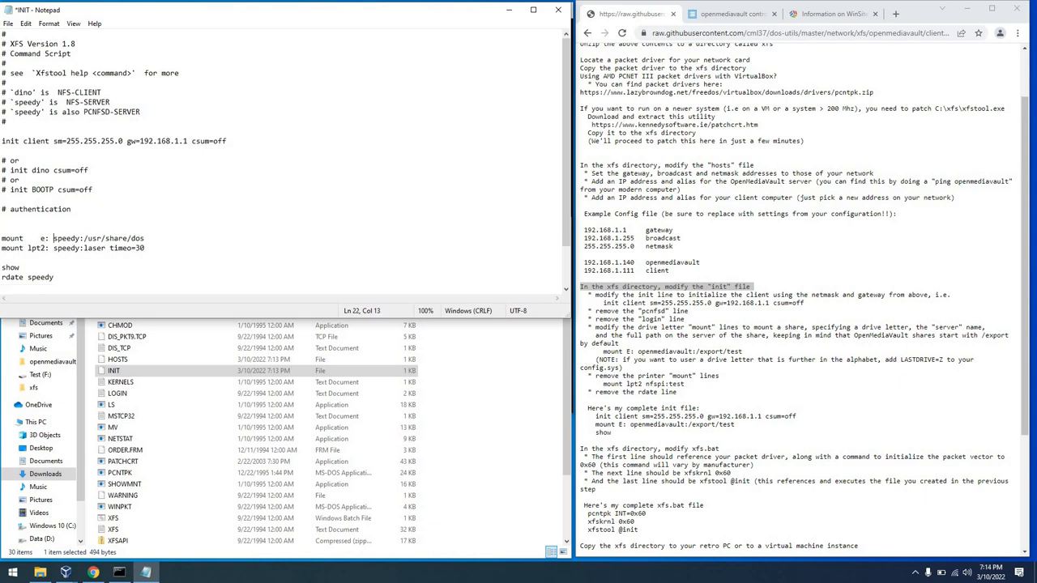
Step: Change the mount to e: openmediavault:/export/test and comment out dlogin lines
type("ount    e: o")
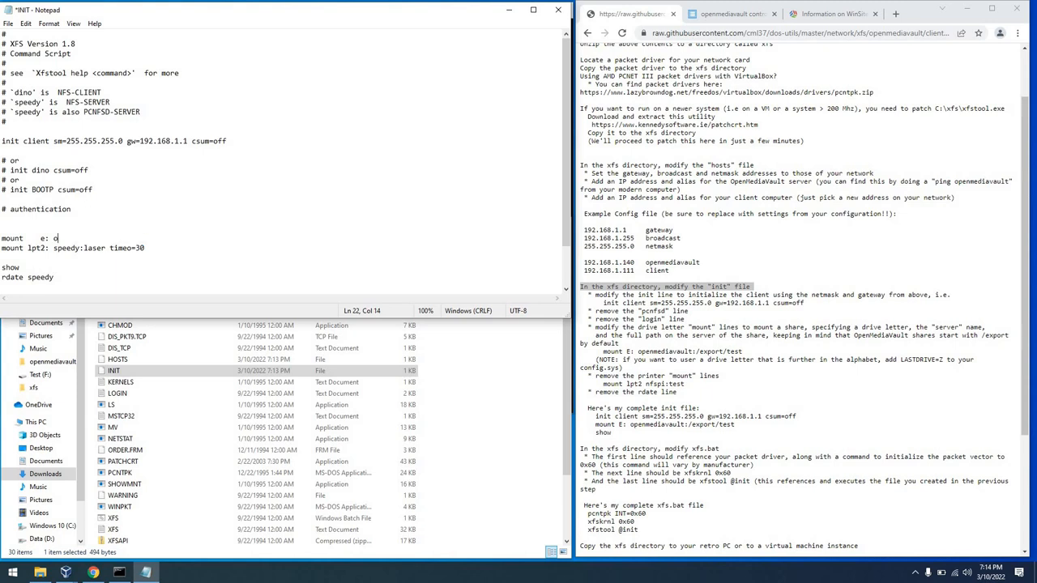
type("penmediavault")
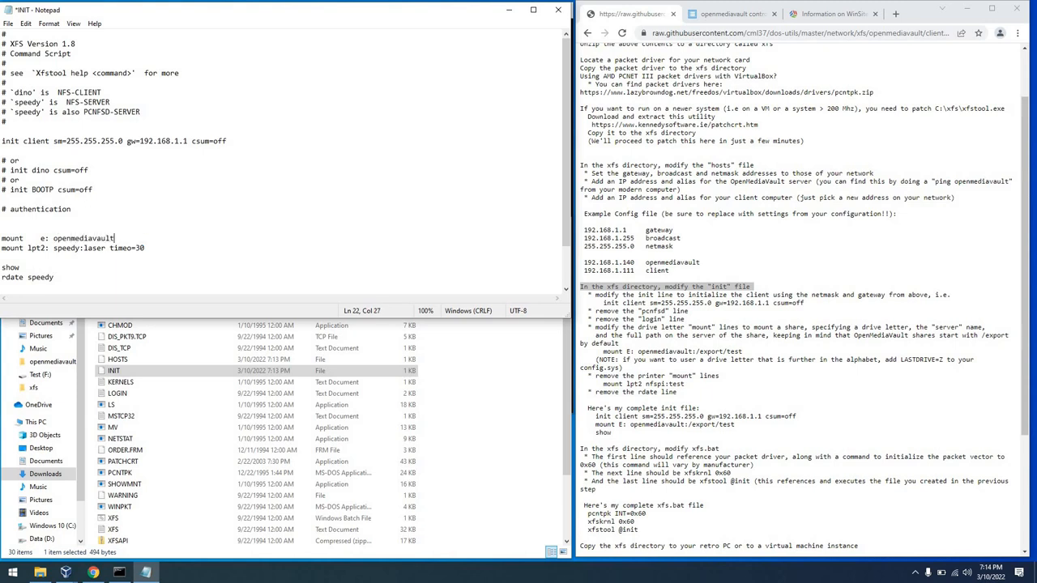
type(":/export")
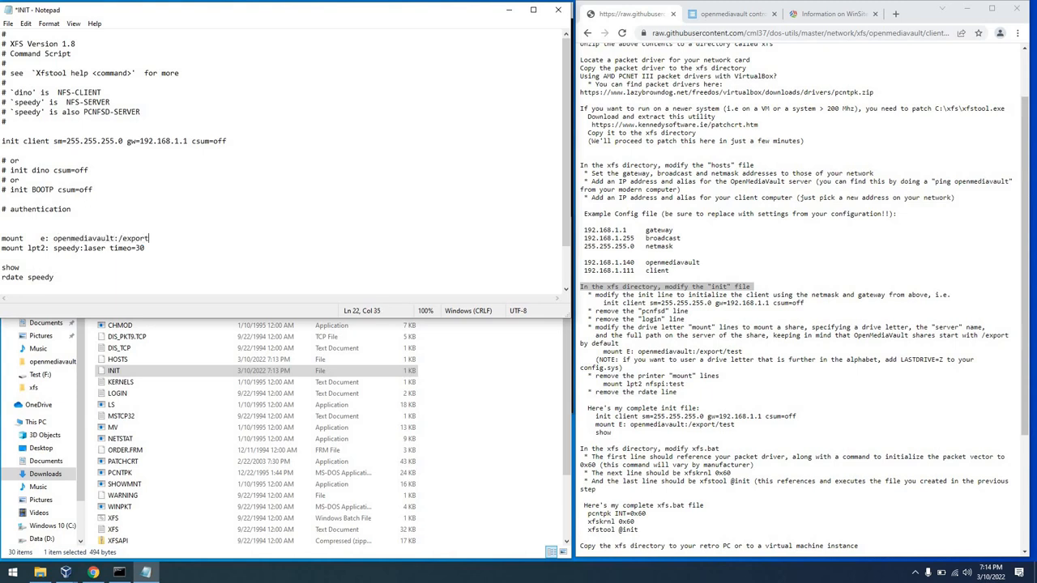
type("/test")
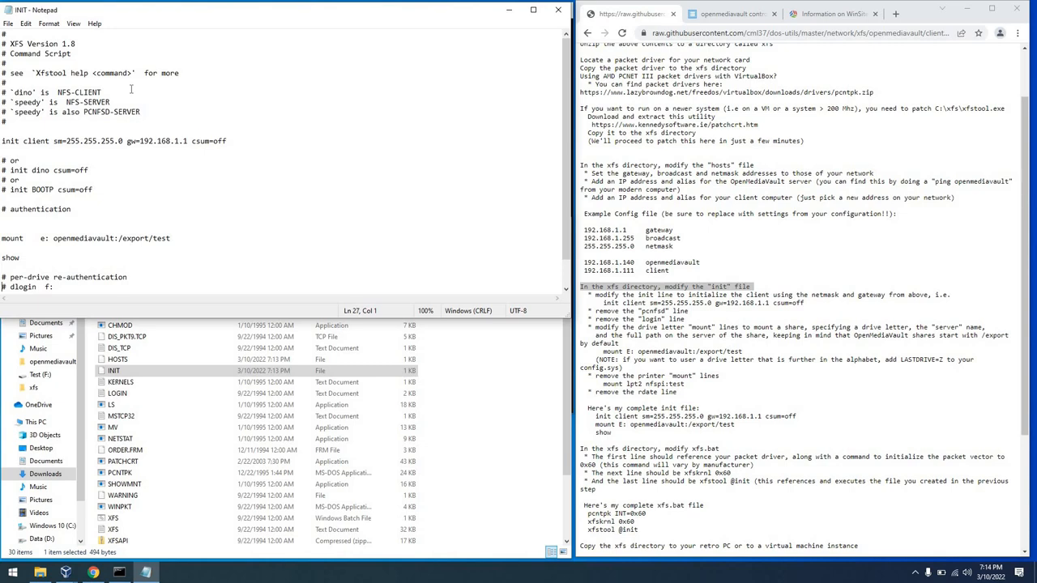
type("# dlogin all")
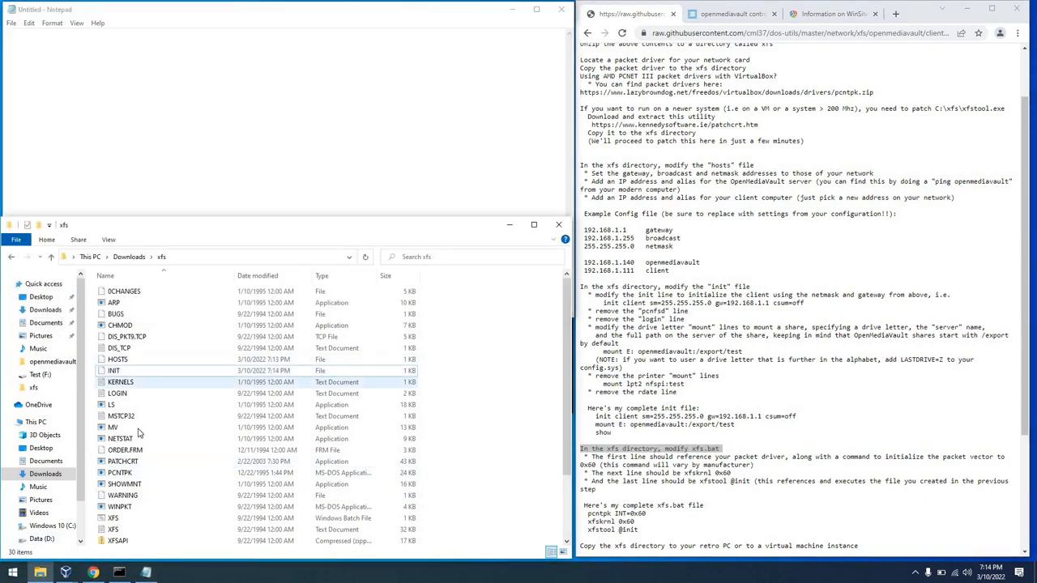
left_click(113, 426)
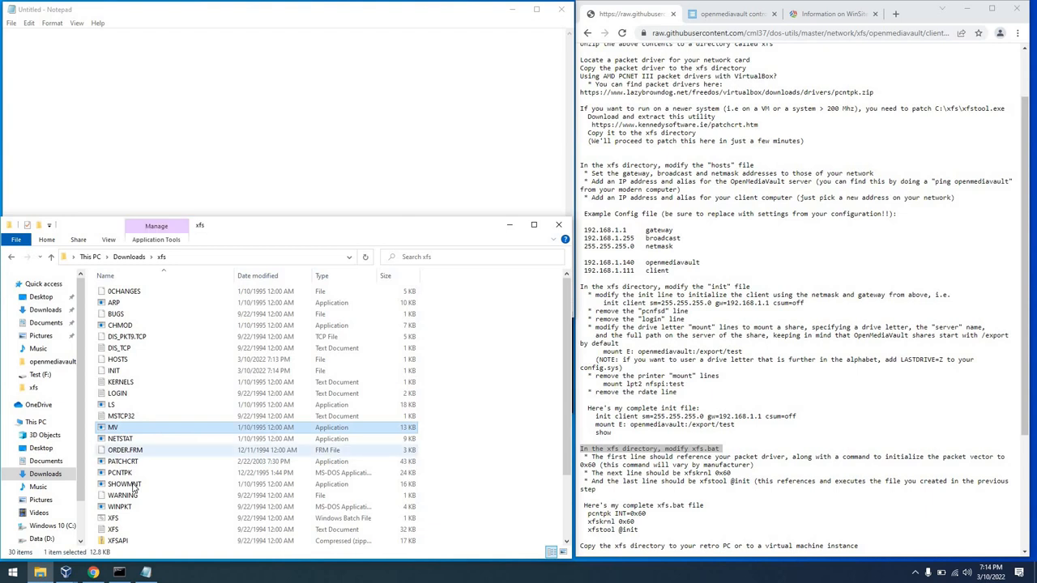
left_click(113, 518)
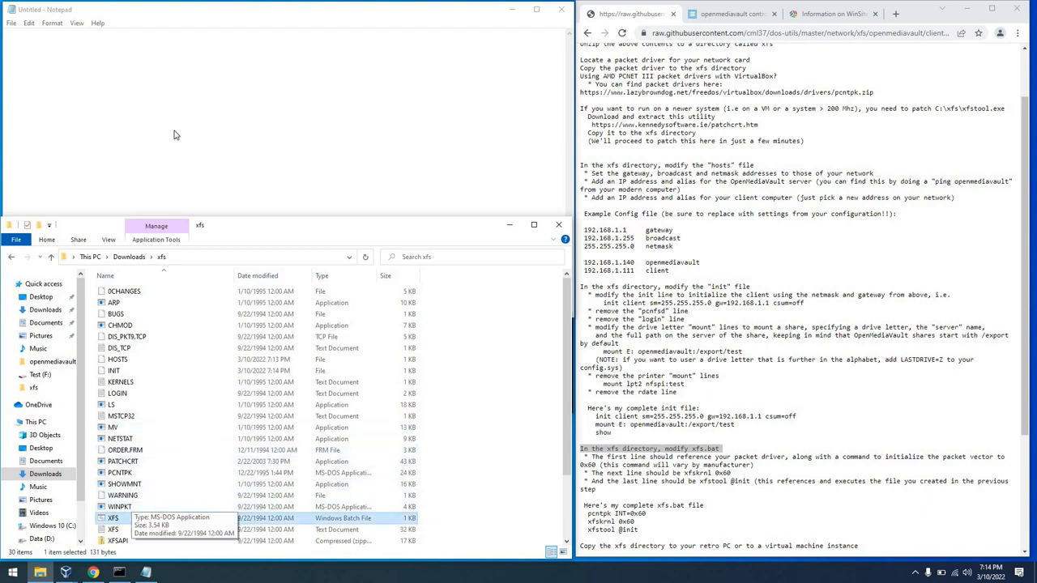
double_click(113, 518)
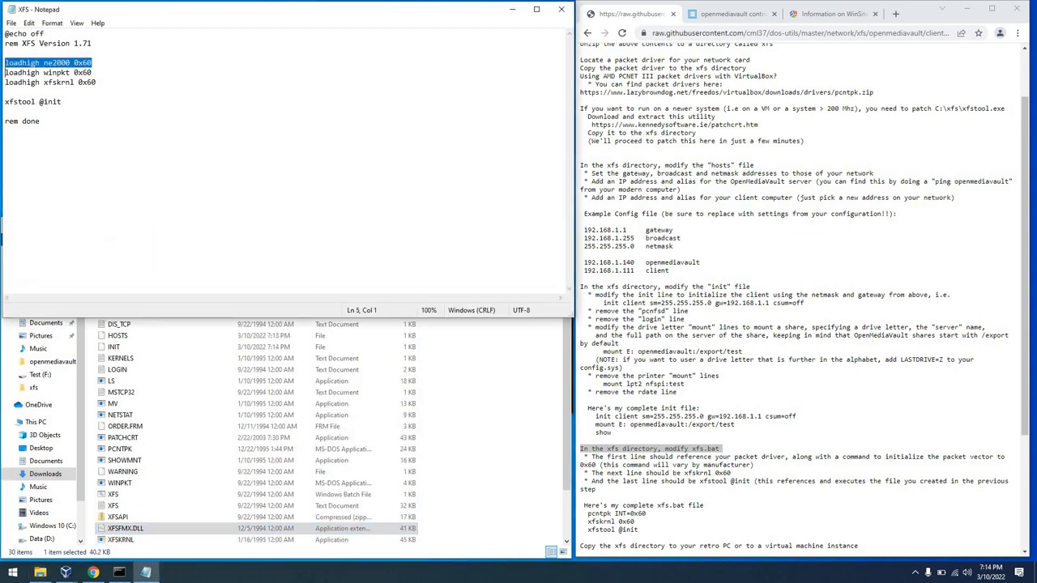
type("pcntpk INT=0x60")
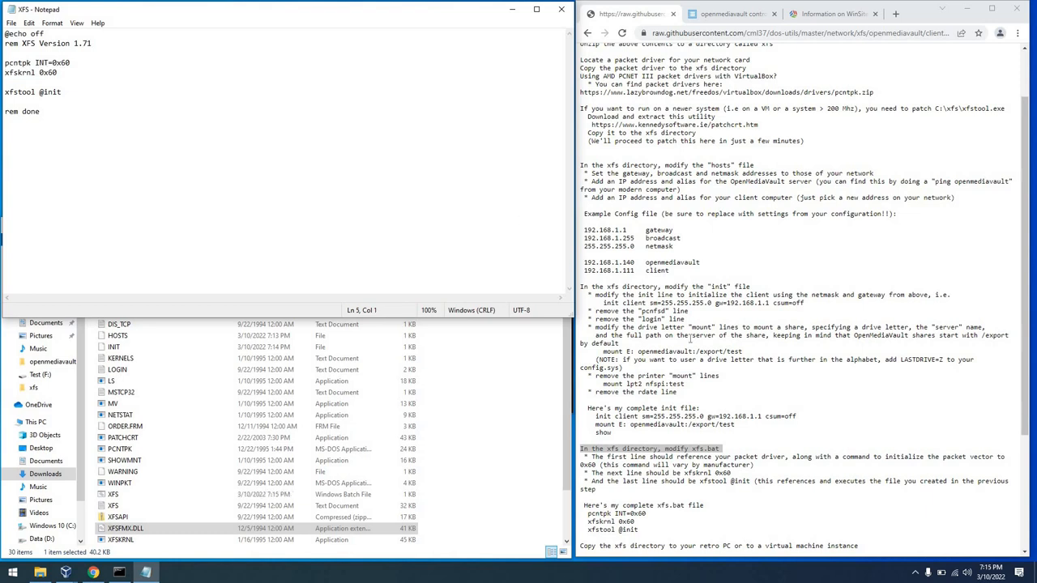
scroll("down", 3)
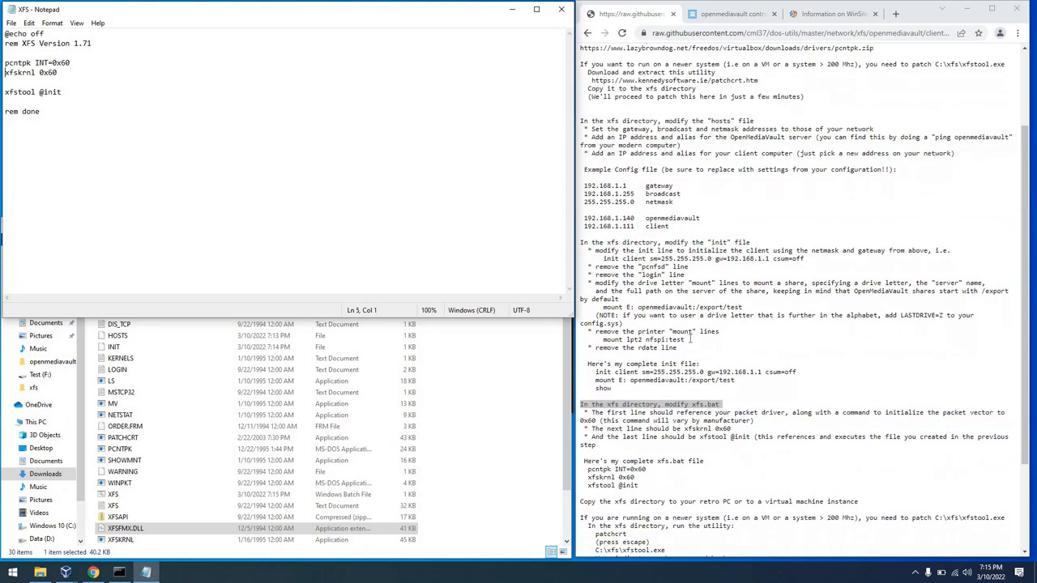
scroll("down", 3)
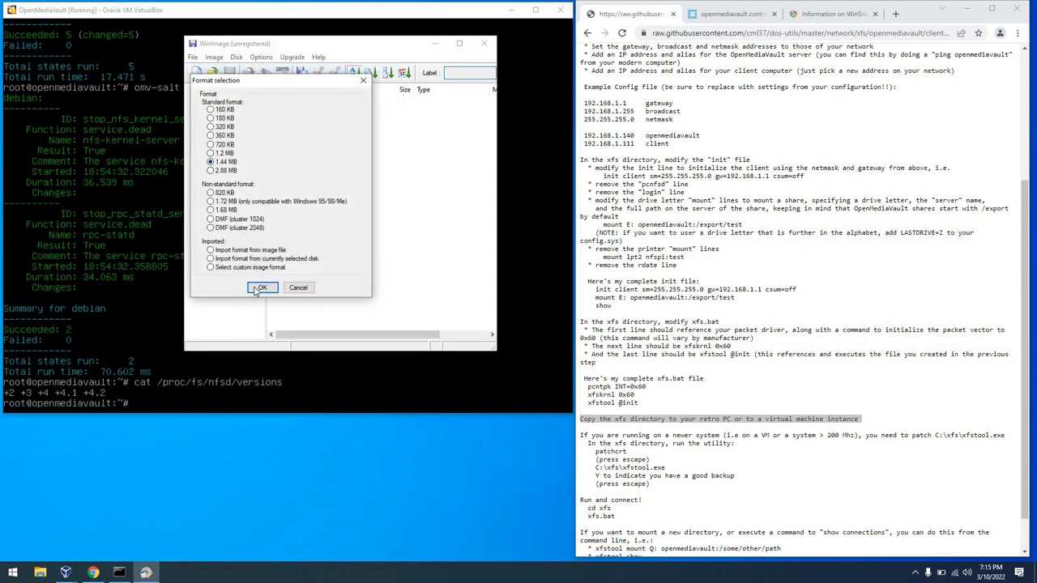
Step: Inject the Downloads\xfs folder into a 1.44 MB floppy image
left_click(260, 287)
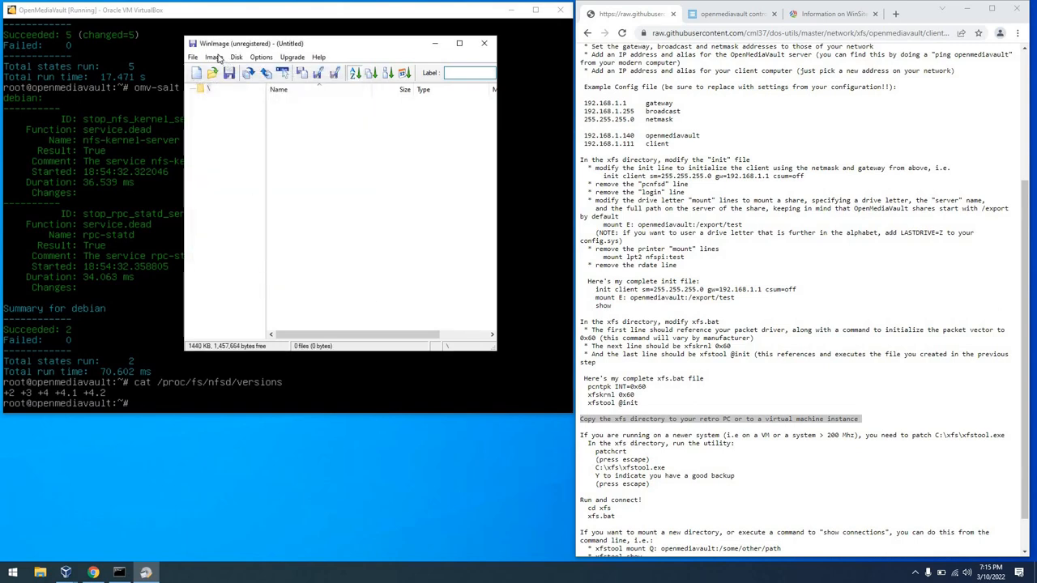
left_click(214, 57)
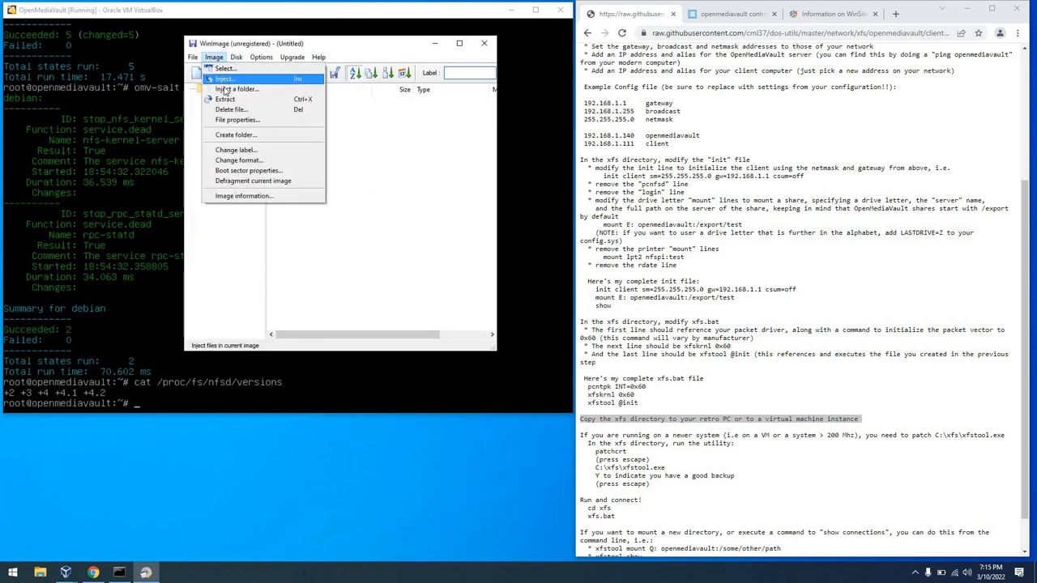
left_click(236, 89)
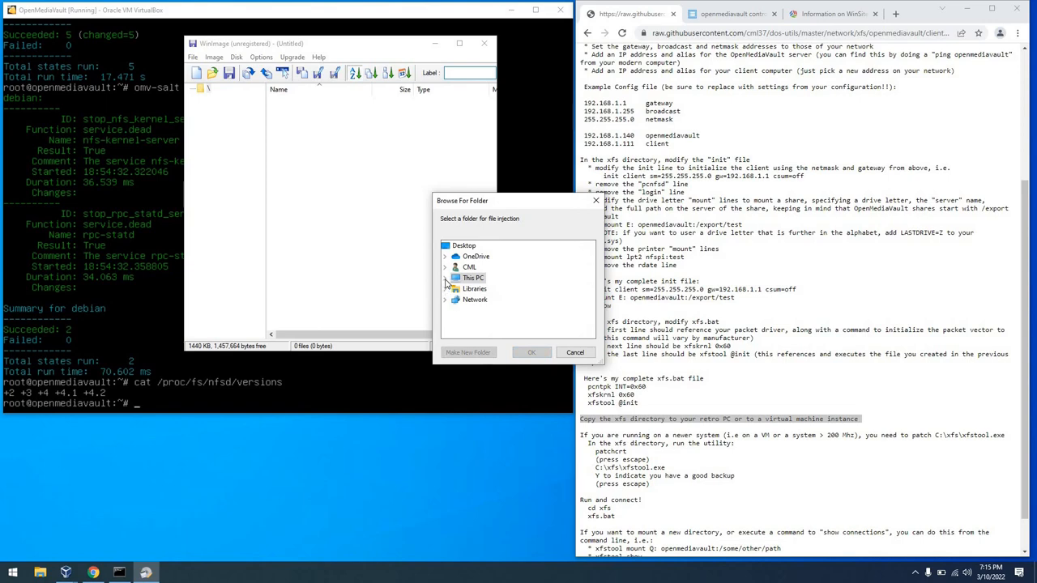
left_click(446, 277)
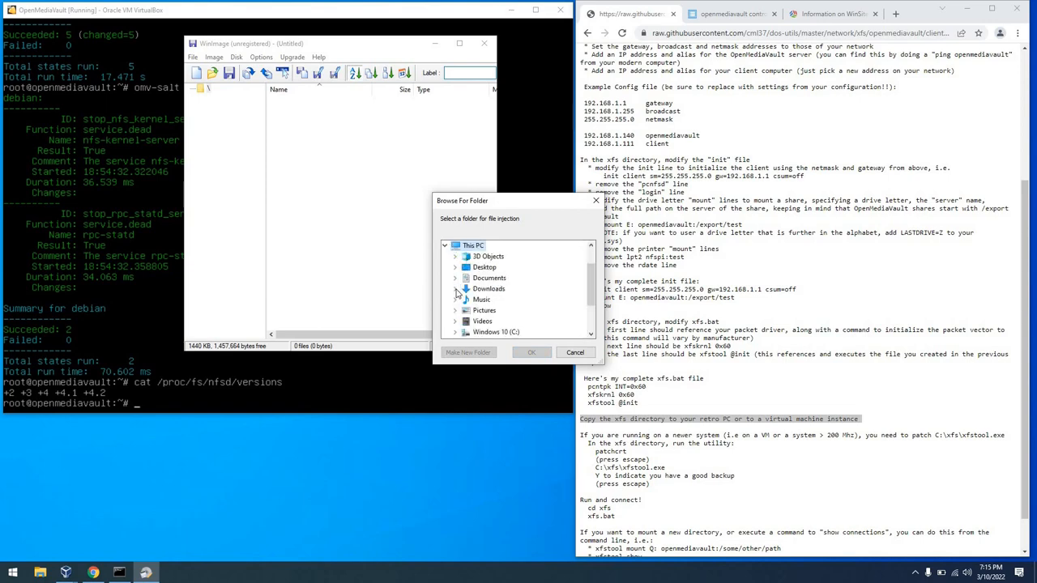
left_click(456, 289)
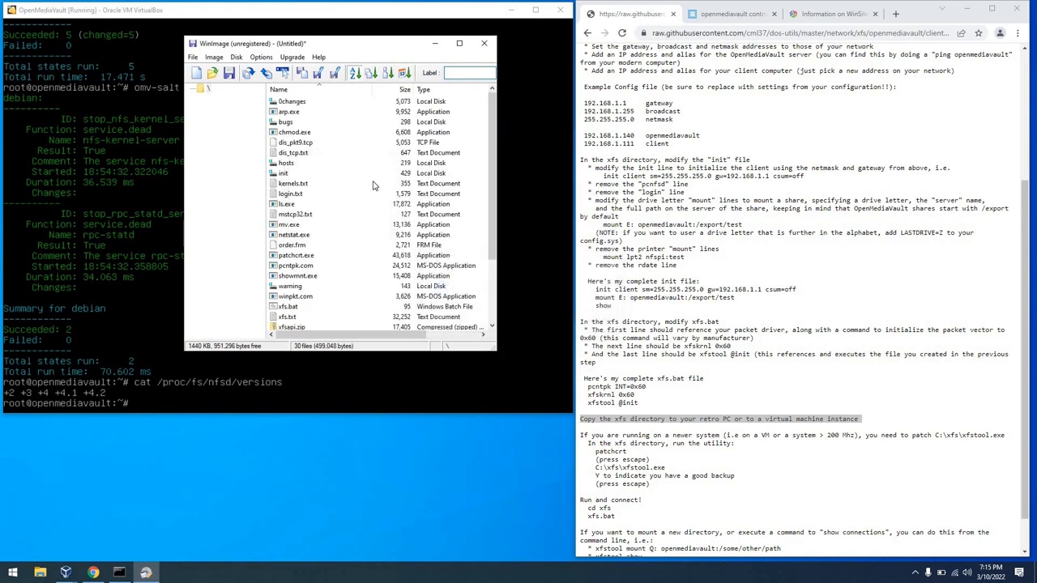
Step: Save the floppy image as an uncompressed .ima file
left_click(229, 73)
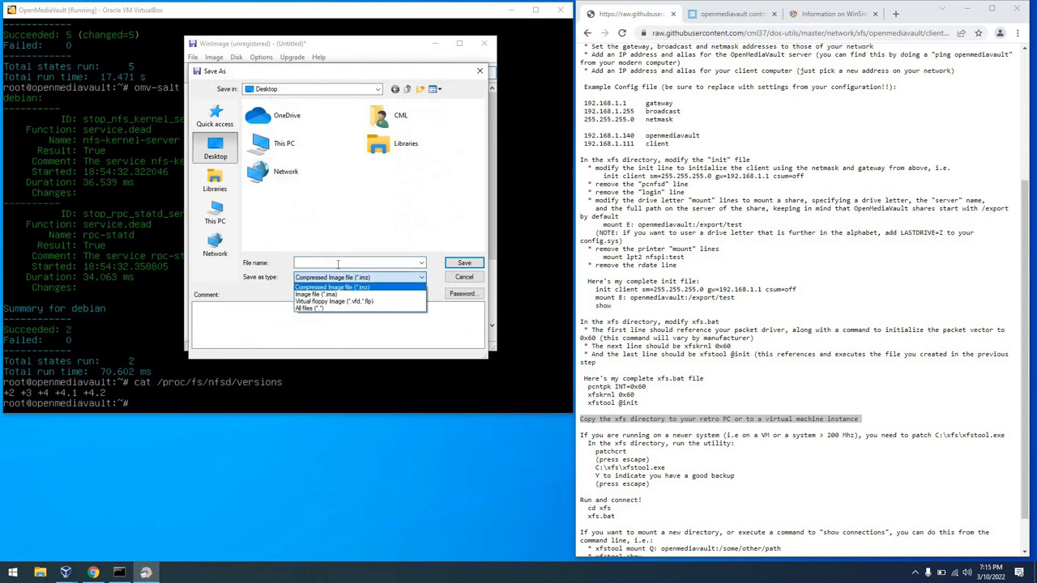
left_click(332, 293)
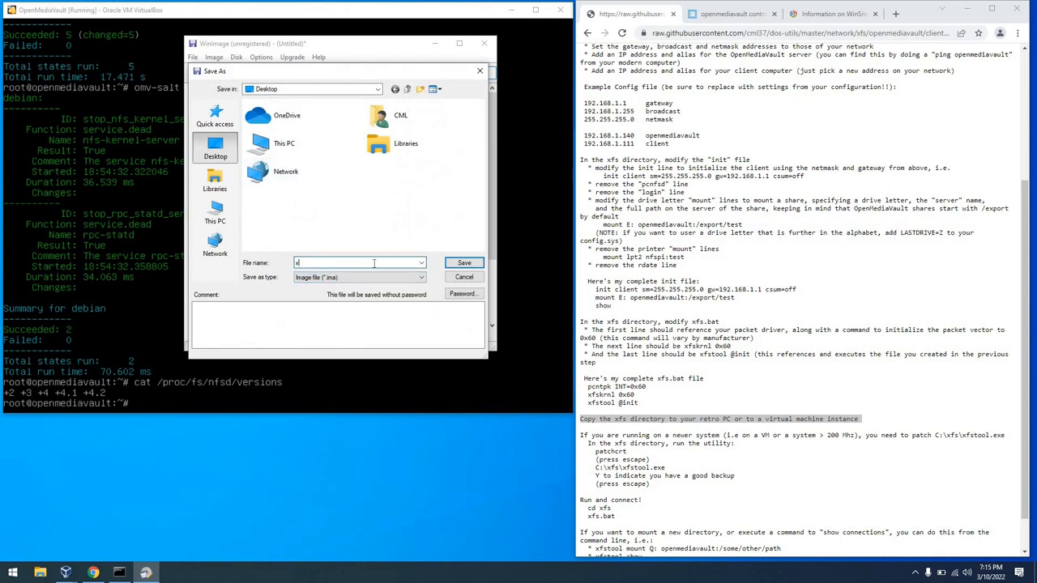
left_click(464, 262)
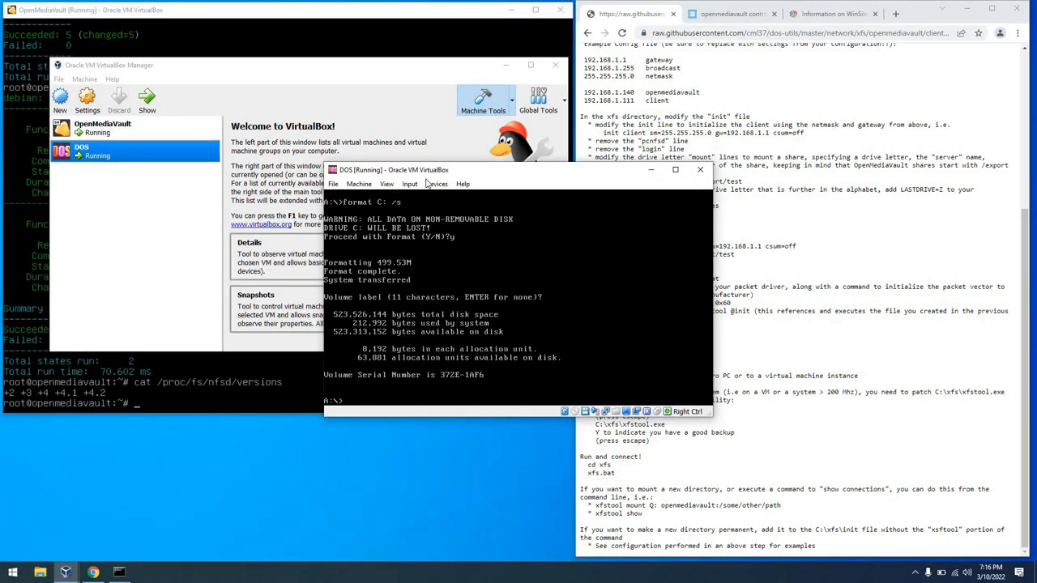
Step: Insert the saved xfs .ima image into the DOS VM's floppy drive
left_click(437, 184)
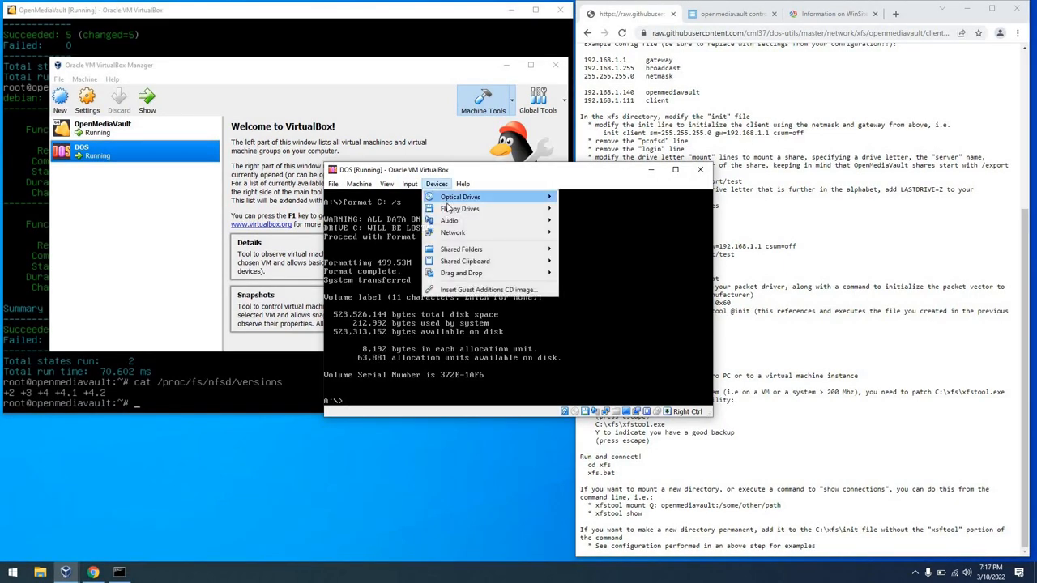
mouse_move(460, 209)
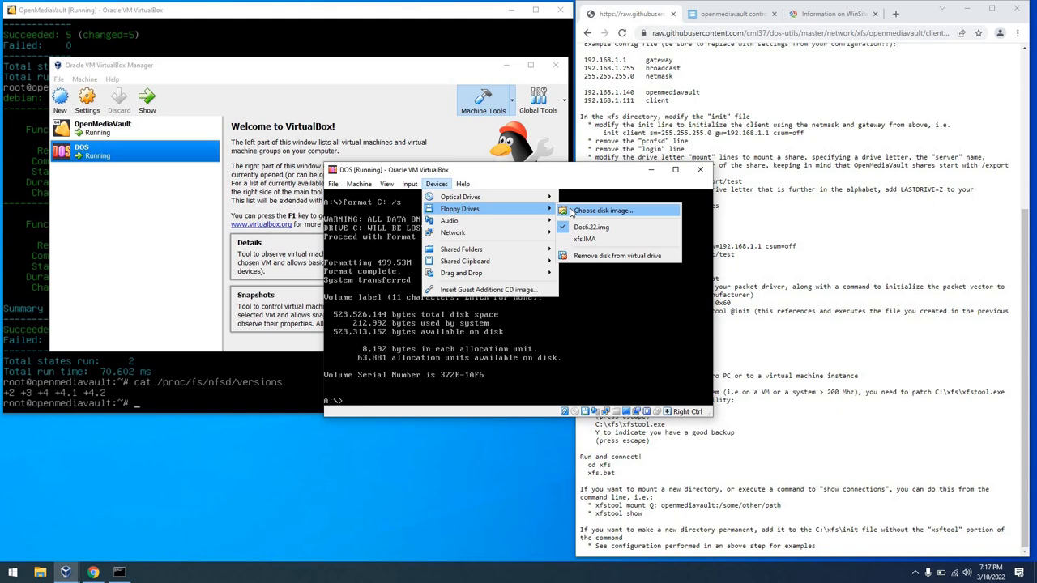
left_click(603, 210)
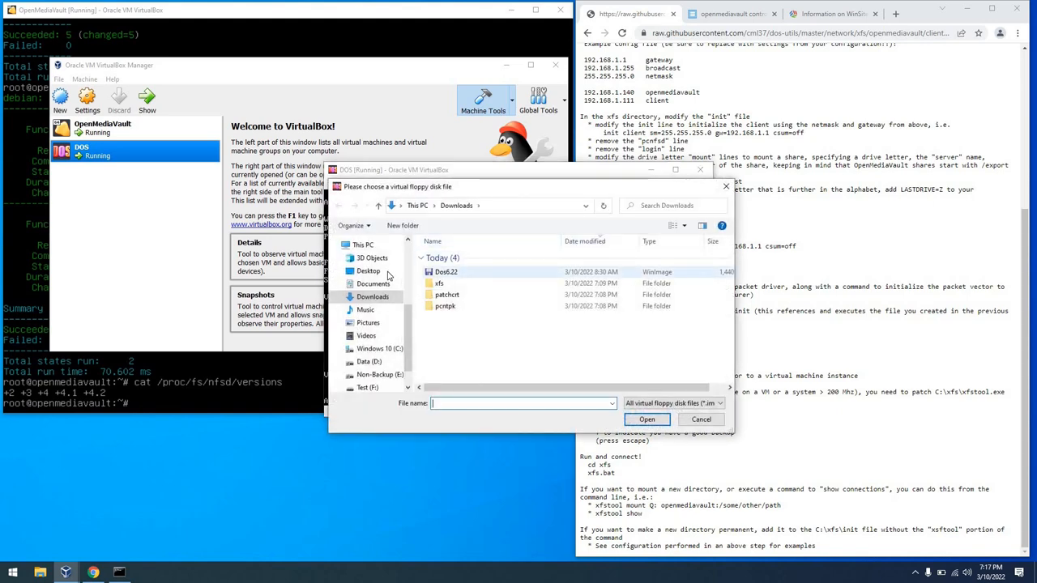
left_click(368, 270)
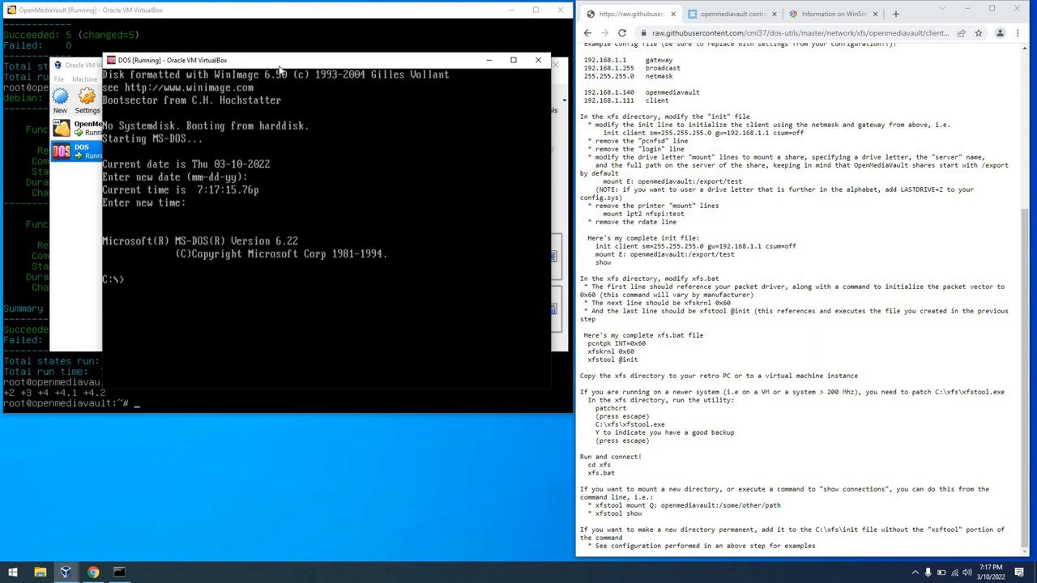
Step: Create C:\XFS, copy A:\ files into it, run patchcrt, and list the directory
type("mkdir x")
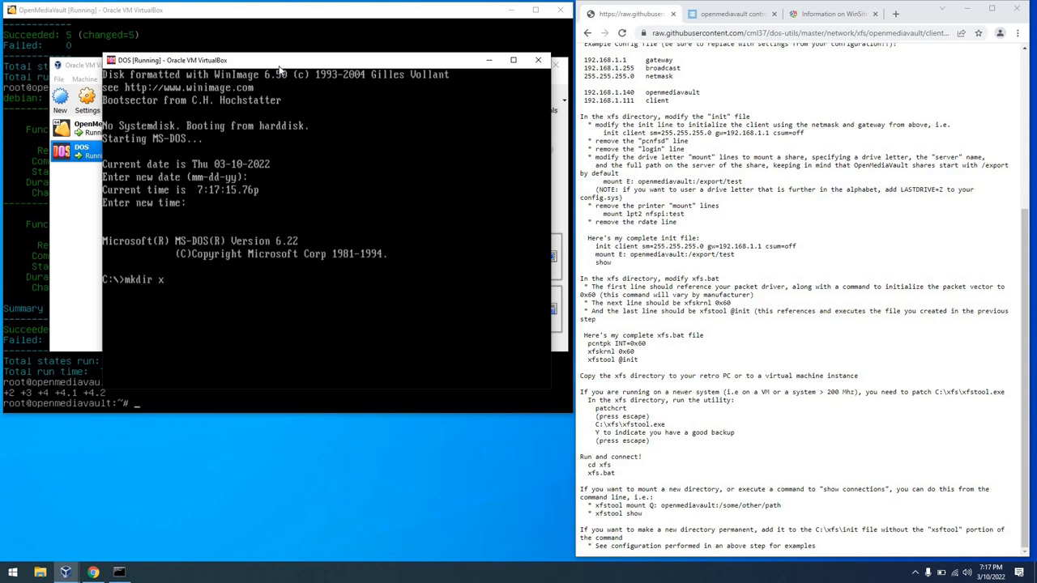
type("cd xfs")
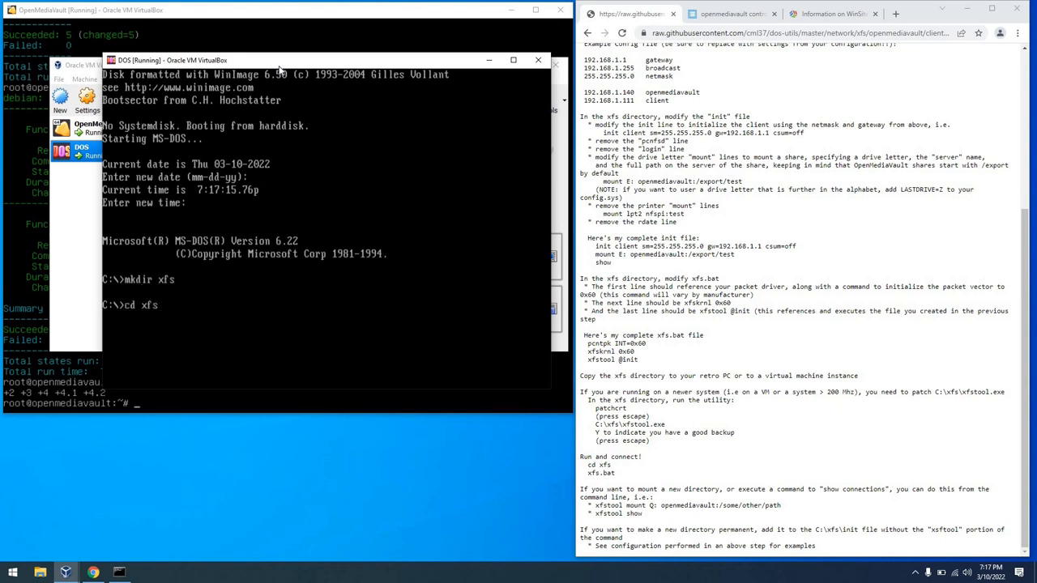
type("copy A:\\")
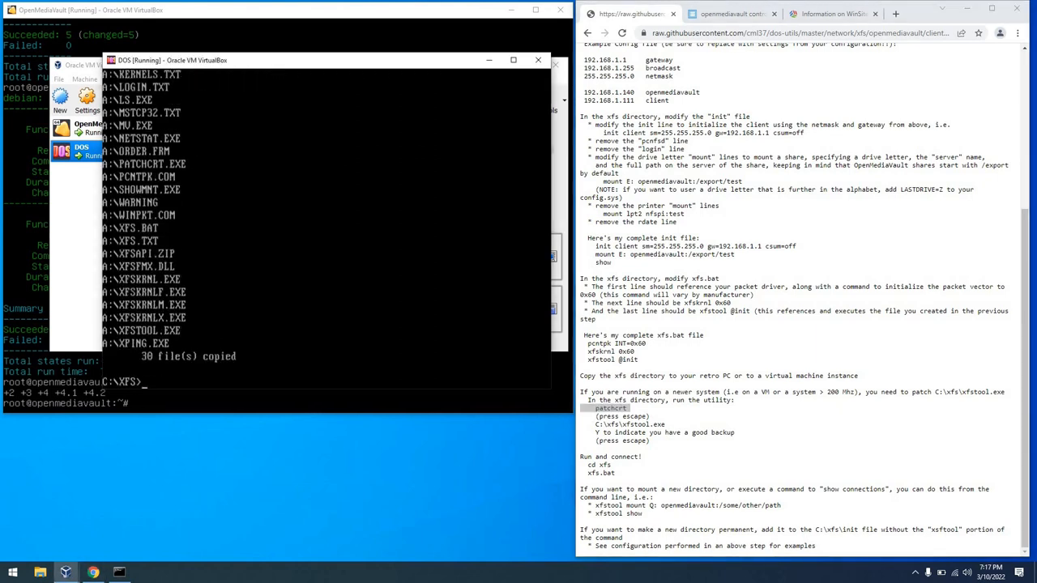
type("patchcrt")
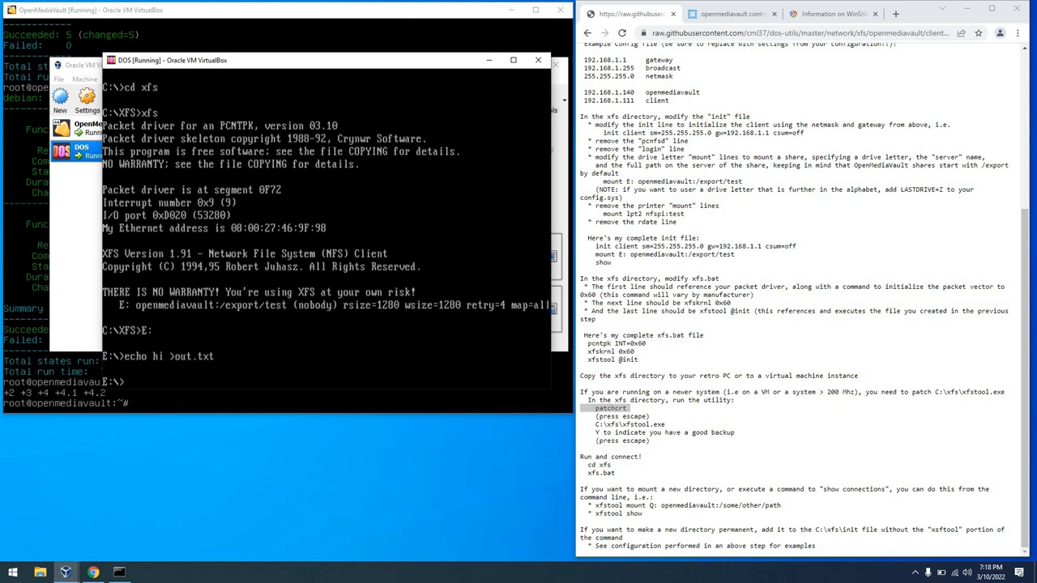
type("dir")
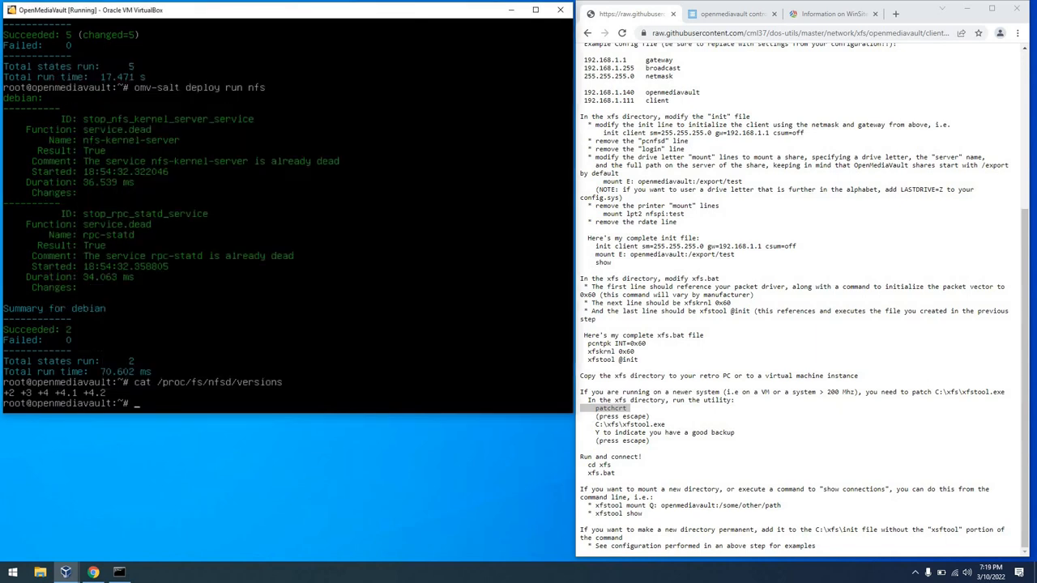
Step: Type cat /export/test/out.txt at the OpenMediaVault root prompt
type("cat /export/")
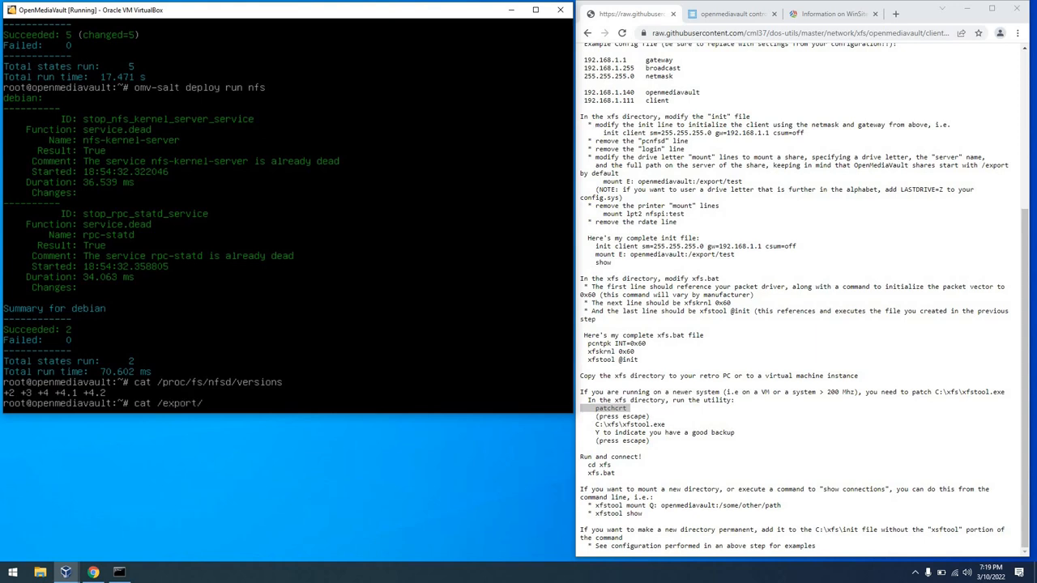
type("test/h")
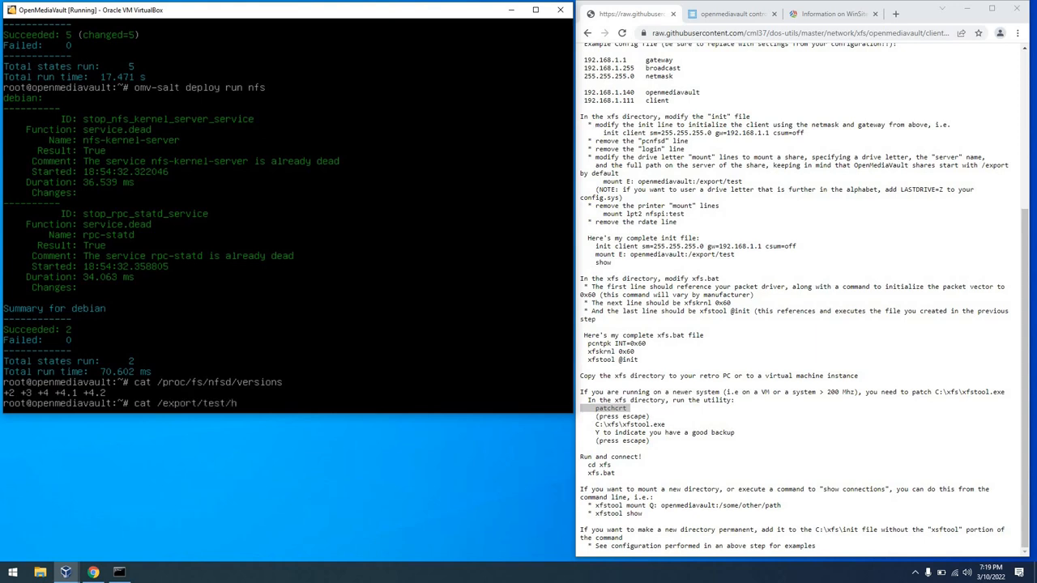
type("out.txt")
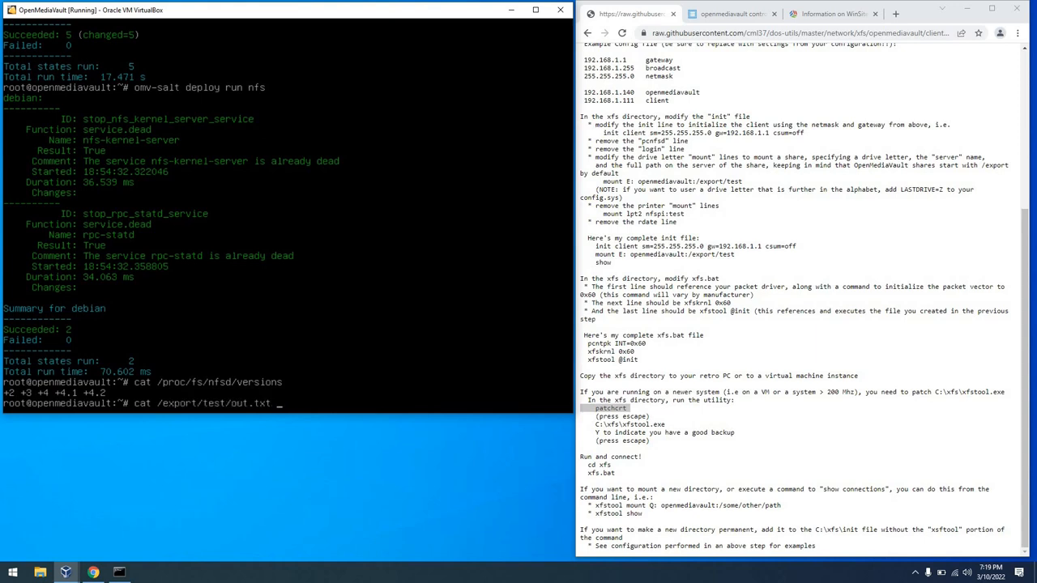